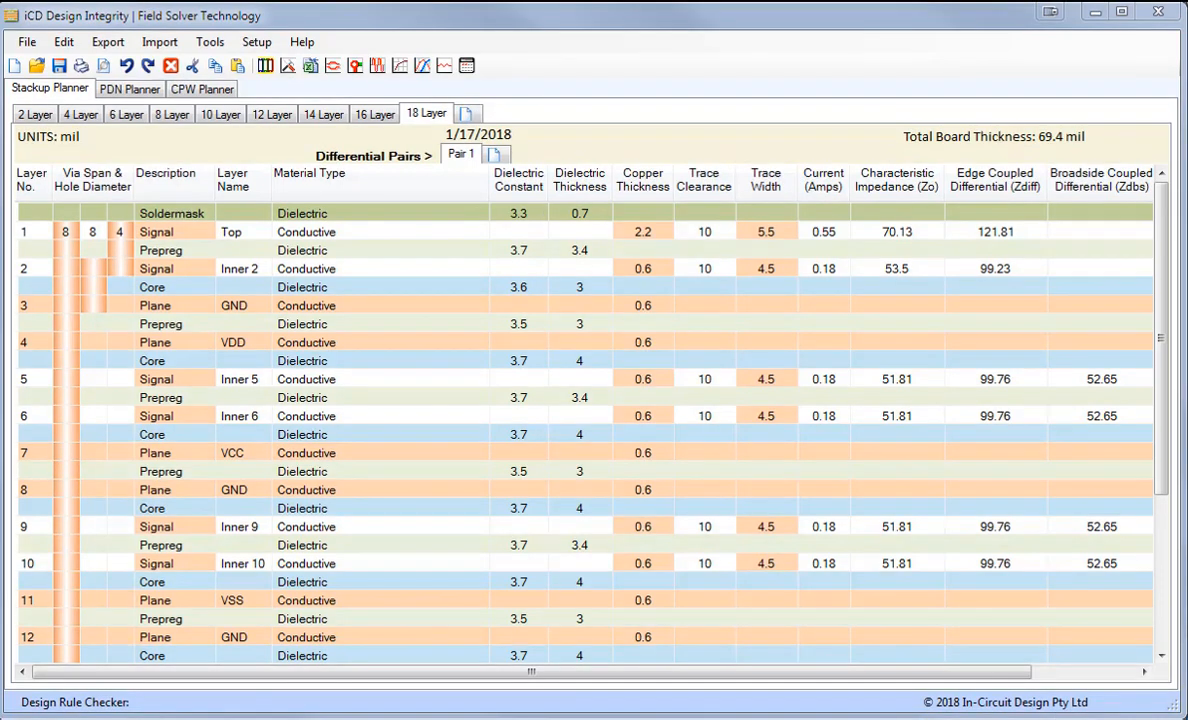
# Browse the 2-layer, 6-layer and larger example stackups, then start a new empty stackup.
pyautogui.click(34, 114)
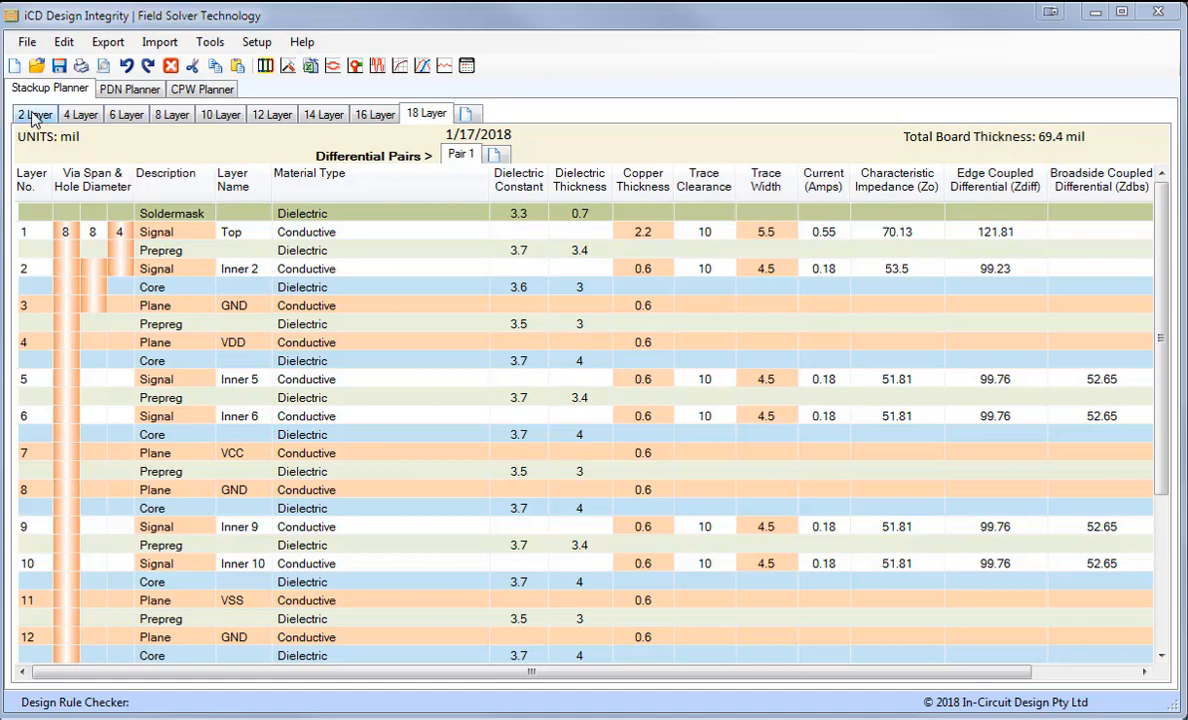
pyautogui.click(34, 112)
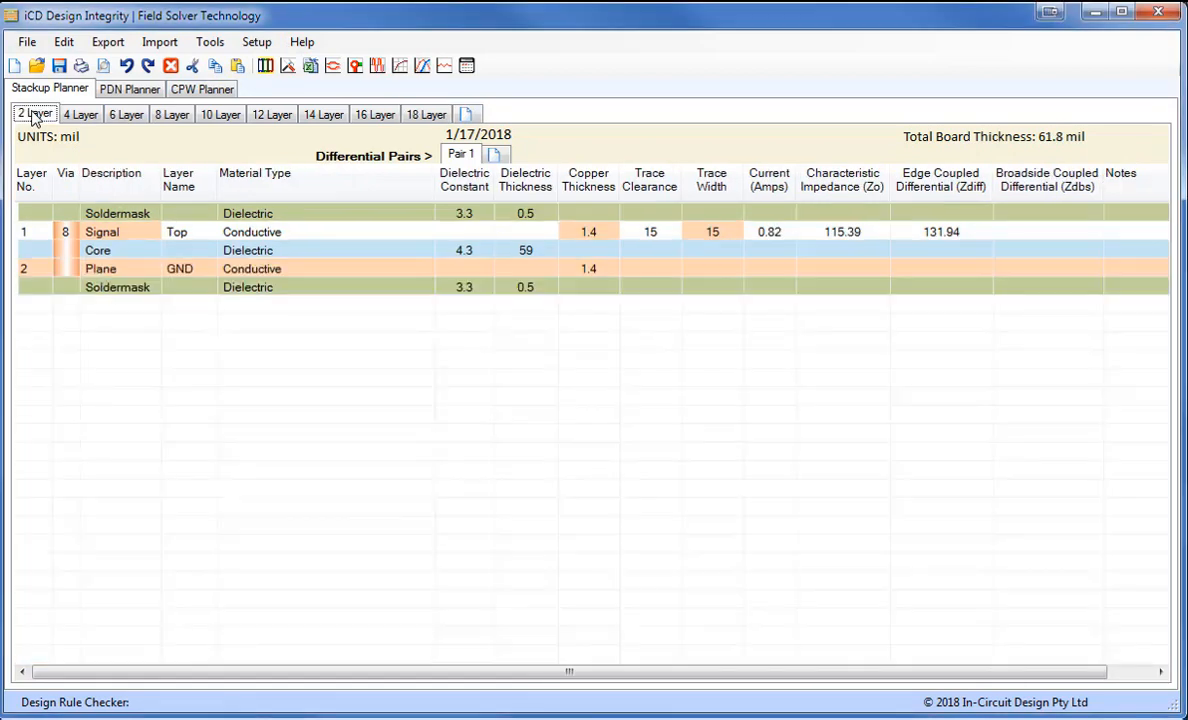
pyautogui.click(126, 112)
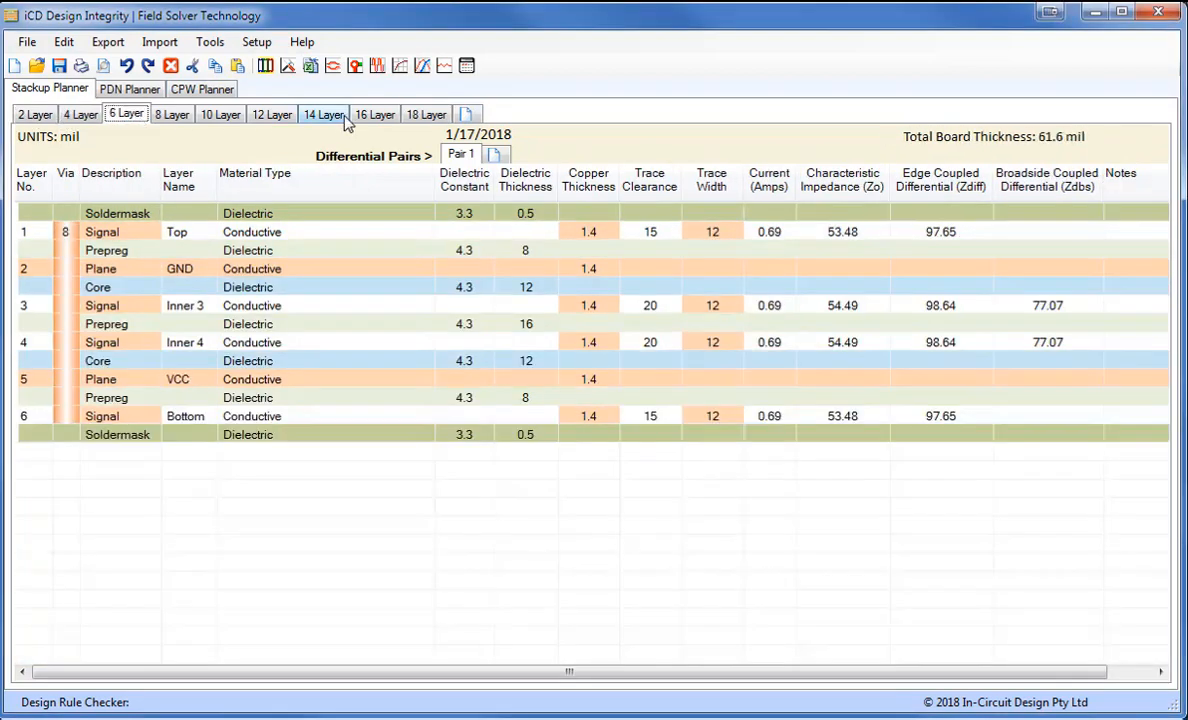
pyautogui.click(426, 112)
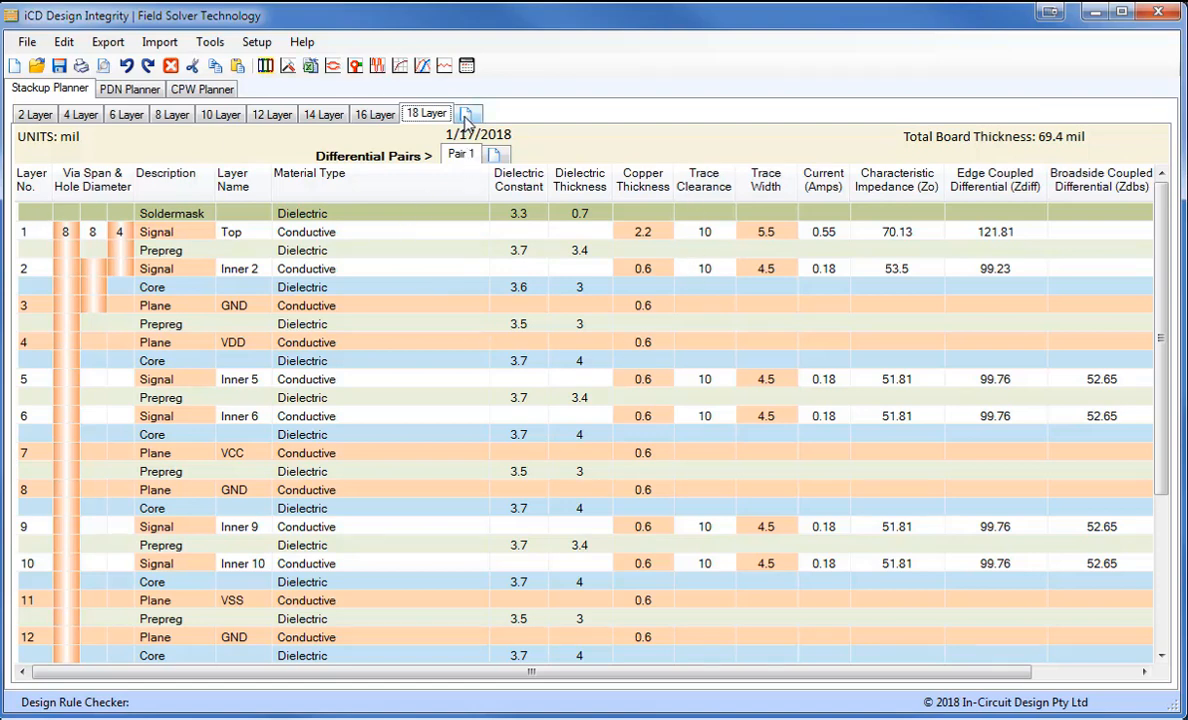
pyautogui.click(468, 112)
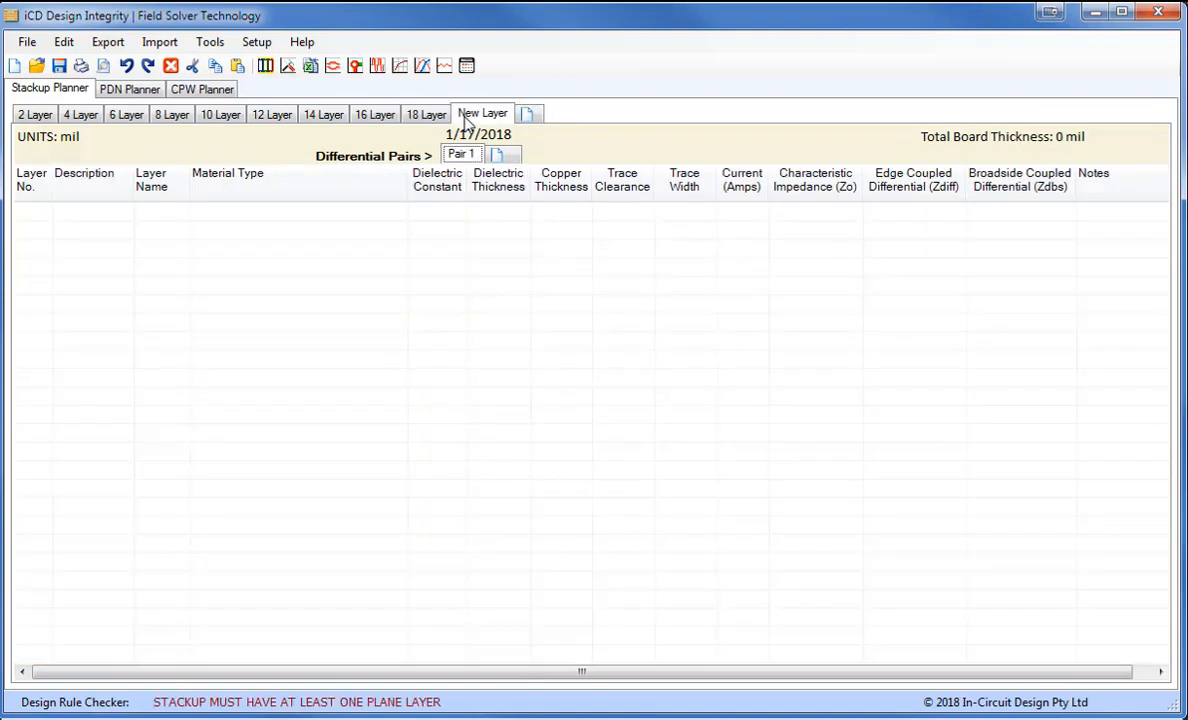
pyautogui.moveTo(404, 228)
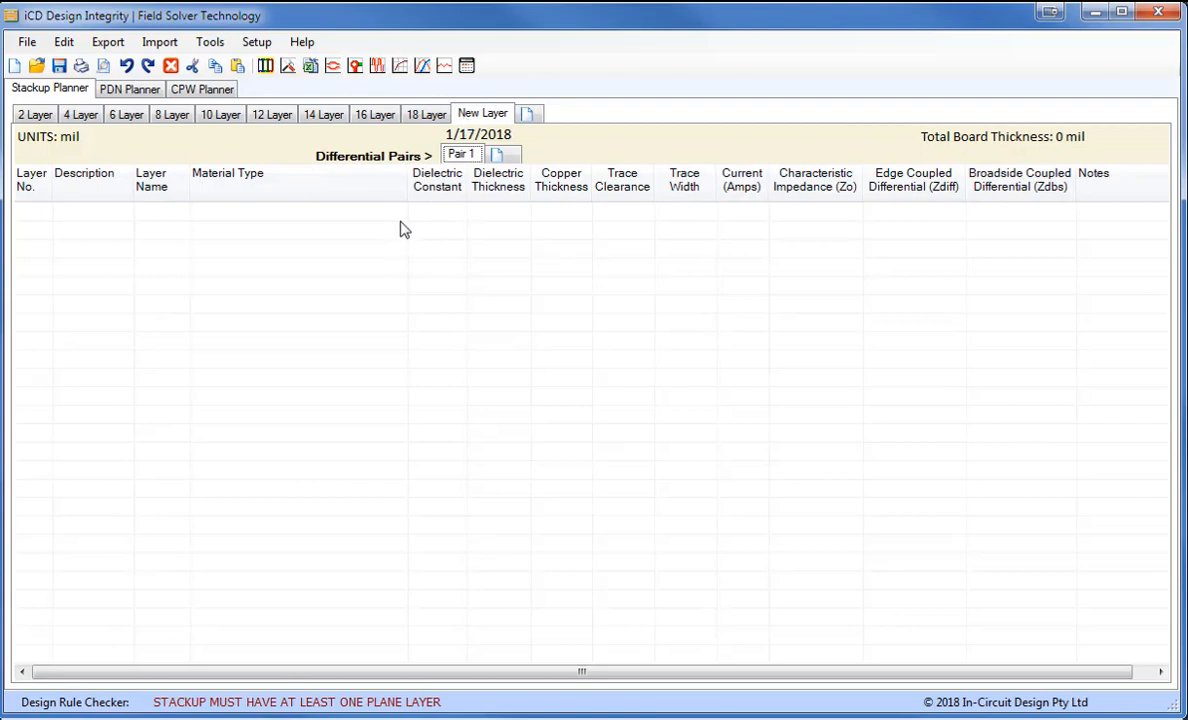
# Insert a GND plane, a core above it and a signal layer above the core.
pyautogui.rightClick(404, 224)
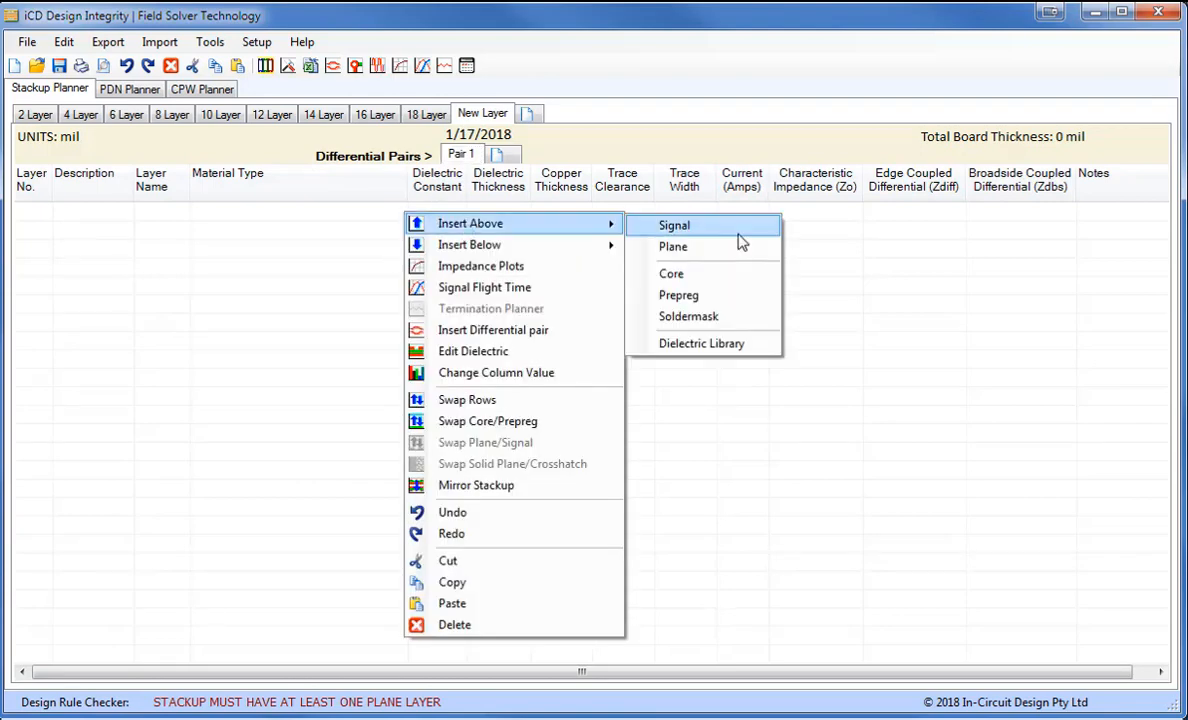
pyautogui.click(672, 246)
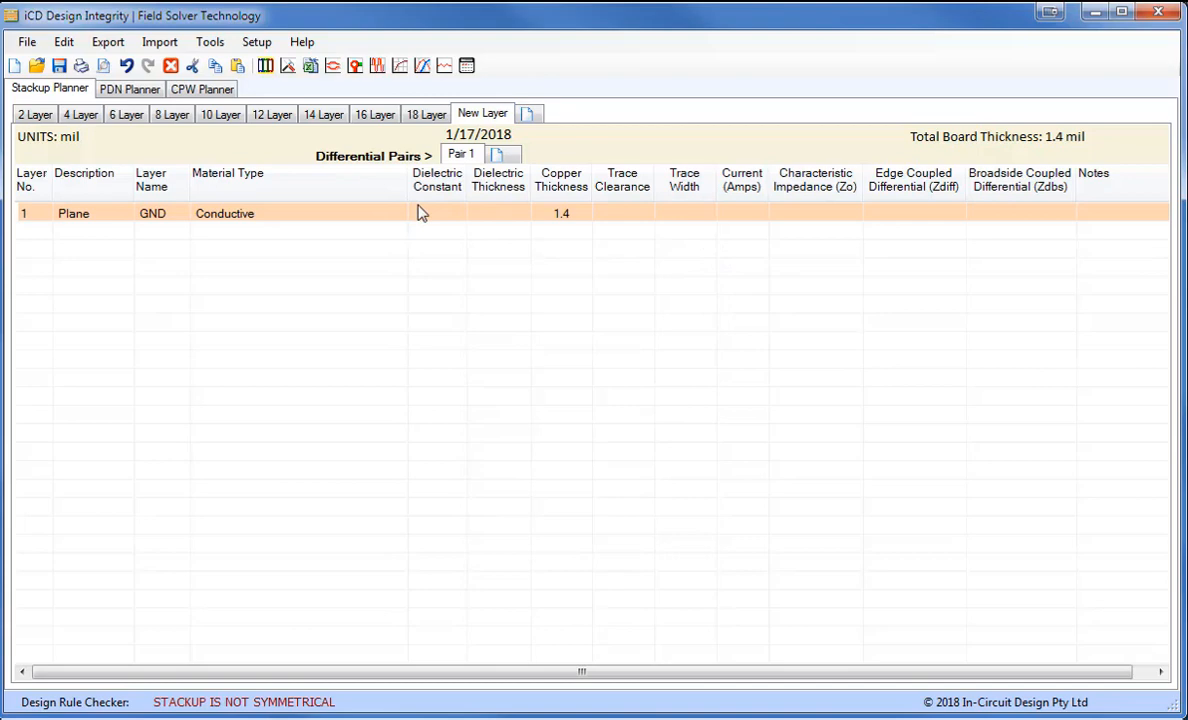
pyautogui.moveTo(432, 216)
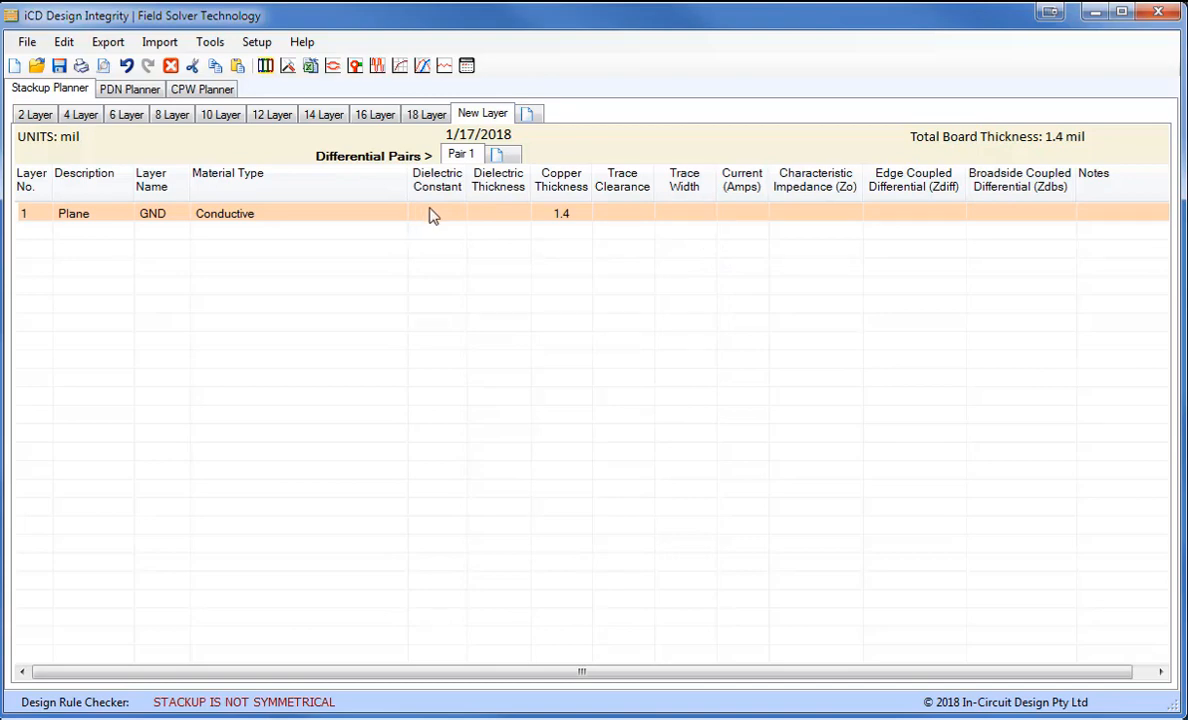
pyautogui.rightClick(436, 212)
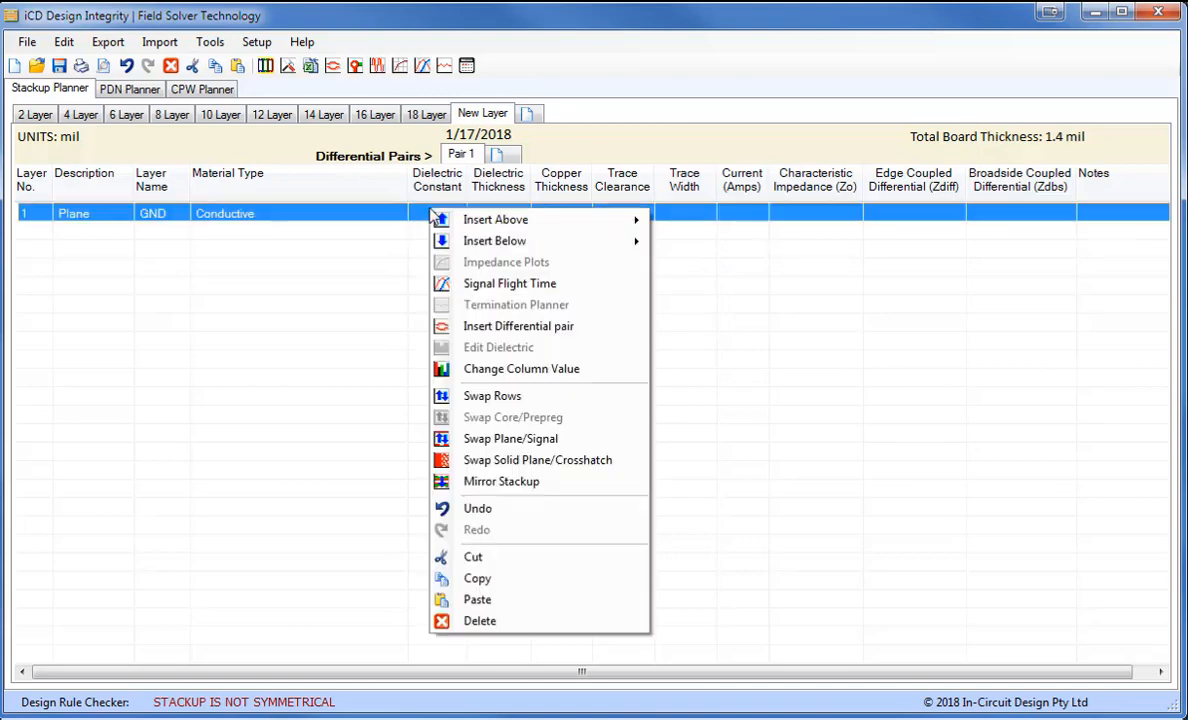
pyautogui.moveTo(496, 218)
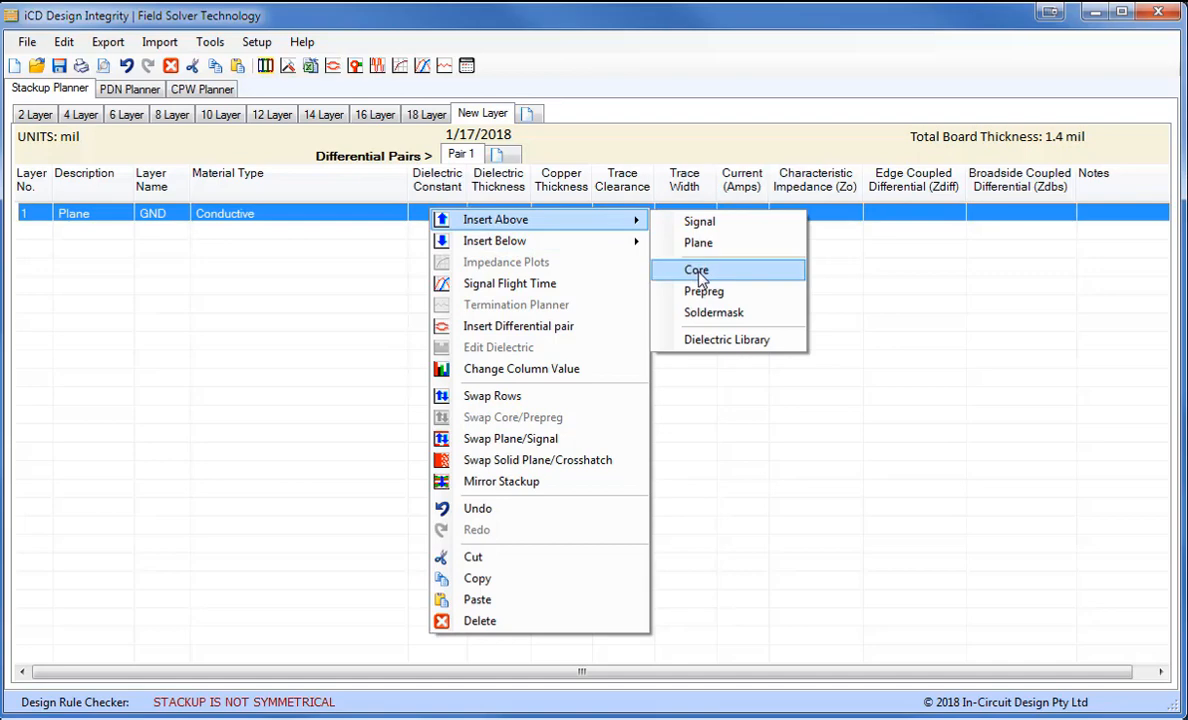
pyautogui.click(696, 270)
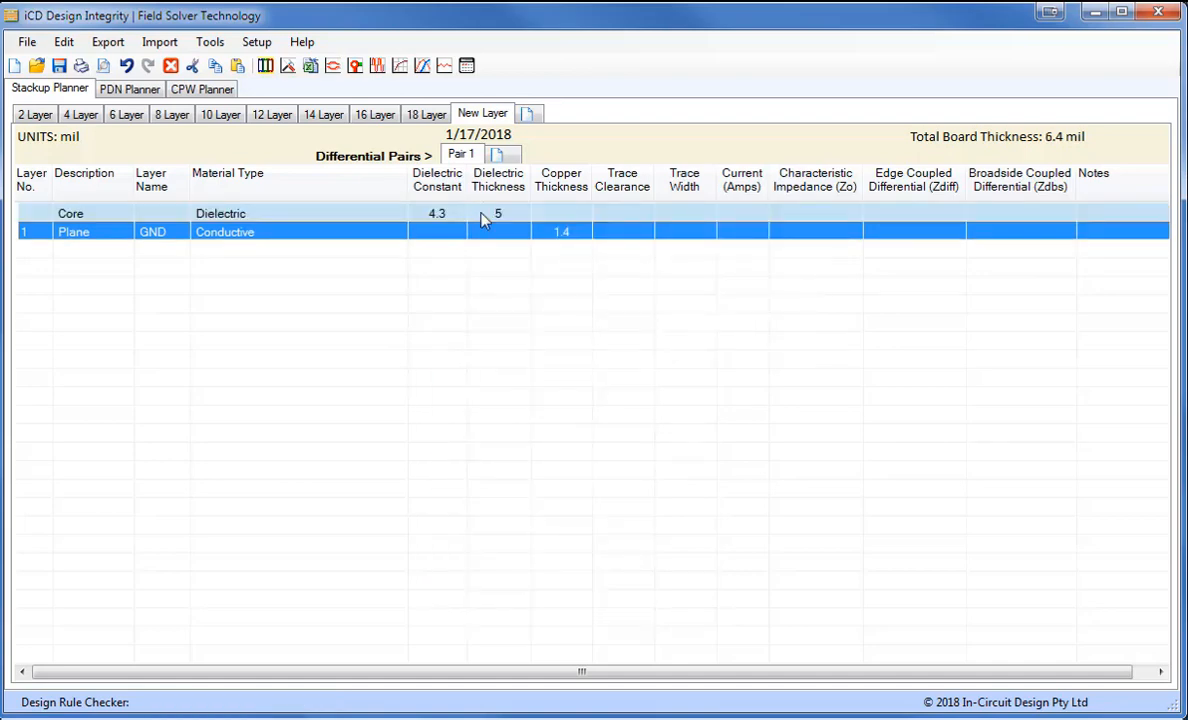
pyautogui.rightClick(484, 212)
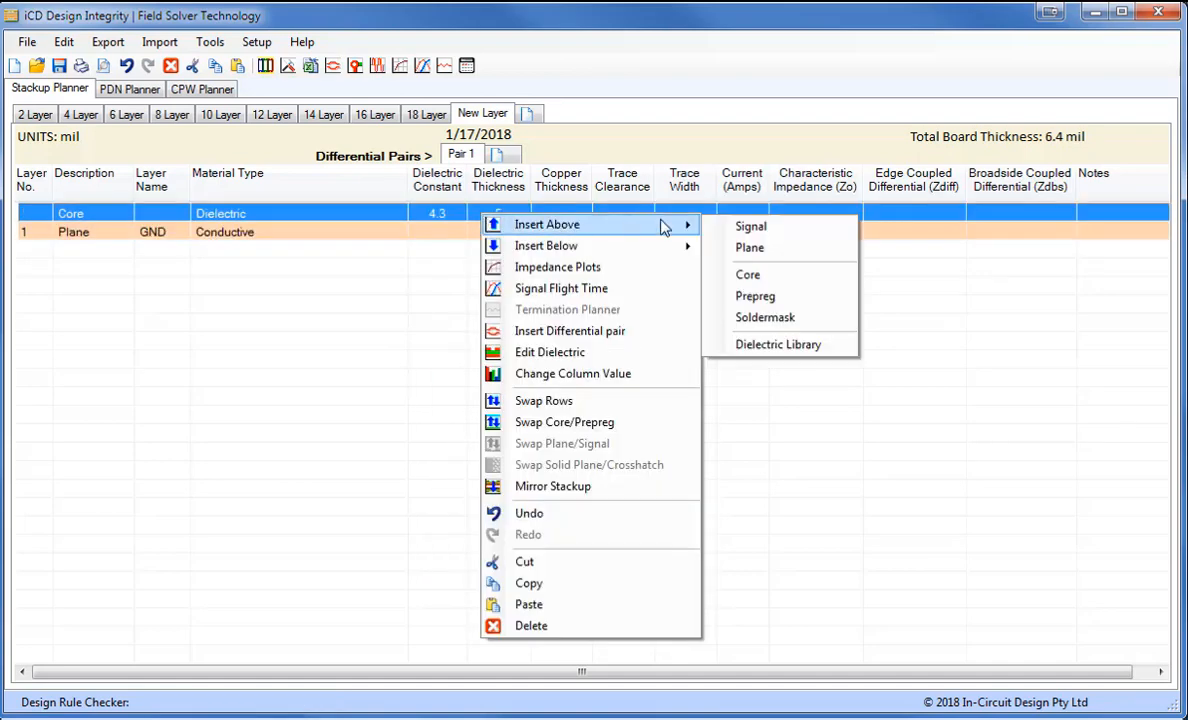
pyautogui.click(750, 226)
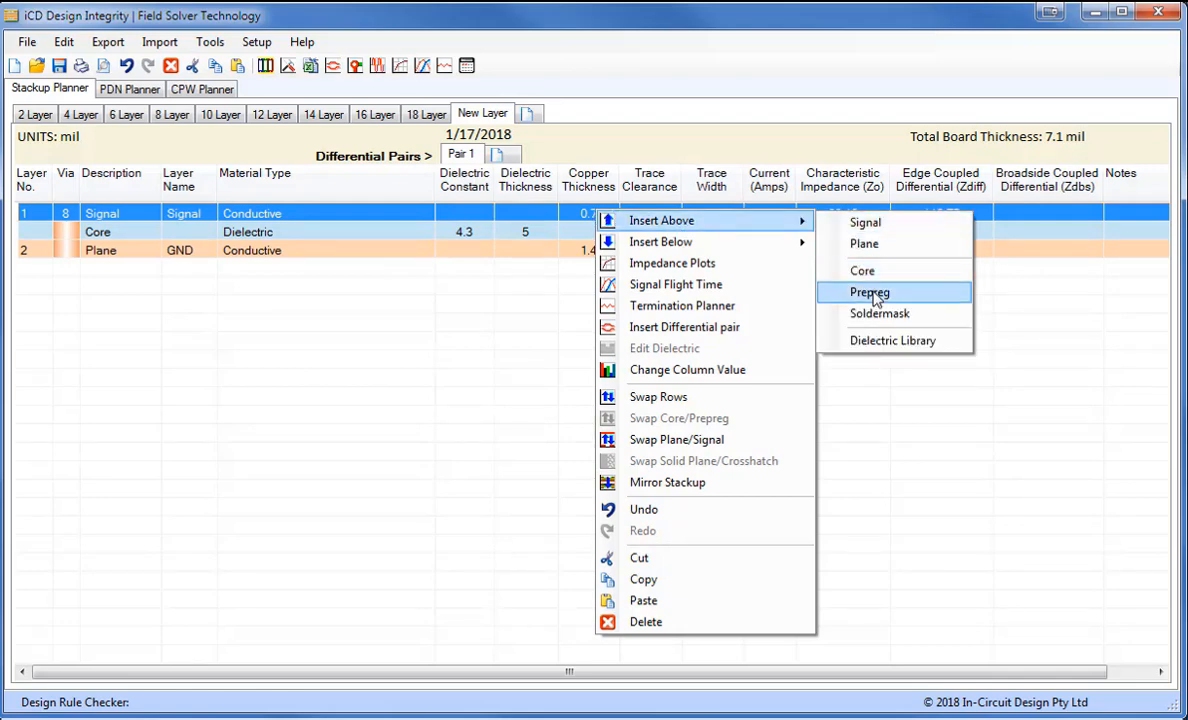
# Add a prepreg, another signal layer, a core, a top GND plane and a dielectric above it.
pyautogui.click(868, 292)
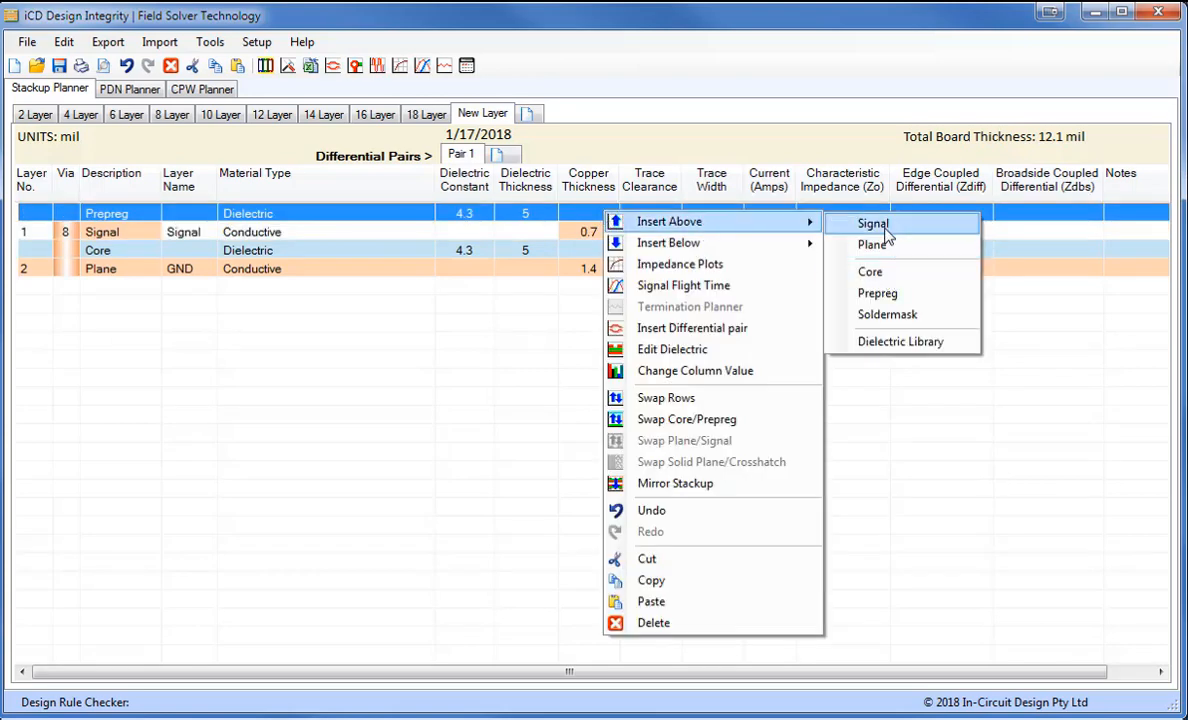
pyautogui.click(872, 224)
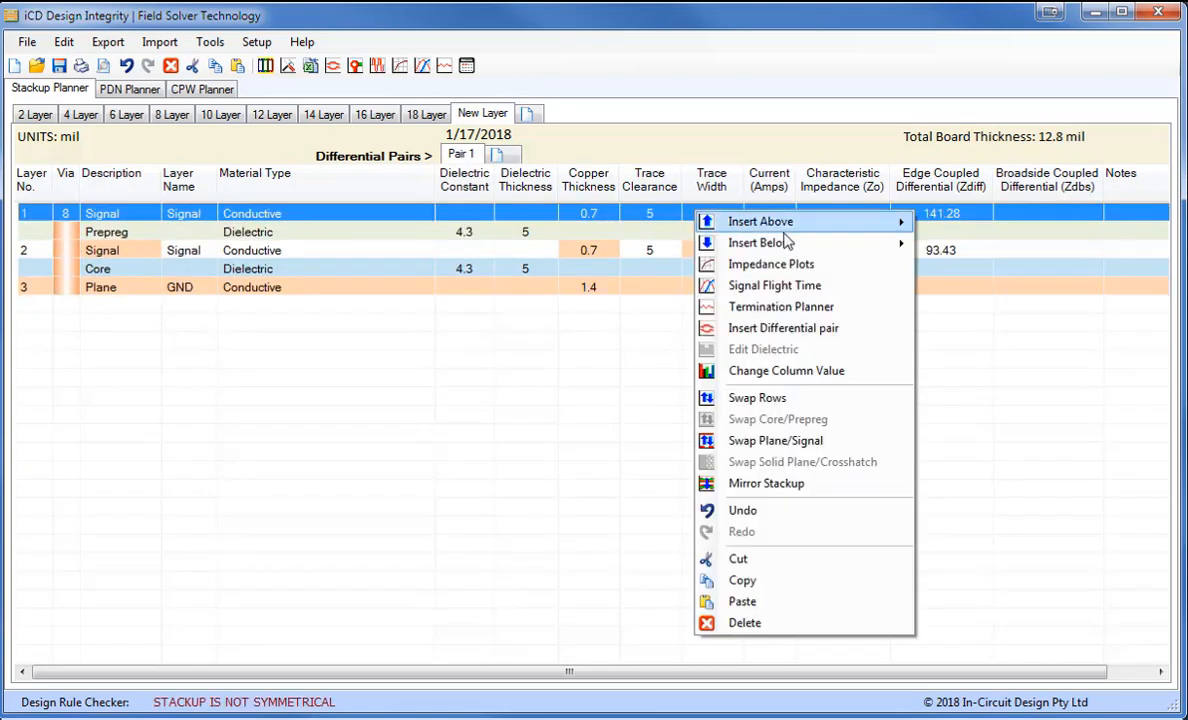
pyautogui.click(760, 220)
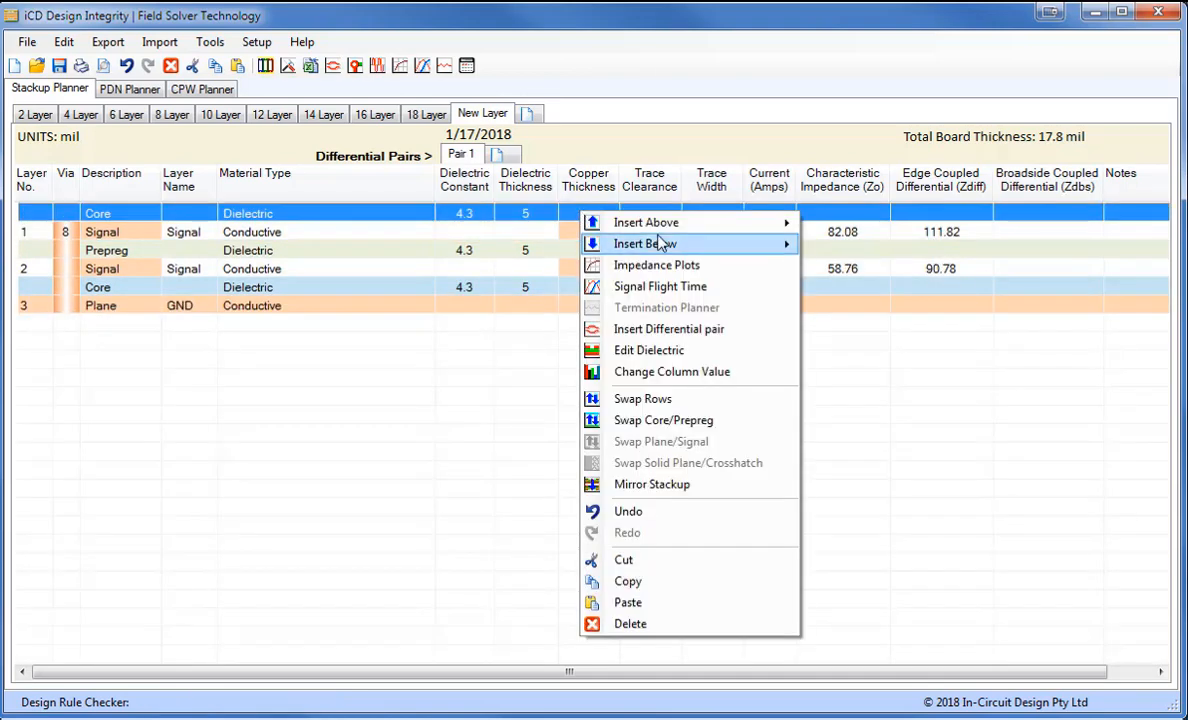
pyautogui.click(630, 624)
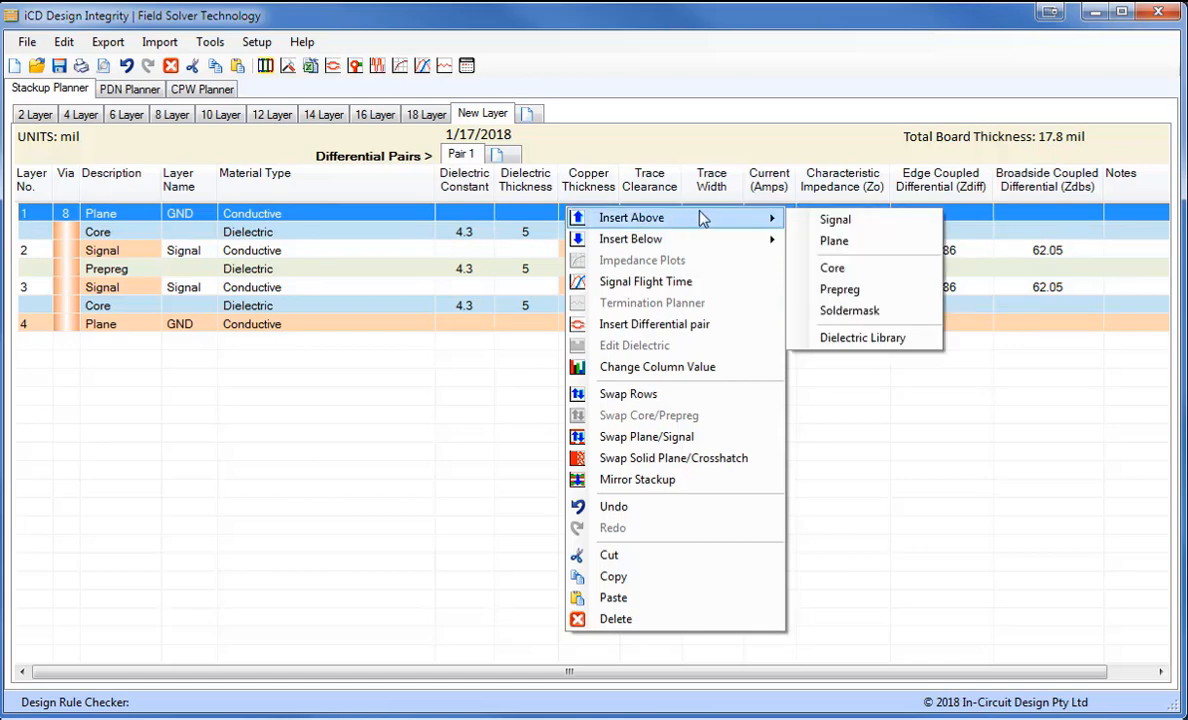
pyautogui.moveTo(832, 268)
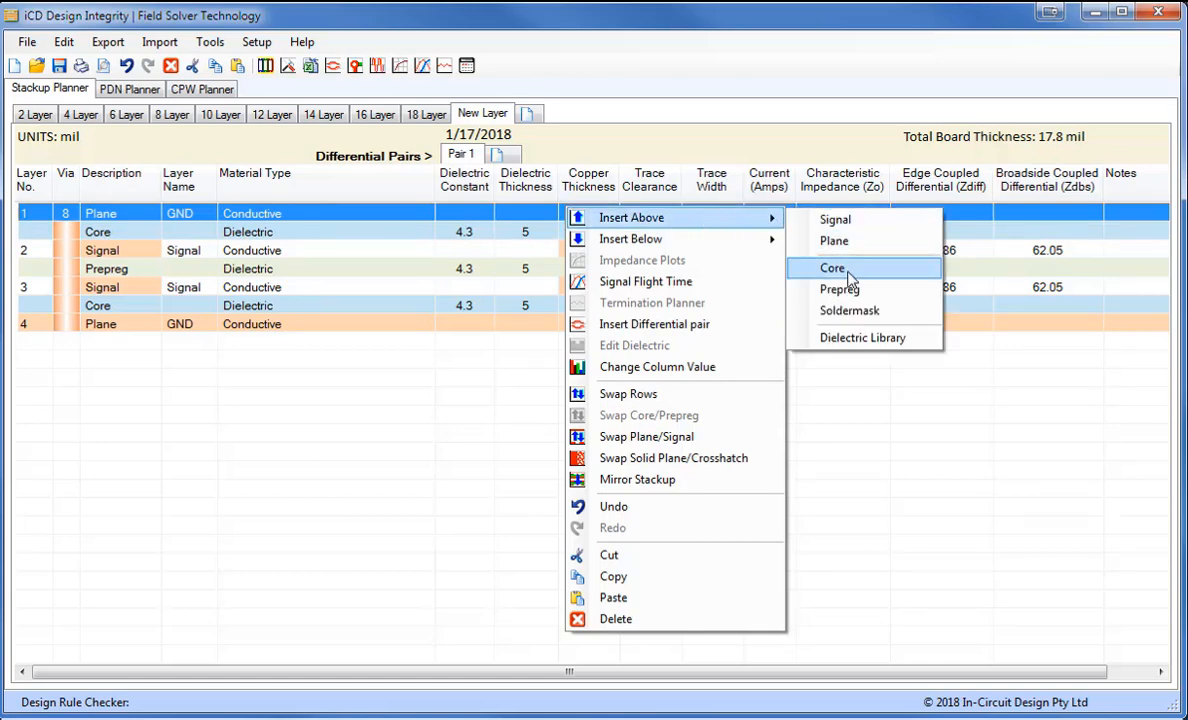
pyautogui.click(832, 268)
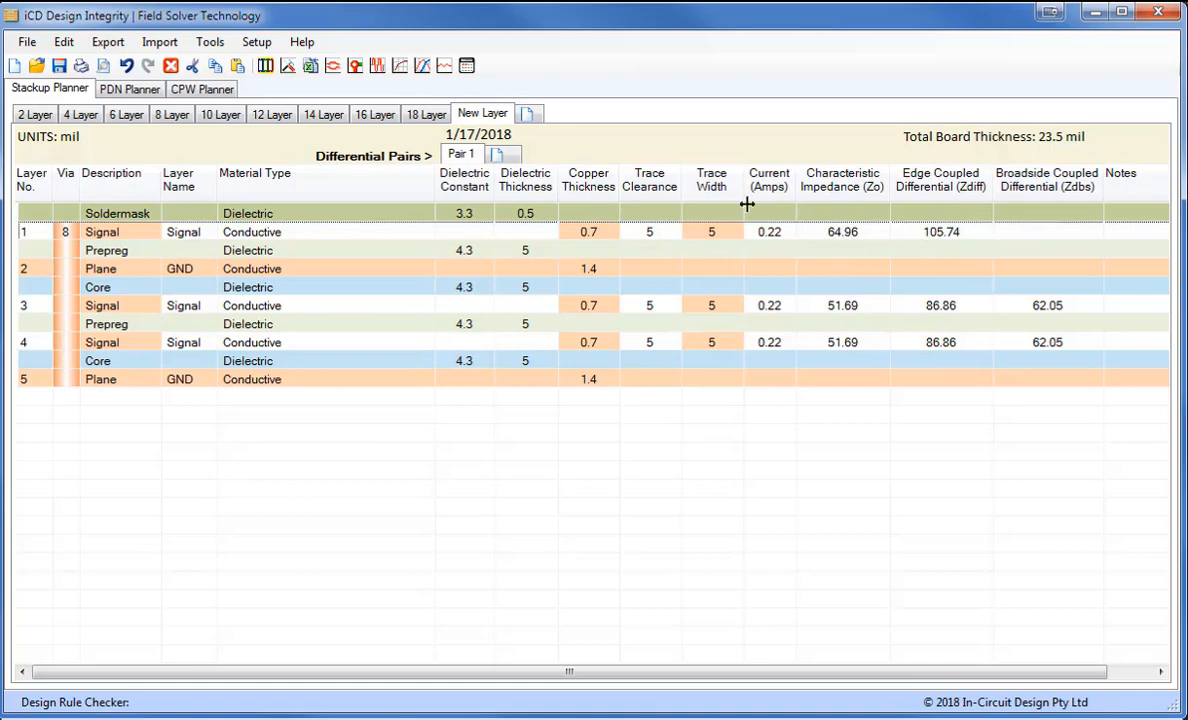
pyautogui.moveTo(828, 248)
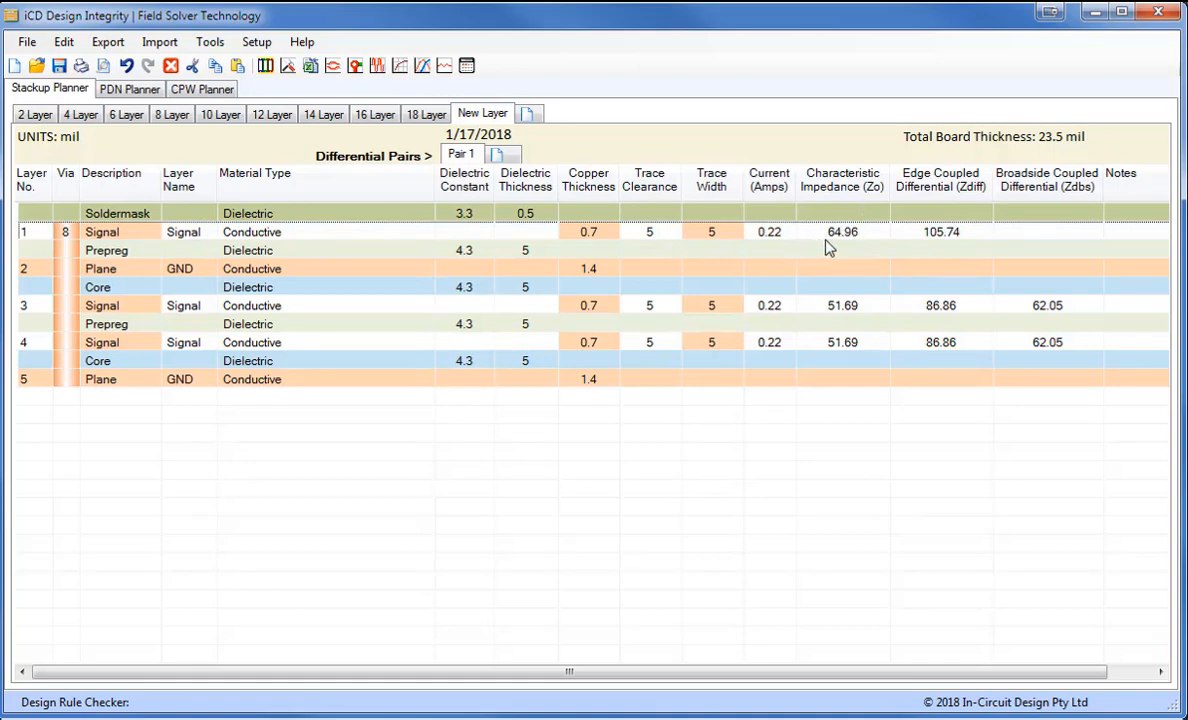
pyautogui.moveTo(928, 248)
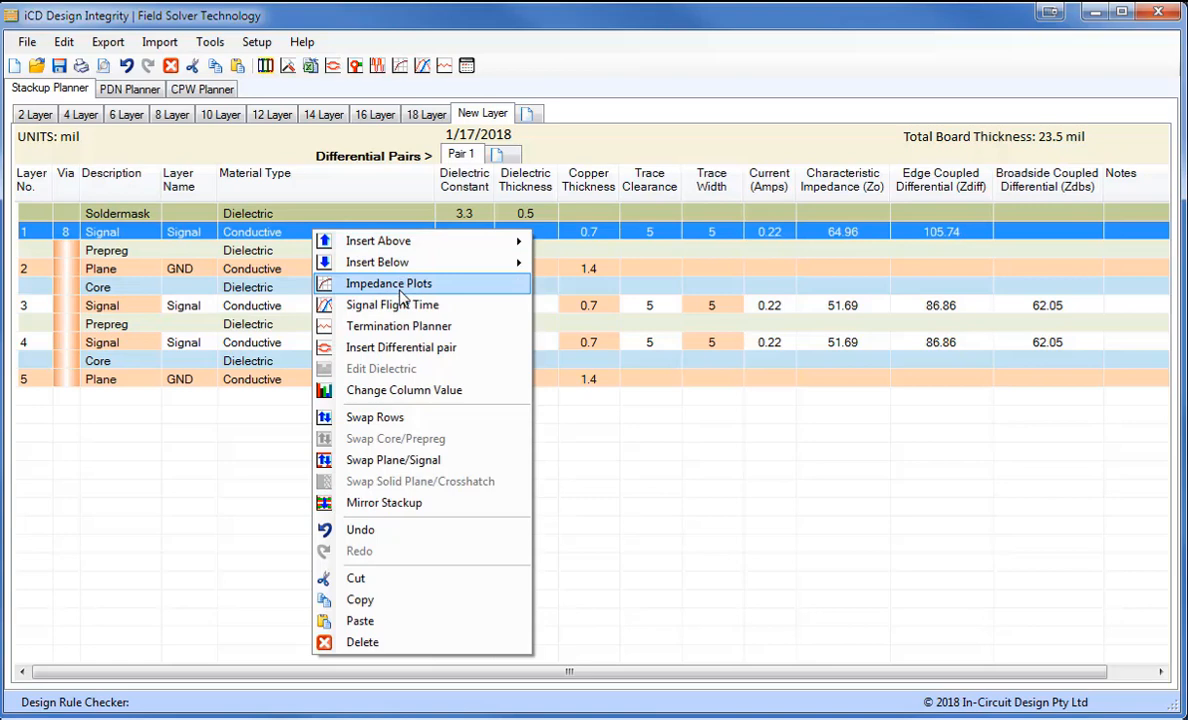
# With impedance plots open, set layer 1's trace width to 8 mil for 51.76 ohm impedance.
pyautogui.click(388, 284)
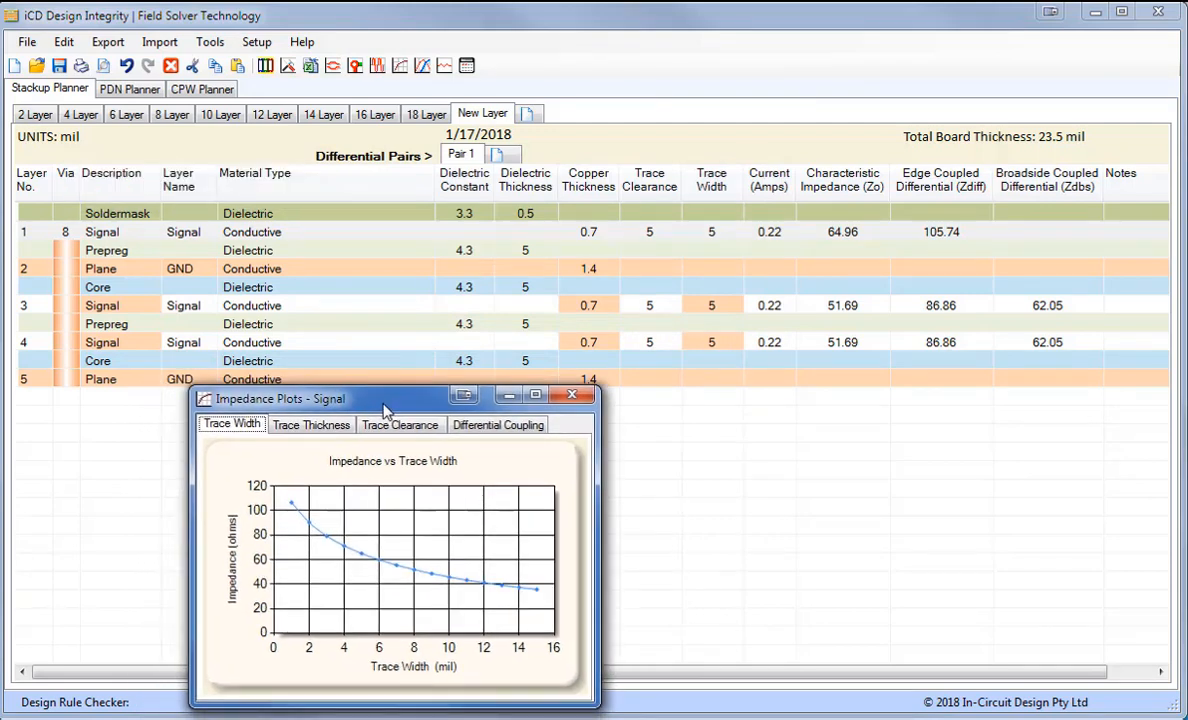
pyautogui.moveTo(450, 450)
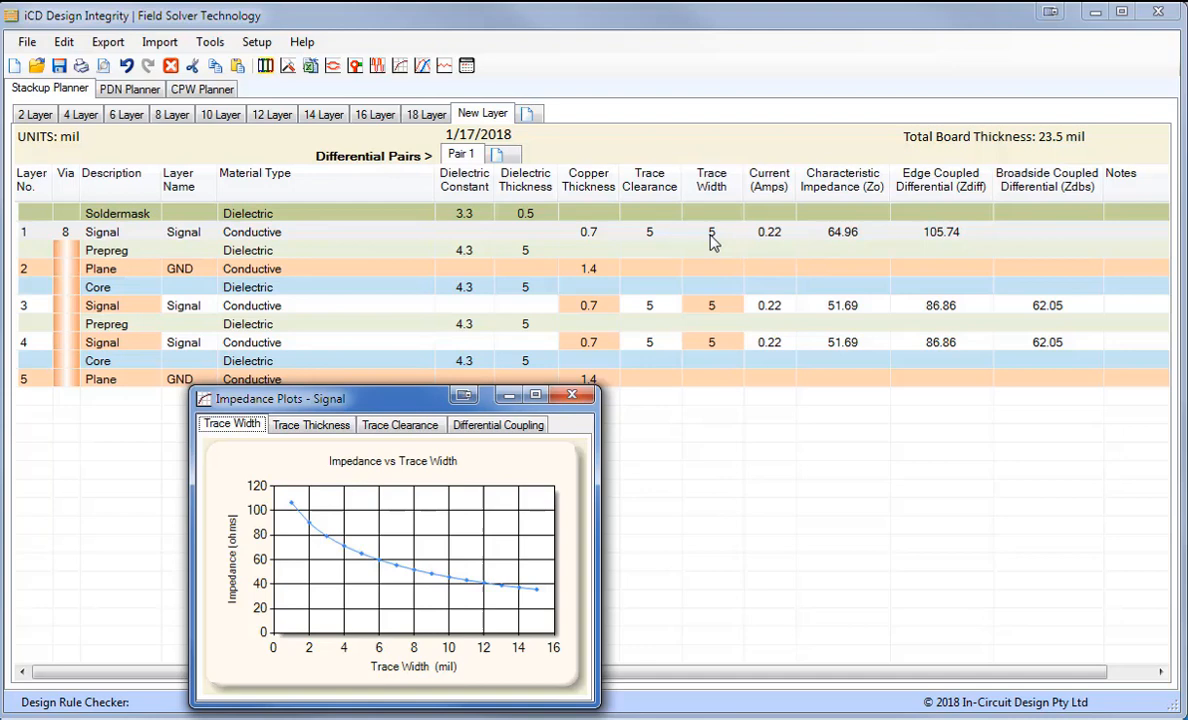
pyautogui.moveTo(850, 248)
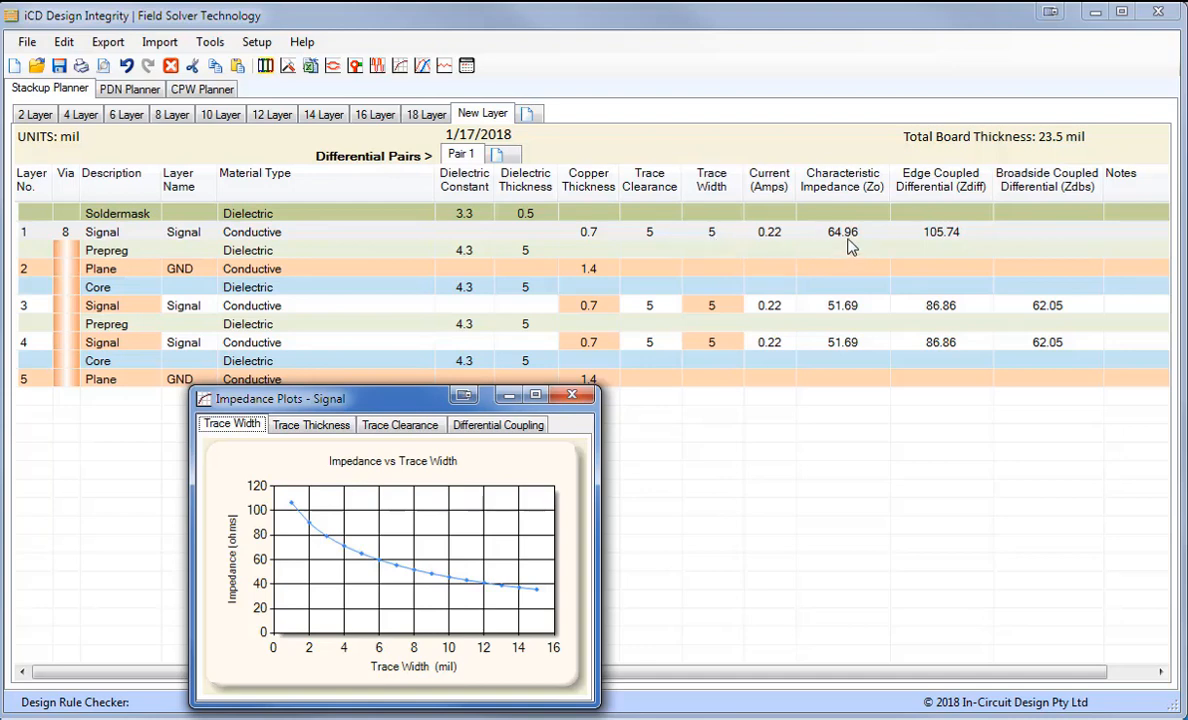
pyautogui.moveTo(258, 584)
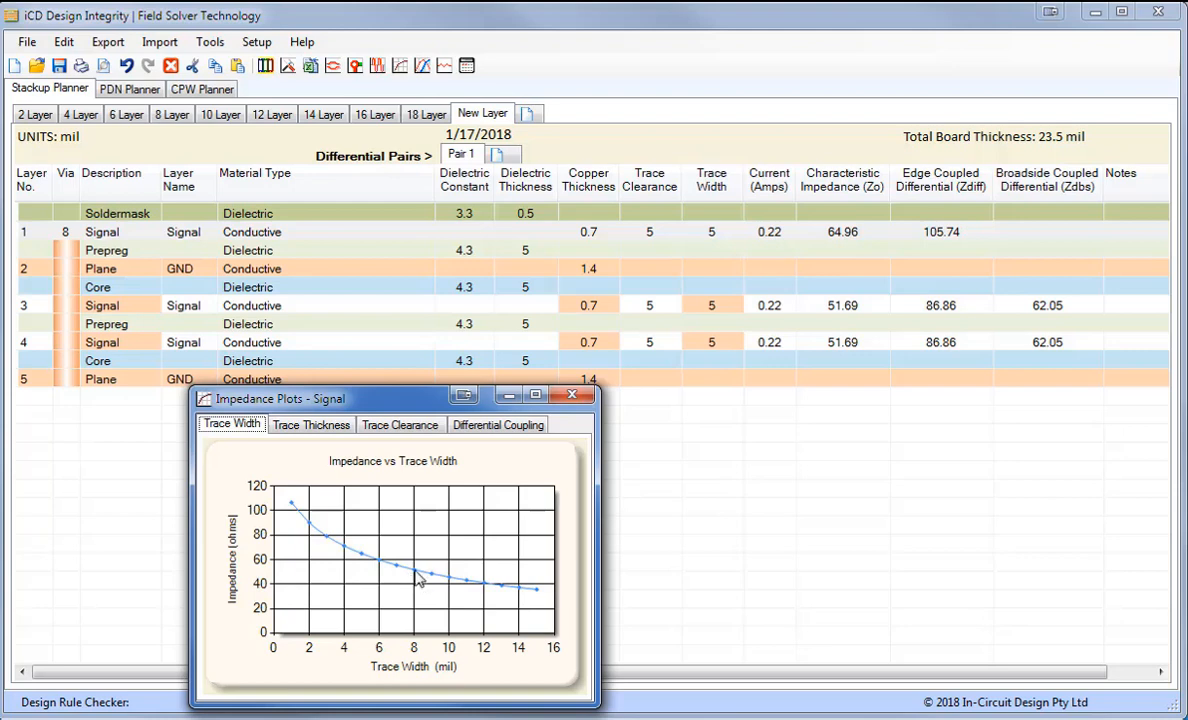
pyautogui.moveTo(638, 322)
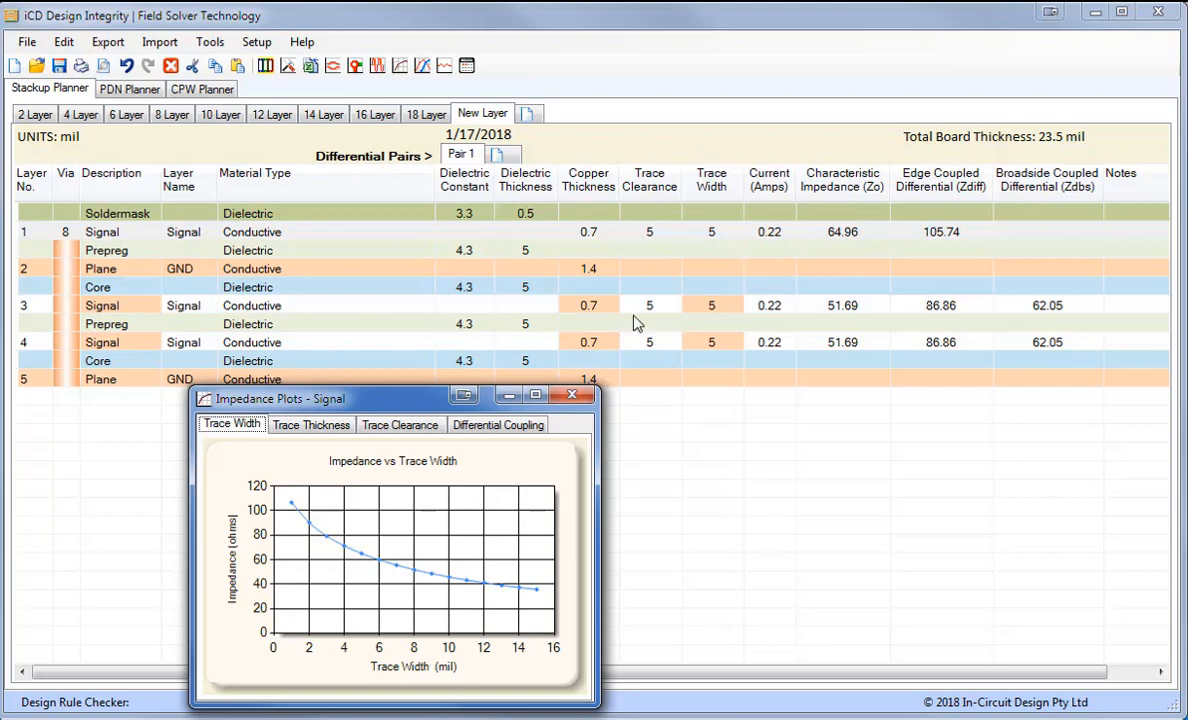
pyautogui.click(712, 232)
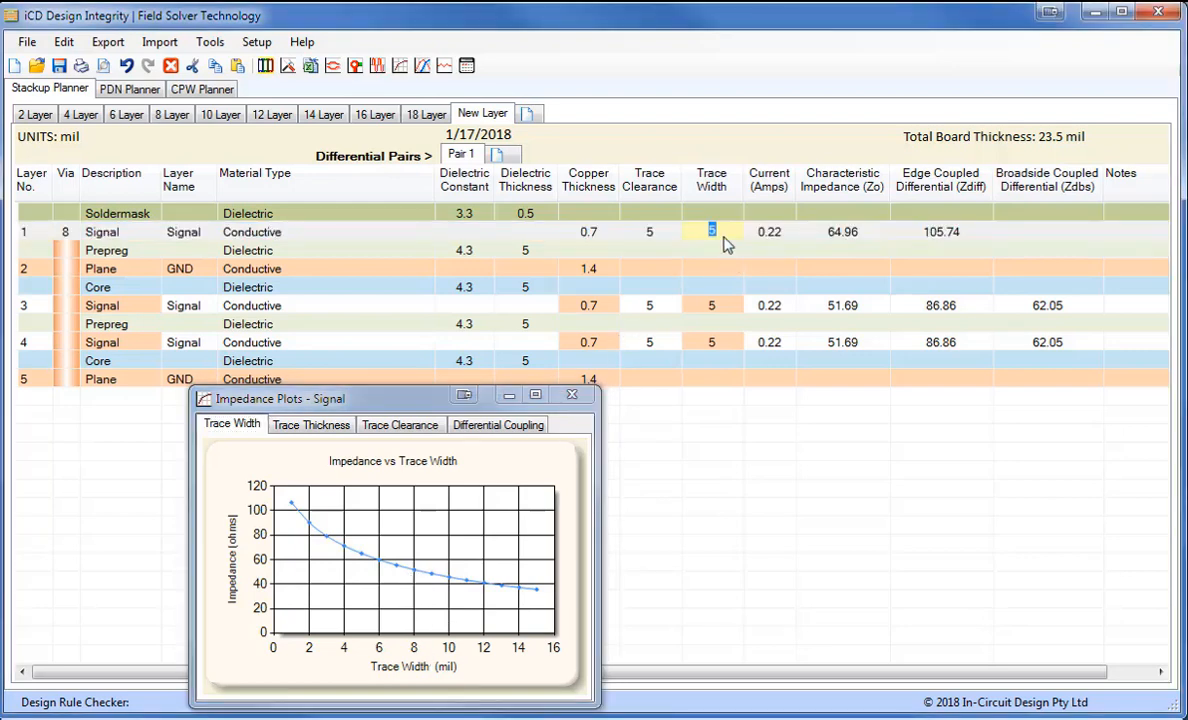
pyautogui.write('8')
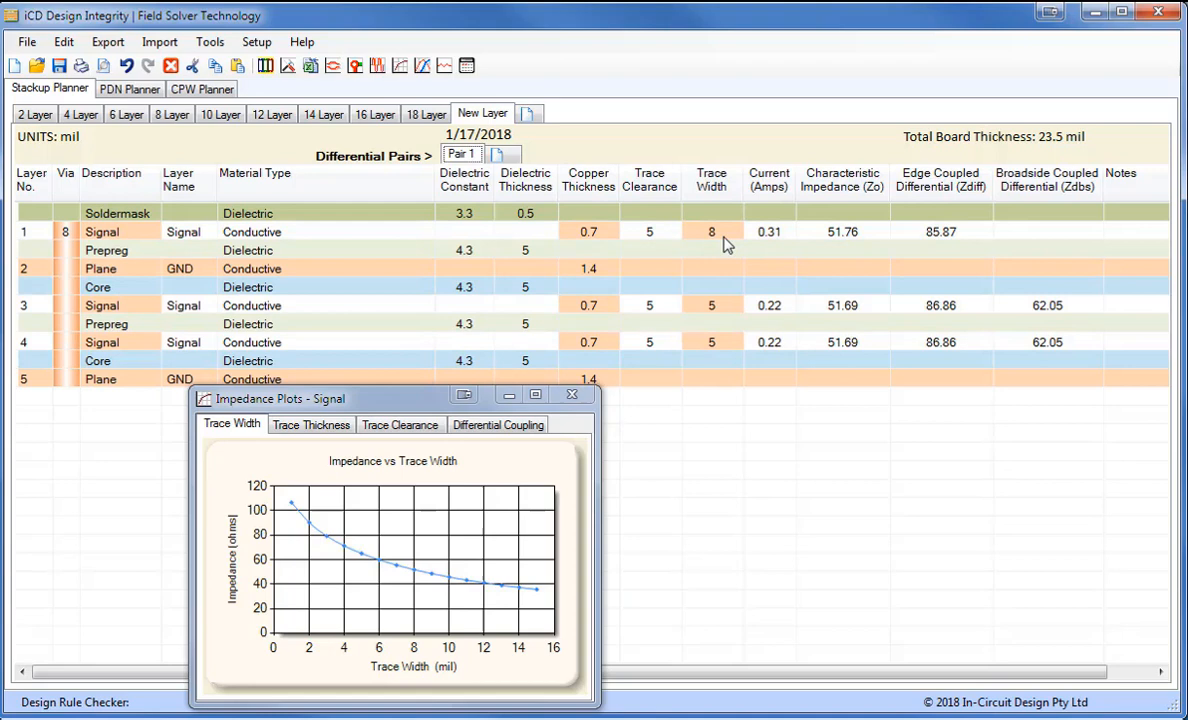
pyautogui.click(550, 232)
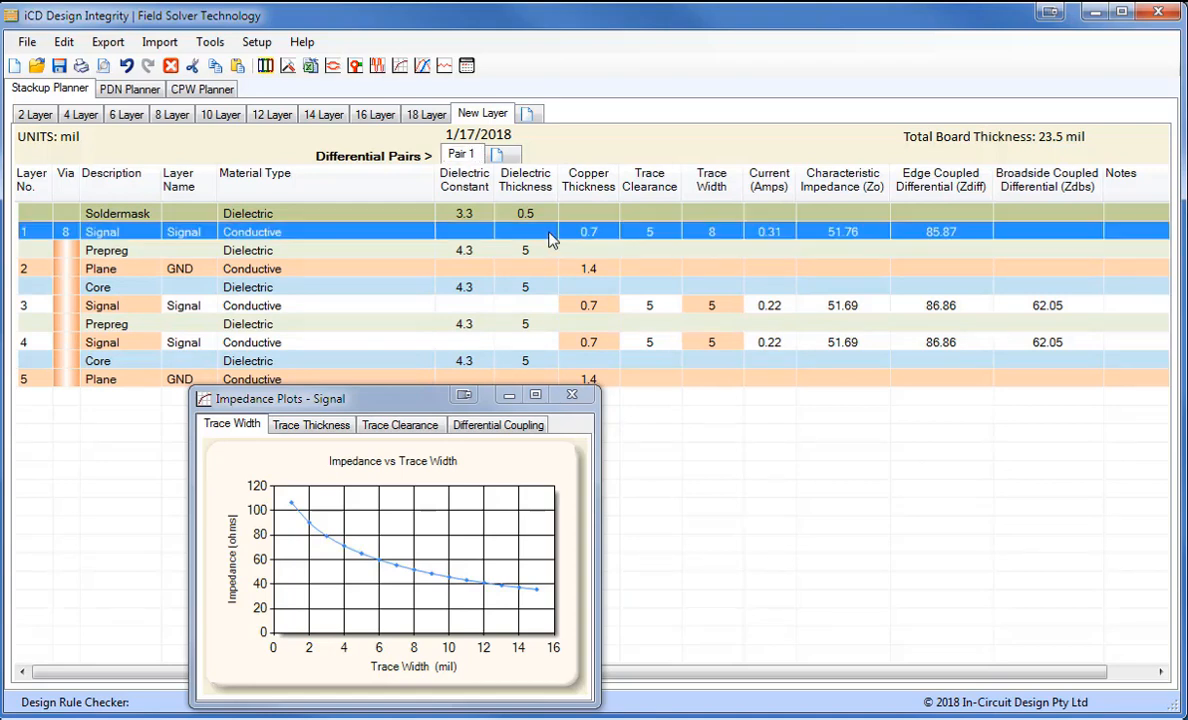
# Show the differential coupling plot of impedance versus trace clearance and dielectric thickness.
pyautogui.click(498, 424)
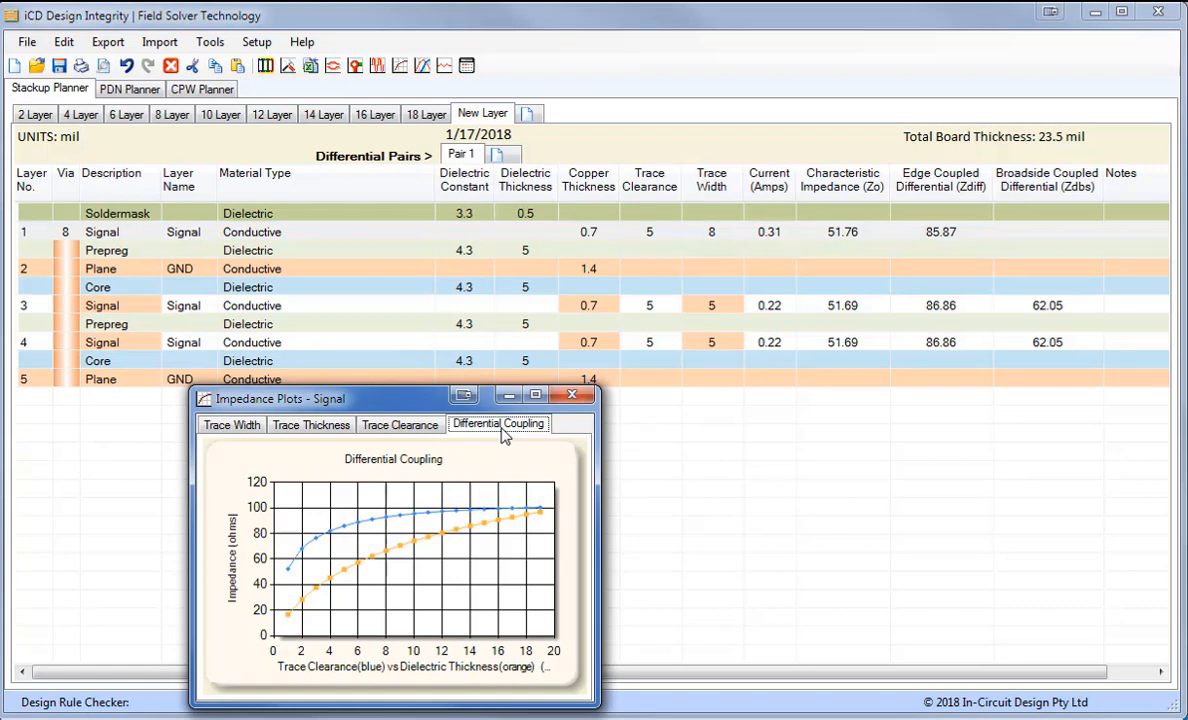
pyautogui.moveTo(292, 598)
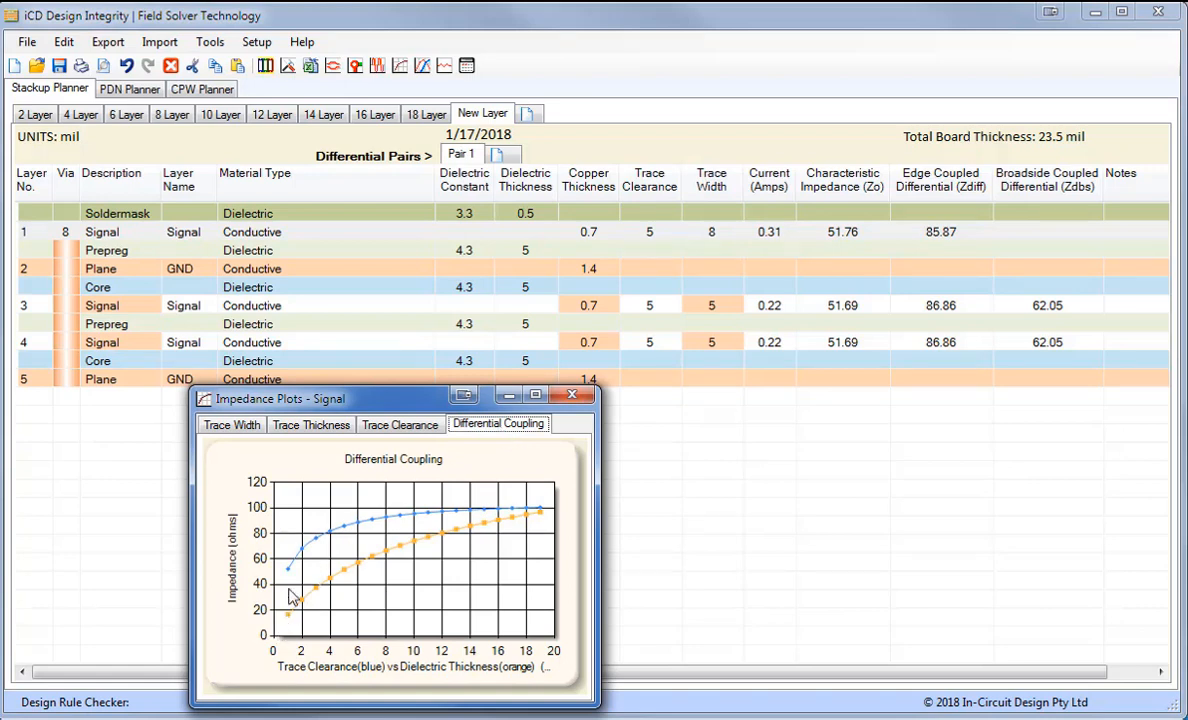
pyautogui.moveTo(544, 532)
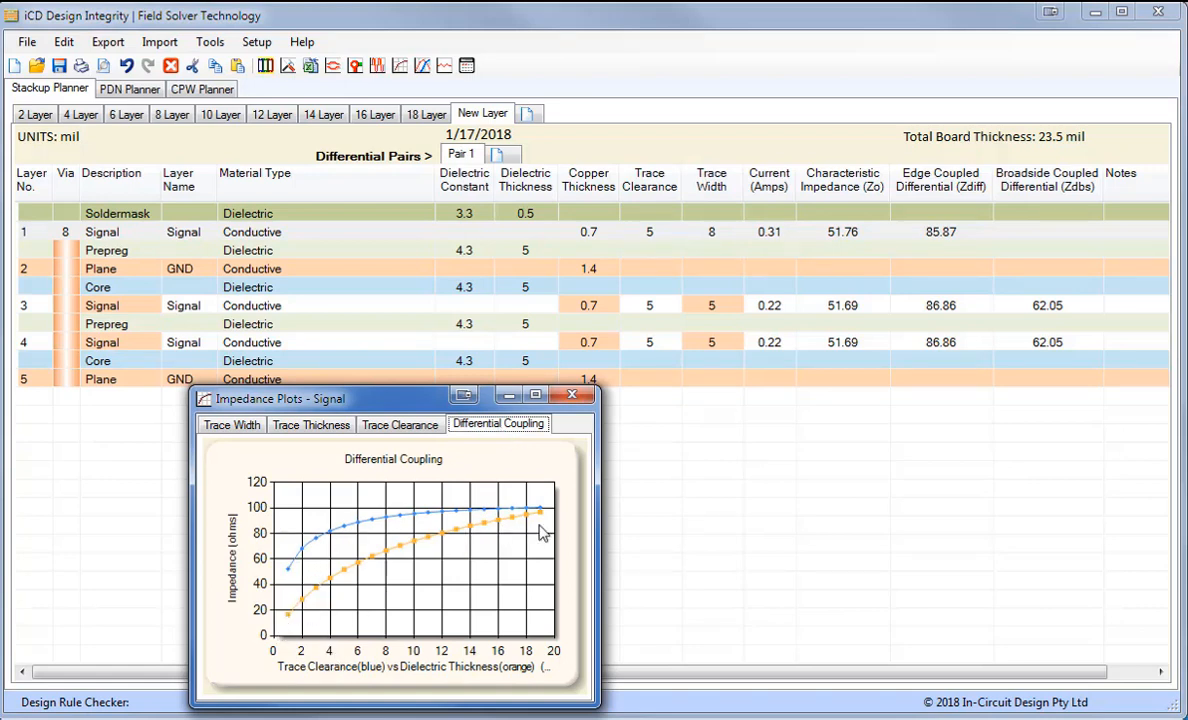
pyautogui.moveTo(484, 522)
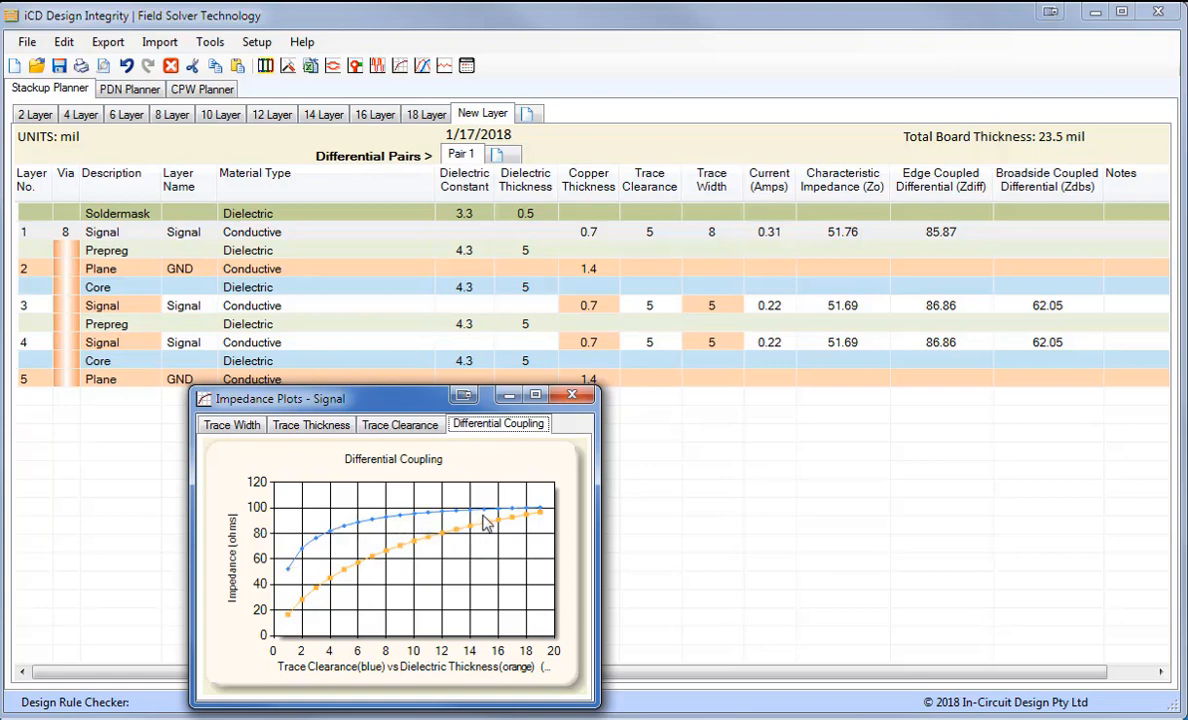
pyautogui.moveTo(476, 520)
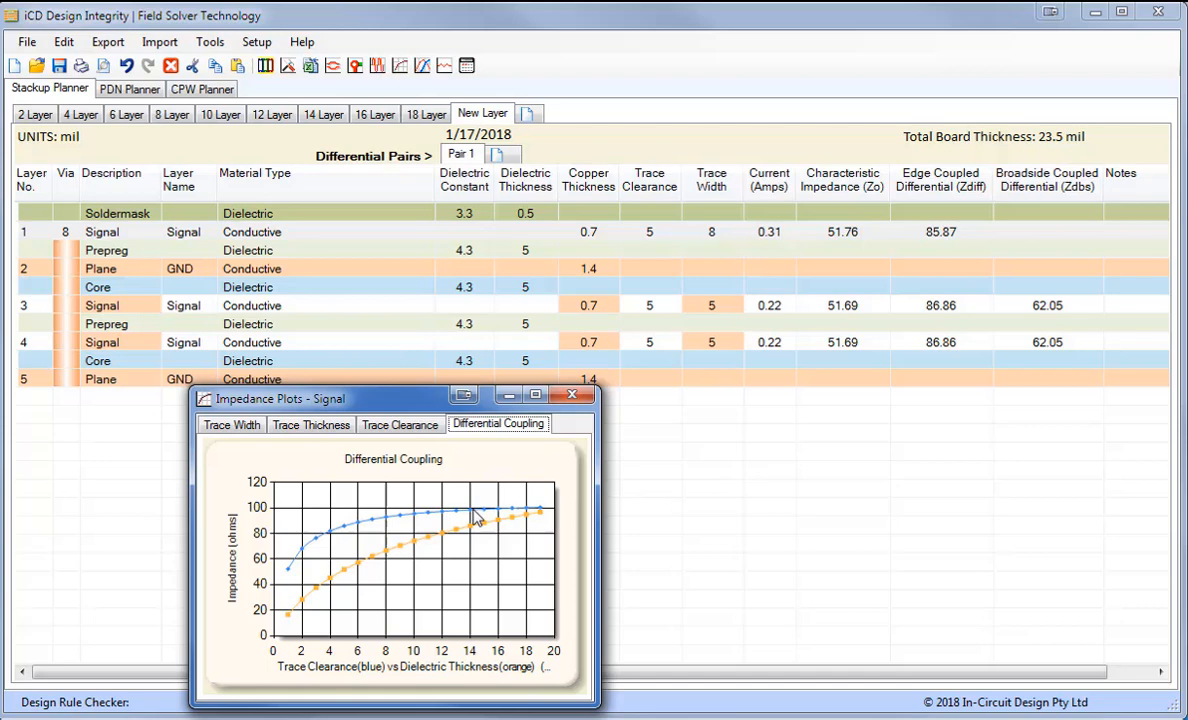
pyautogui.moveTo(504, 514)
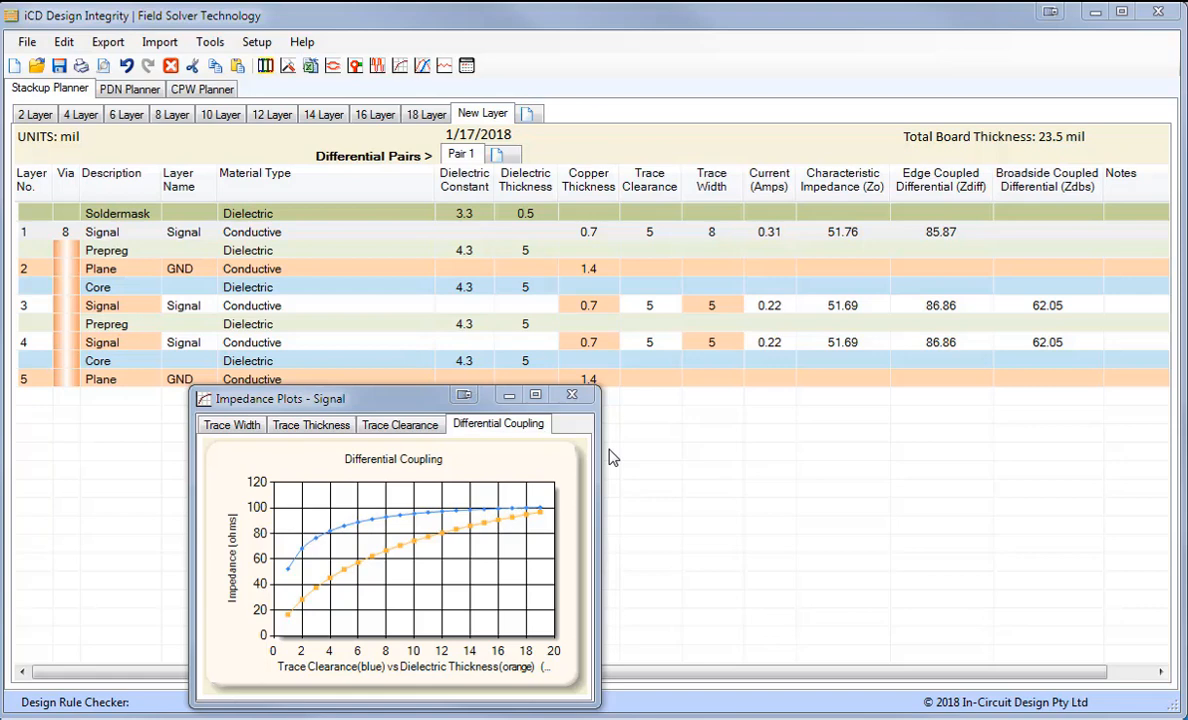
pyautogui.moveTo(698, 372)
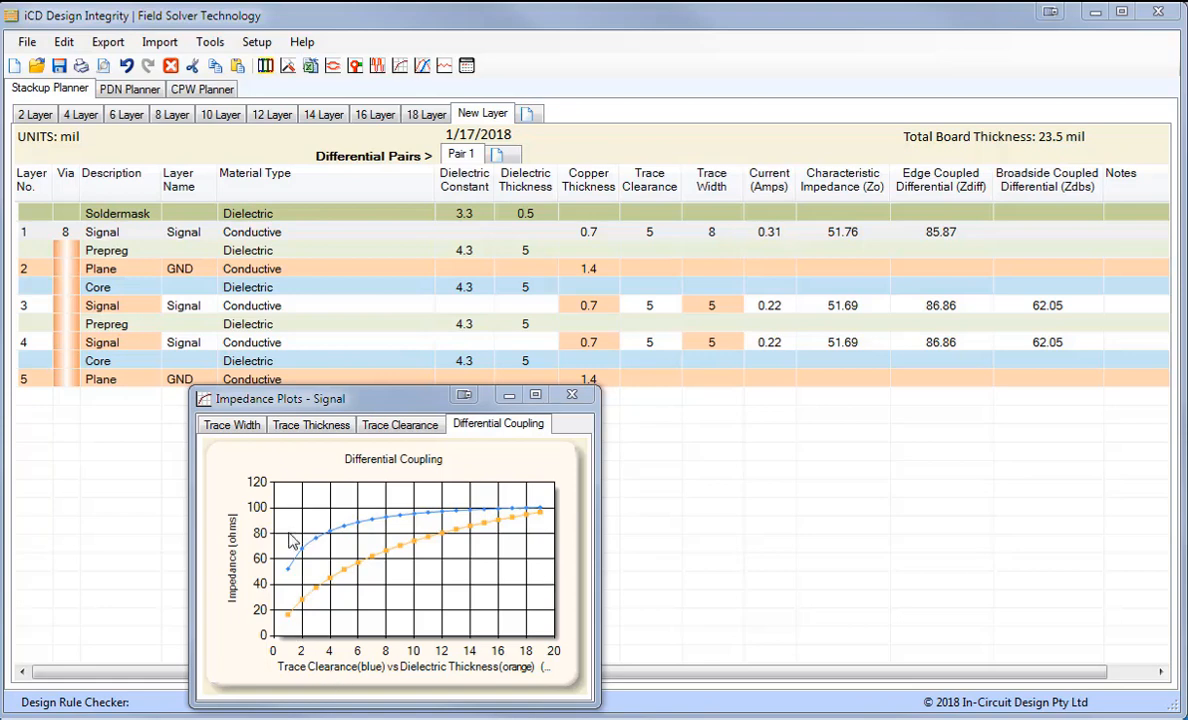
pyautogui.moveTo(480, 516)
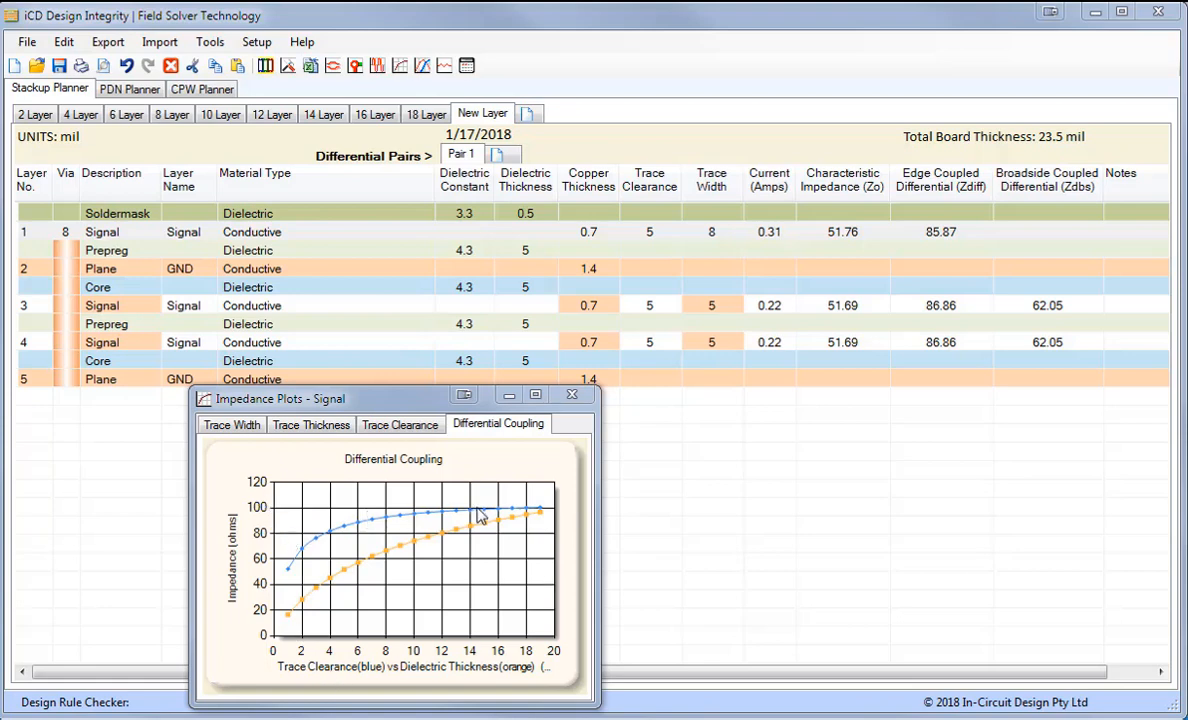
pyautogui.moveTo(668, 238)
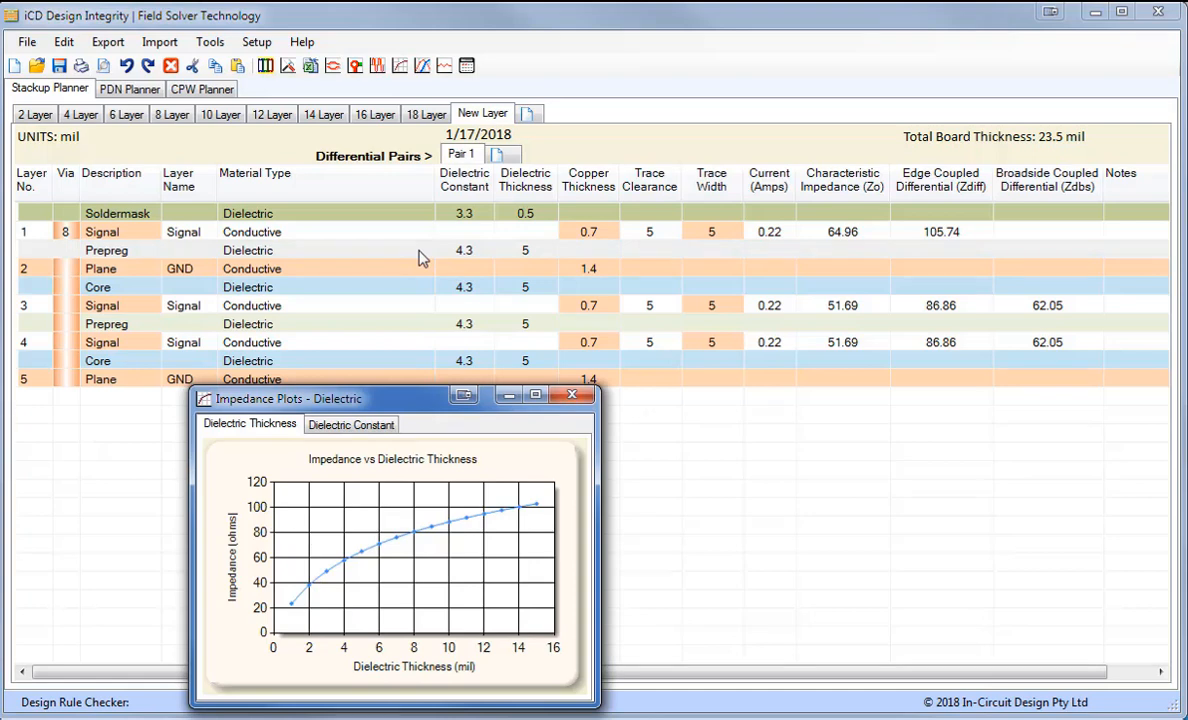
pyautogui.moveTo(252, 446)
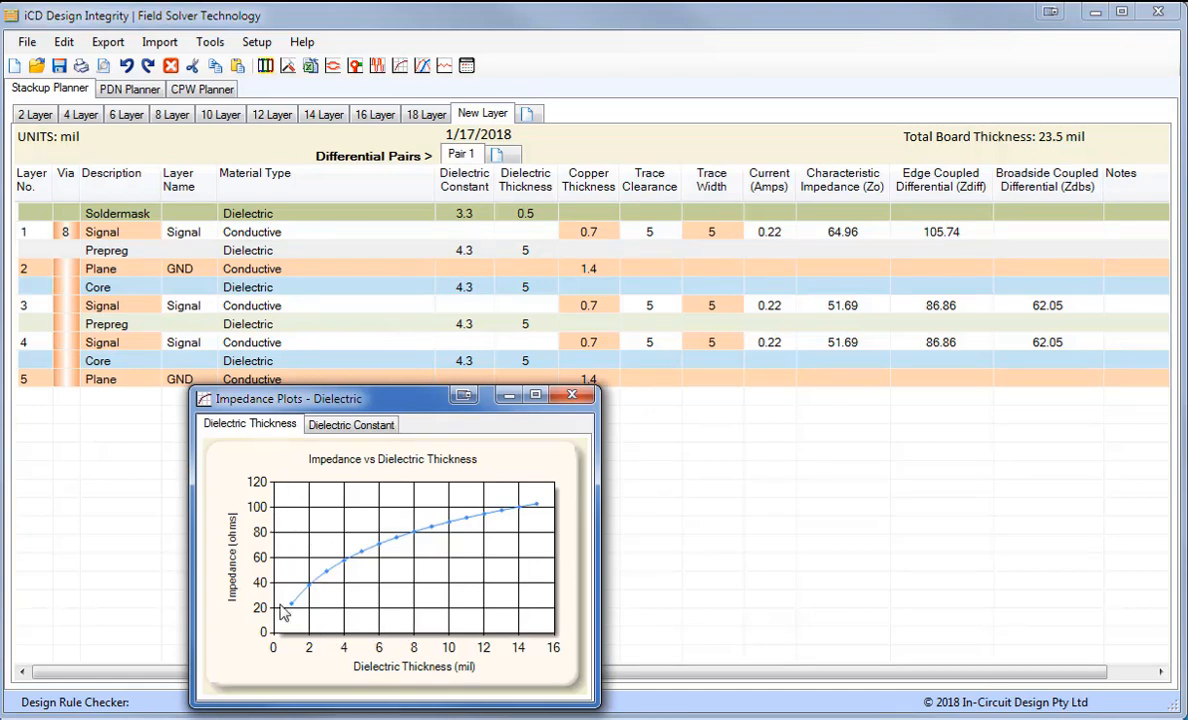
pyautogui.moveTo(276, 580)
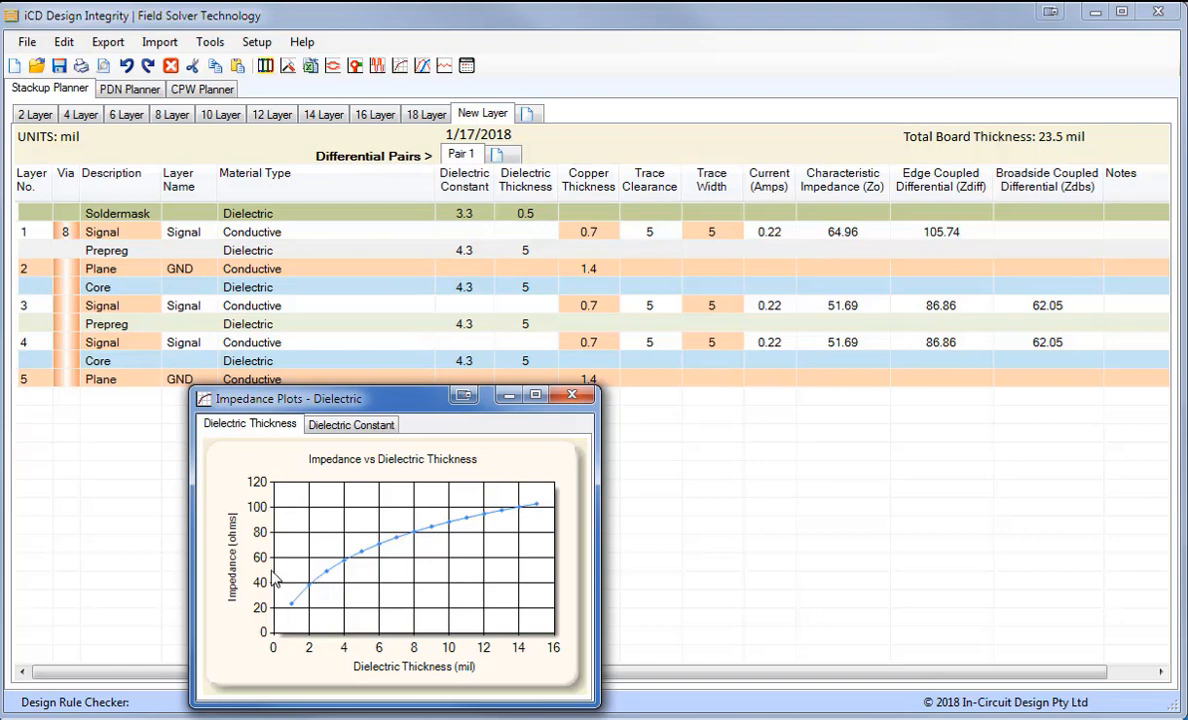
pyautogui.moveTo(330, 584)
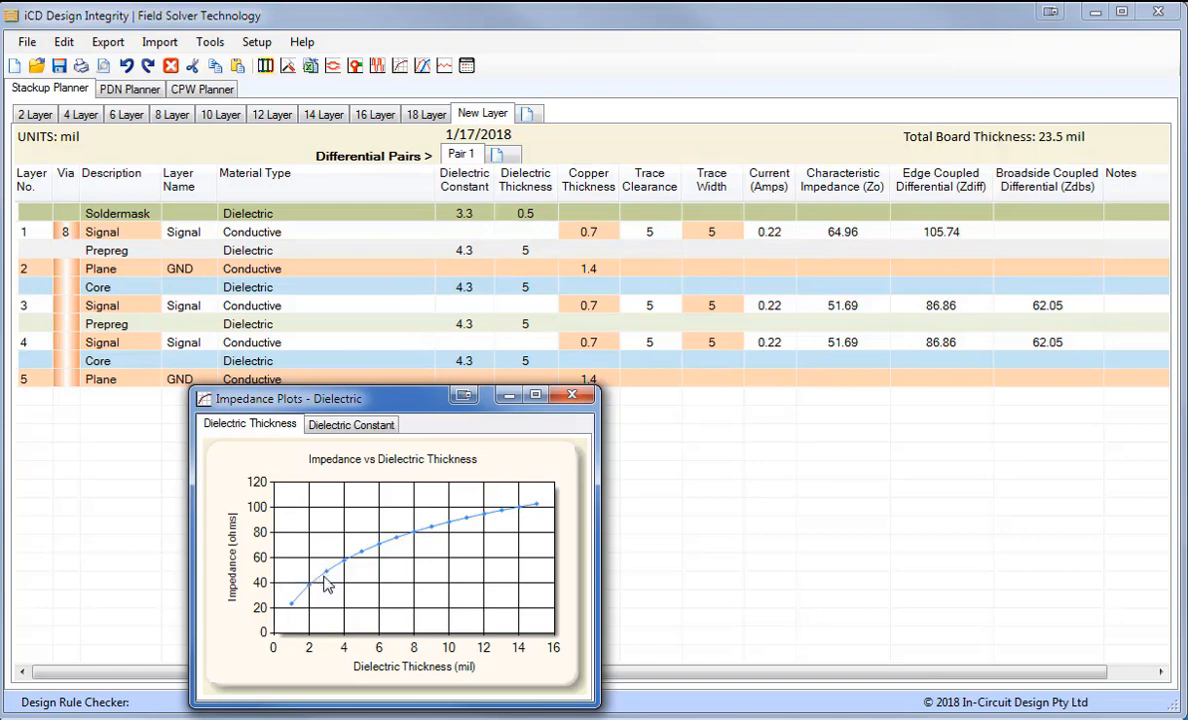
pyautogui.moveTo(324, 658)
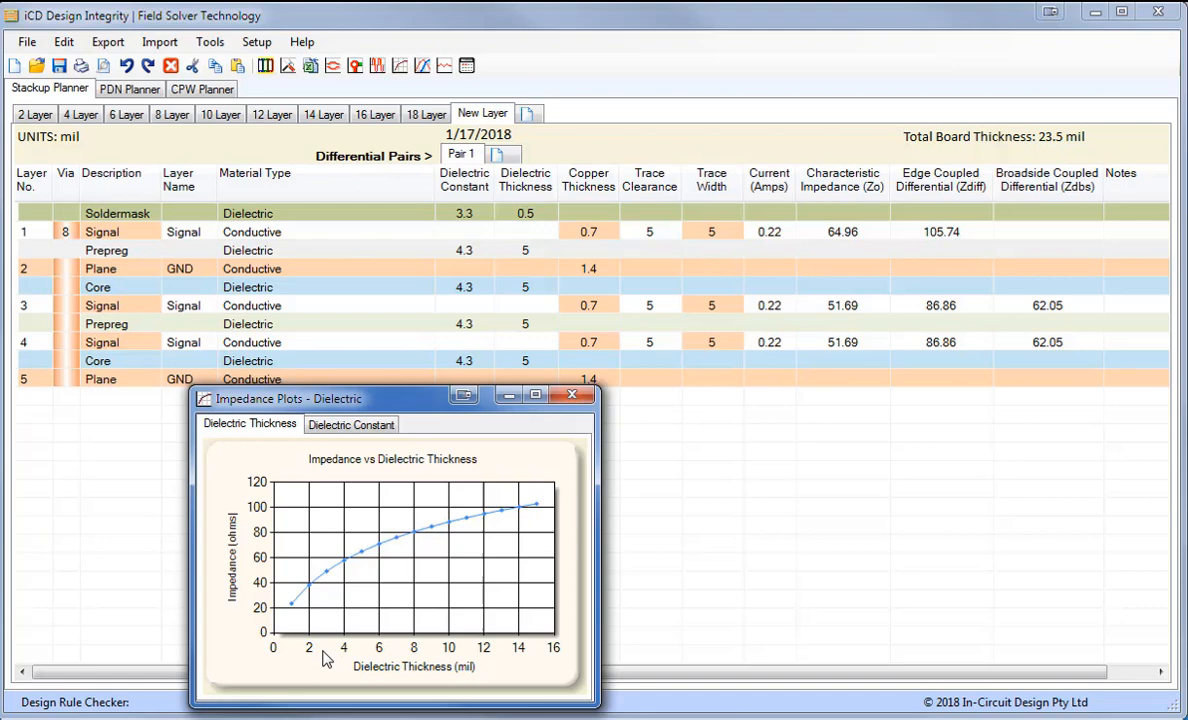
# Set the prepreg under layer 1 to 3 mil, giving 49.22 ohms and a 21.5 mil board.
pyautogui.click(524, 250)
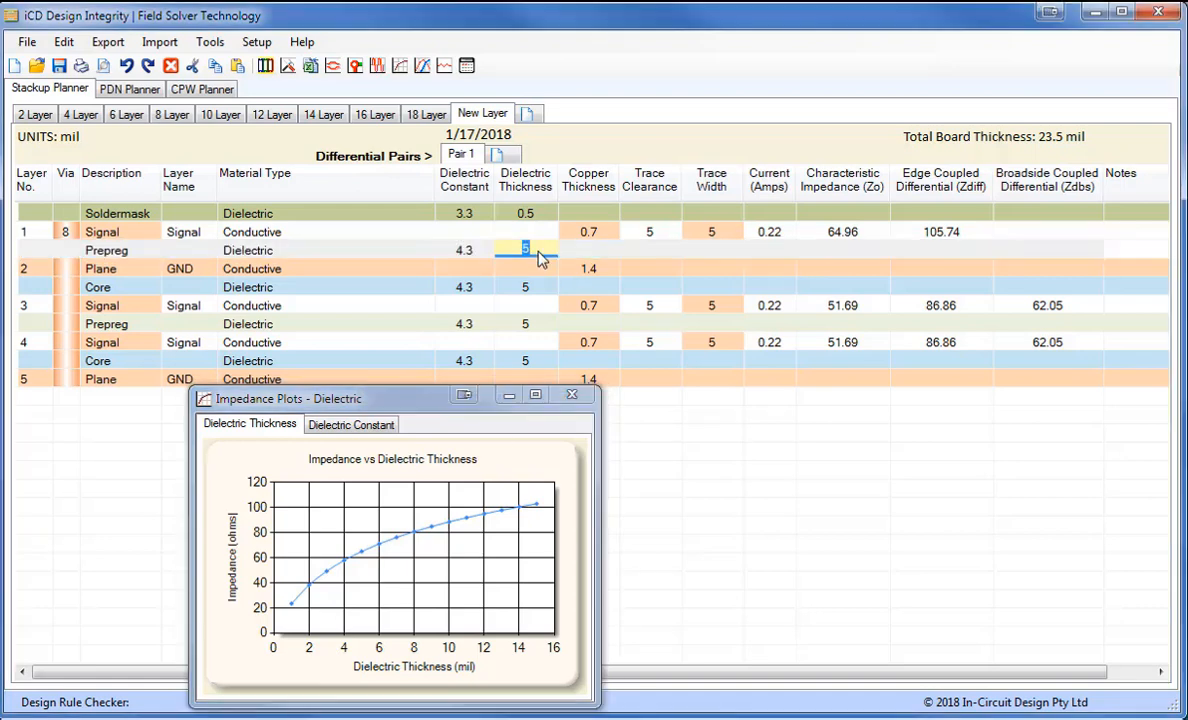
pyautogui.write('3')
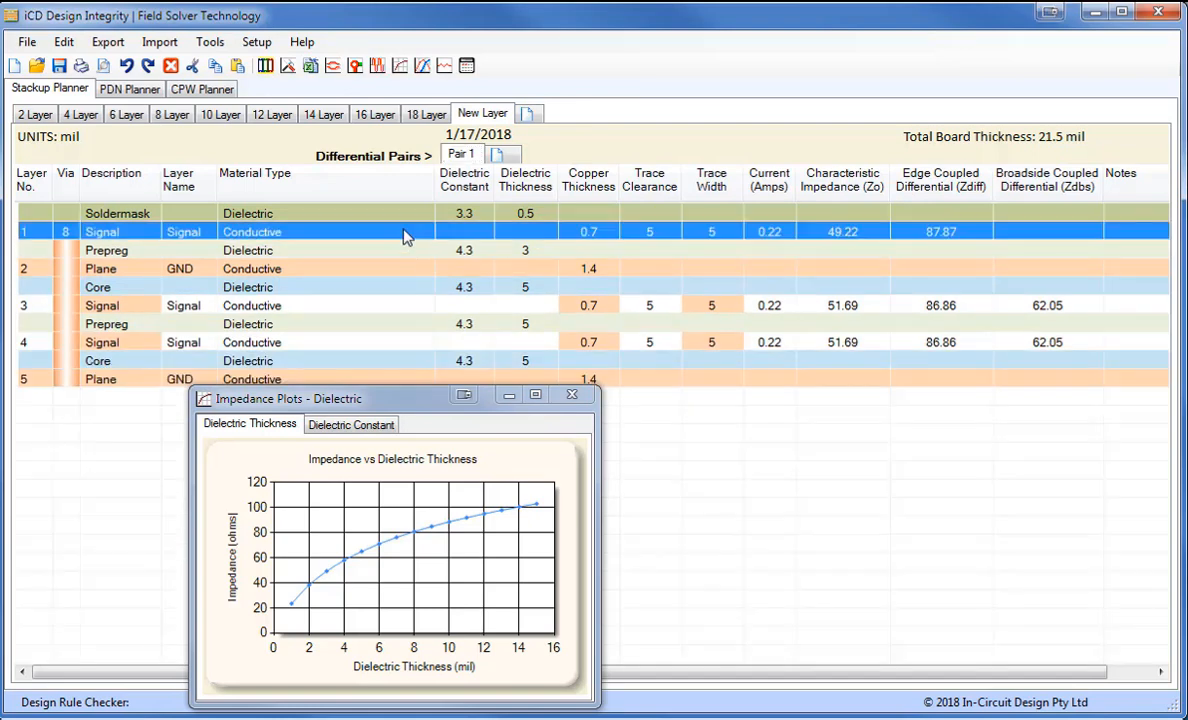
pyautogui.moveTo(918, 272)
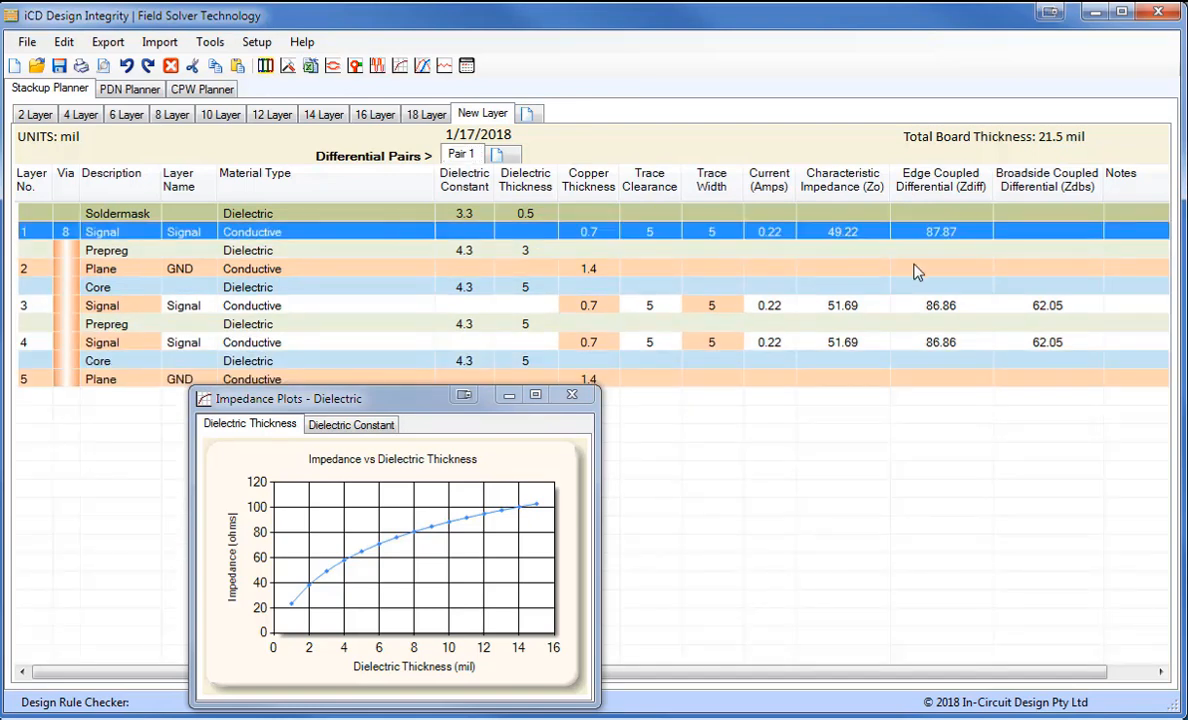
# Set layer 1's trace clearance to 16 mil for 96.5 ohm edge-coupled differential impedance.
pyautogui.click(500, 424)
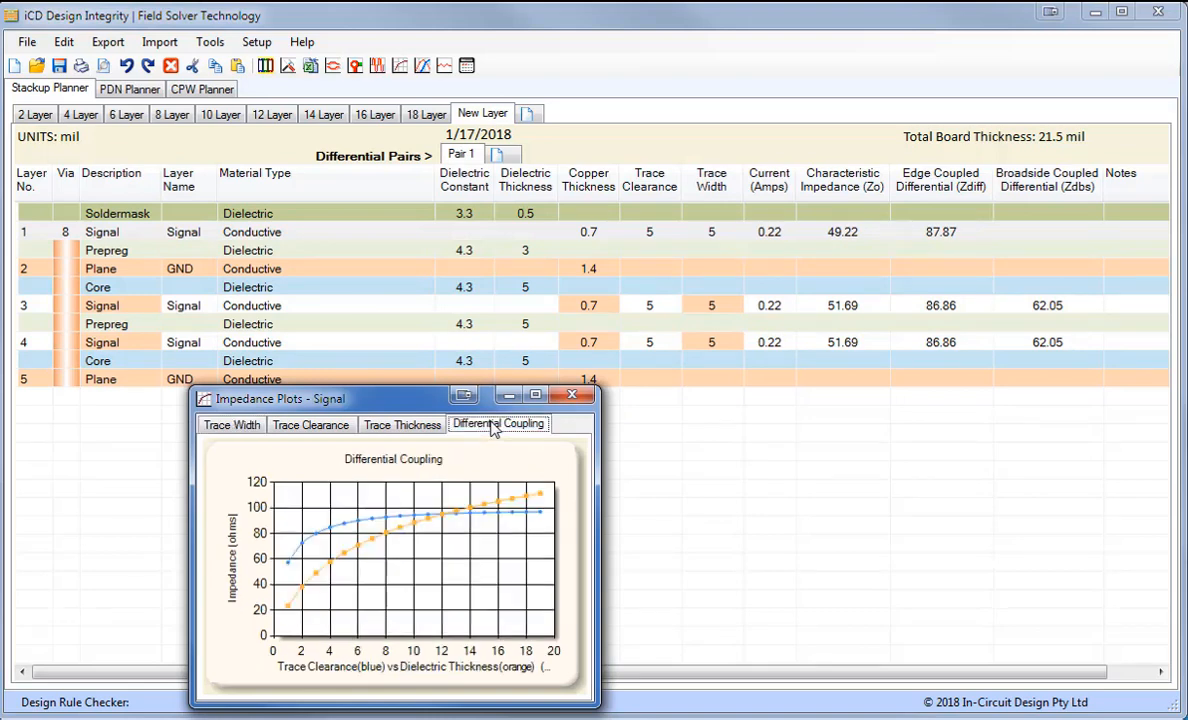
pyautogui.moveTo(500, 530)
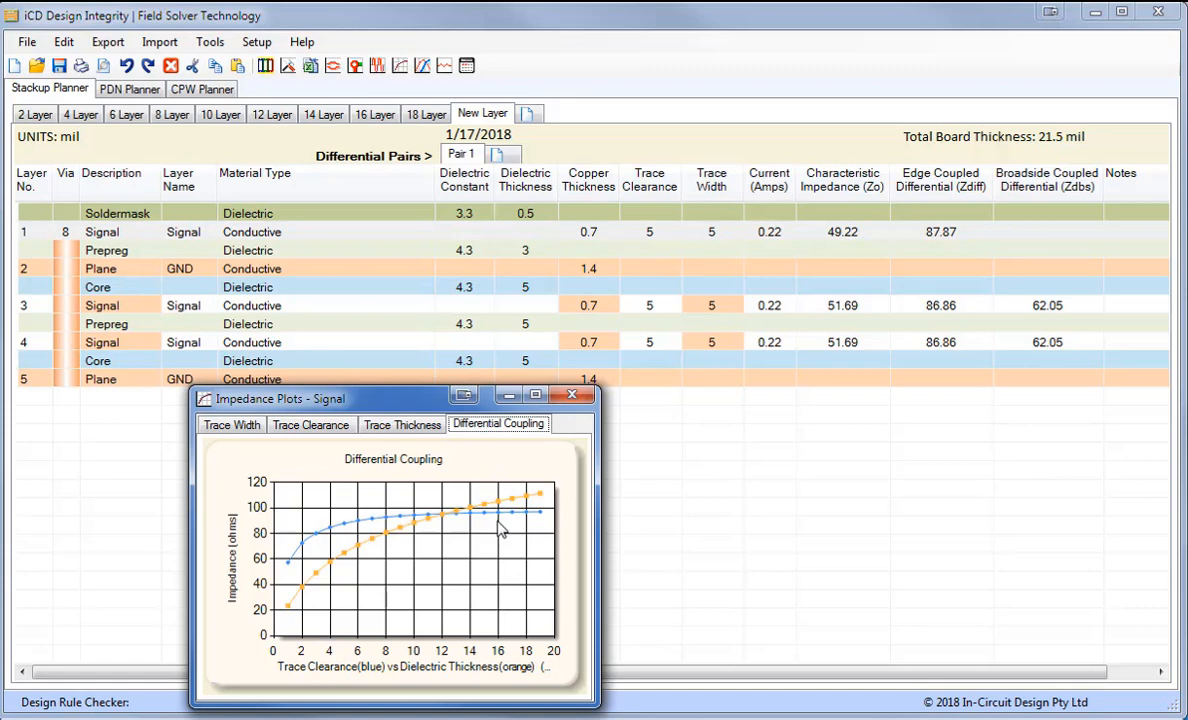
pyautogui.moveTo(650, 244)
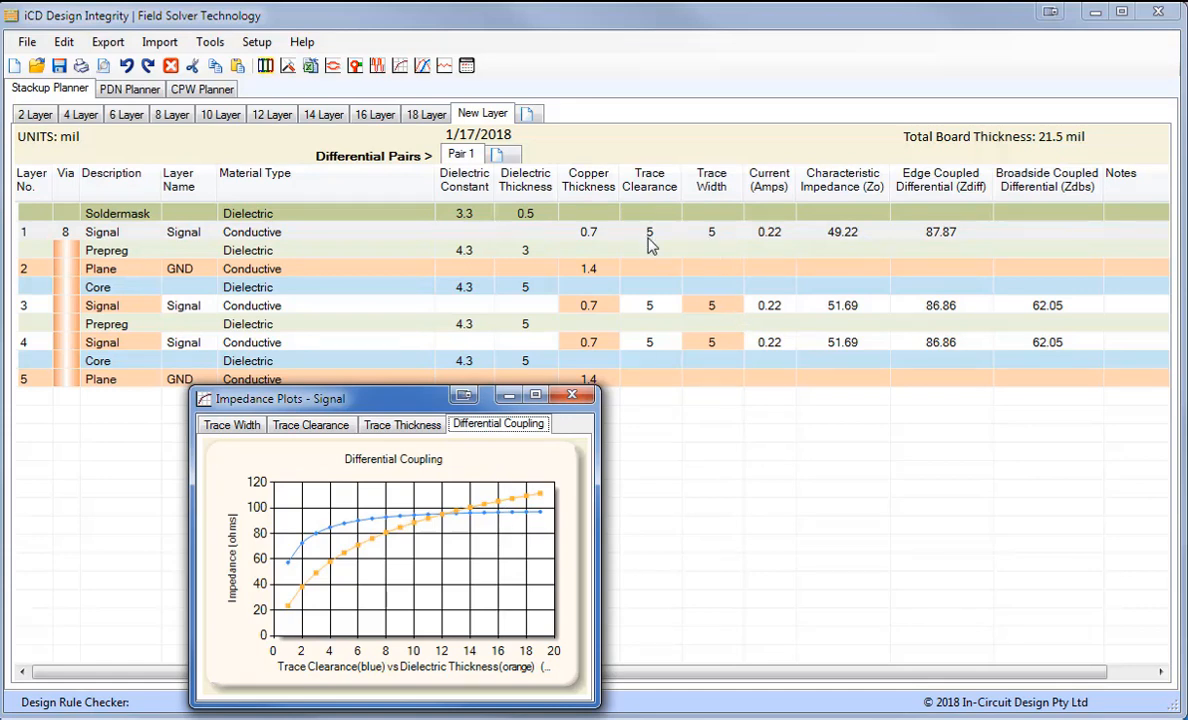
pyautogui.write('16')
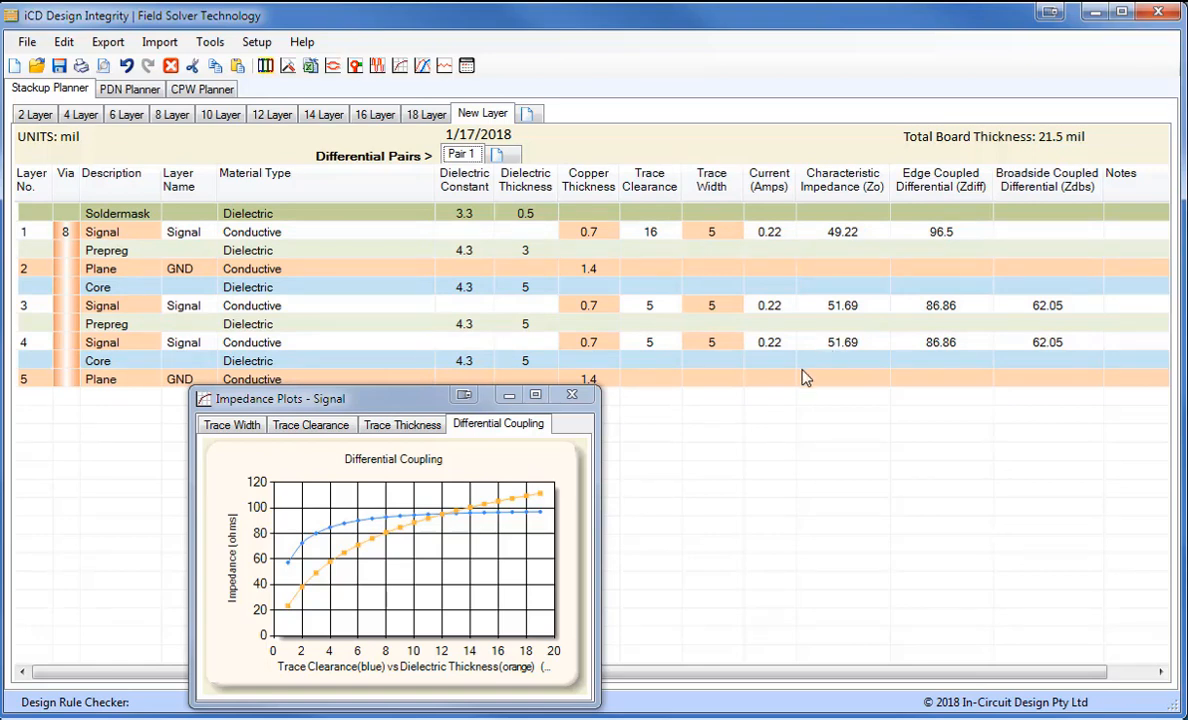
pyautogui.moveTo(660, 324)
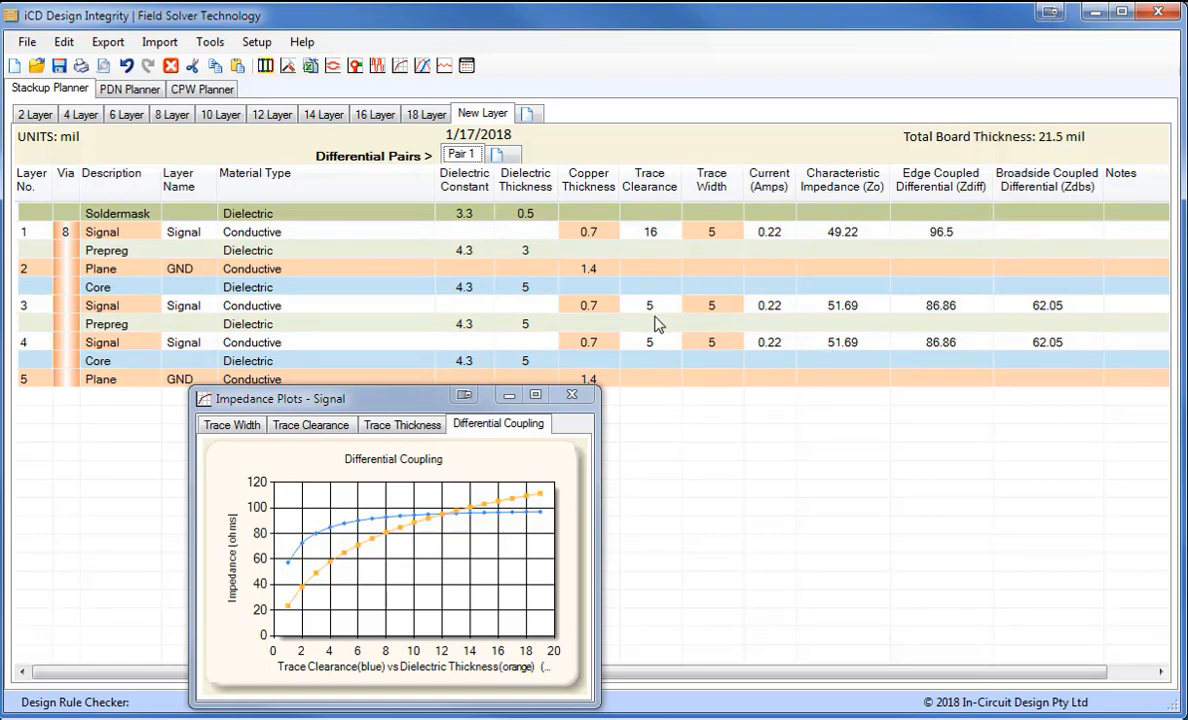
# Set layers 3 and 4 to 14 mil trace clearance for about 101 ohm differential impedance.
pyautogui.doubleClick(252, 304)
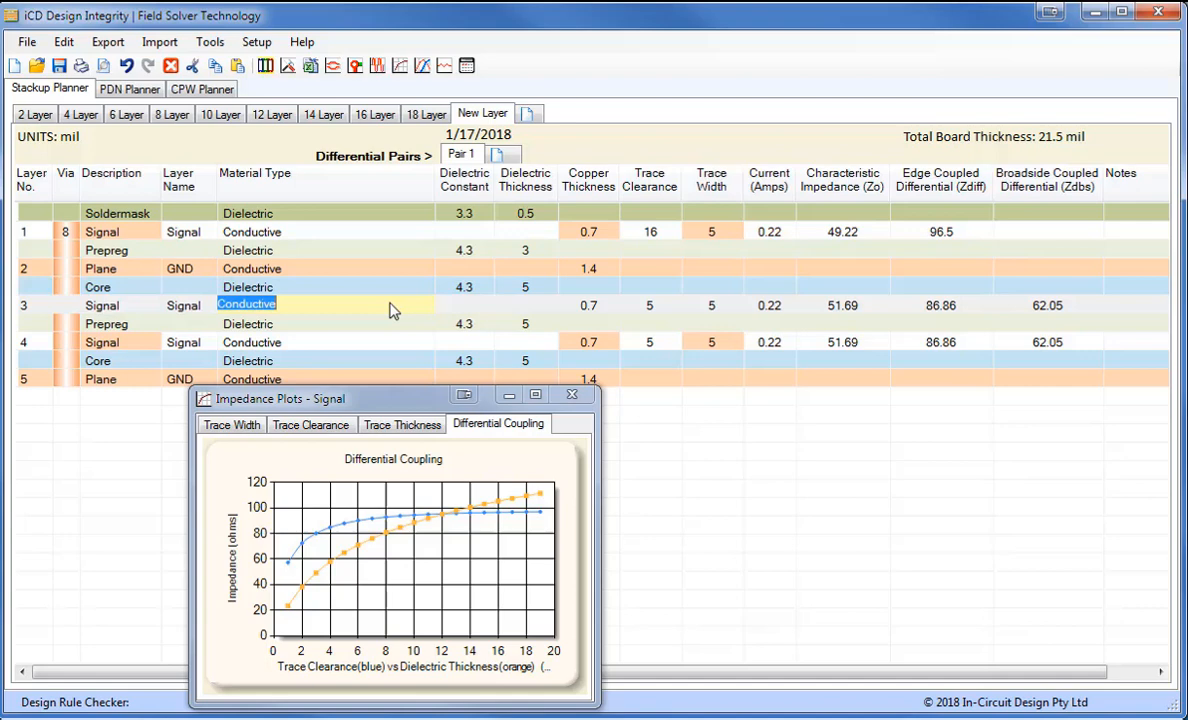
pyautogui.click(232, 424)
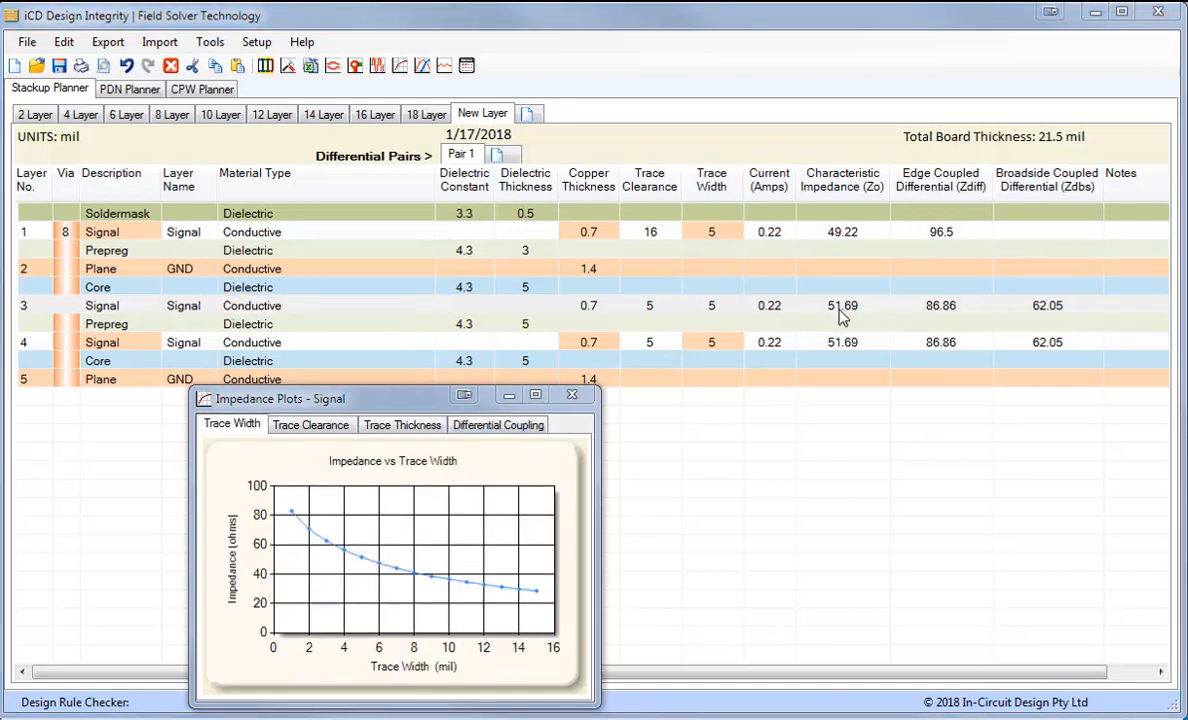
pyautogui.moveTo(930, 308)
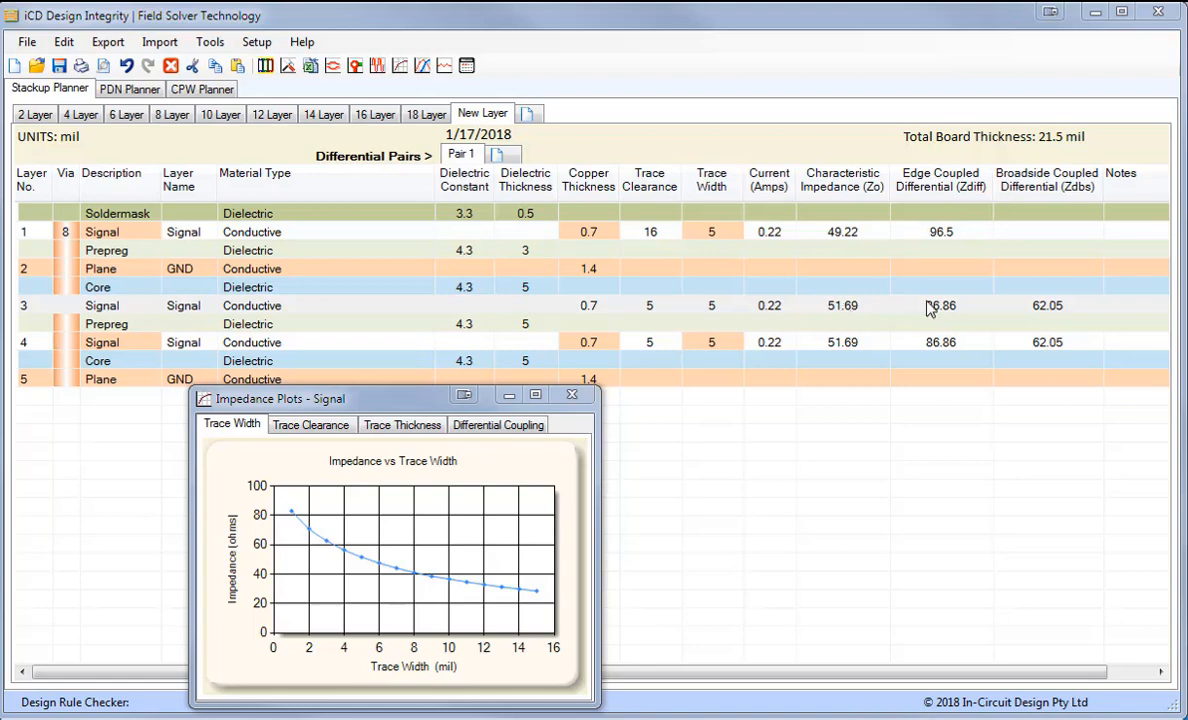
pyautogui.moveTo(918, 324)
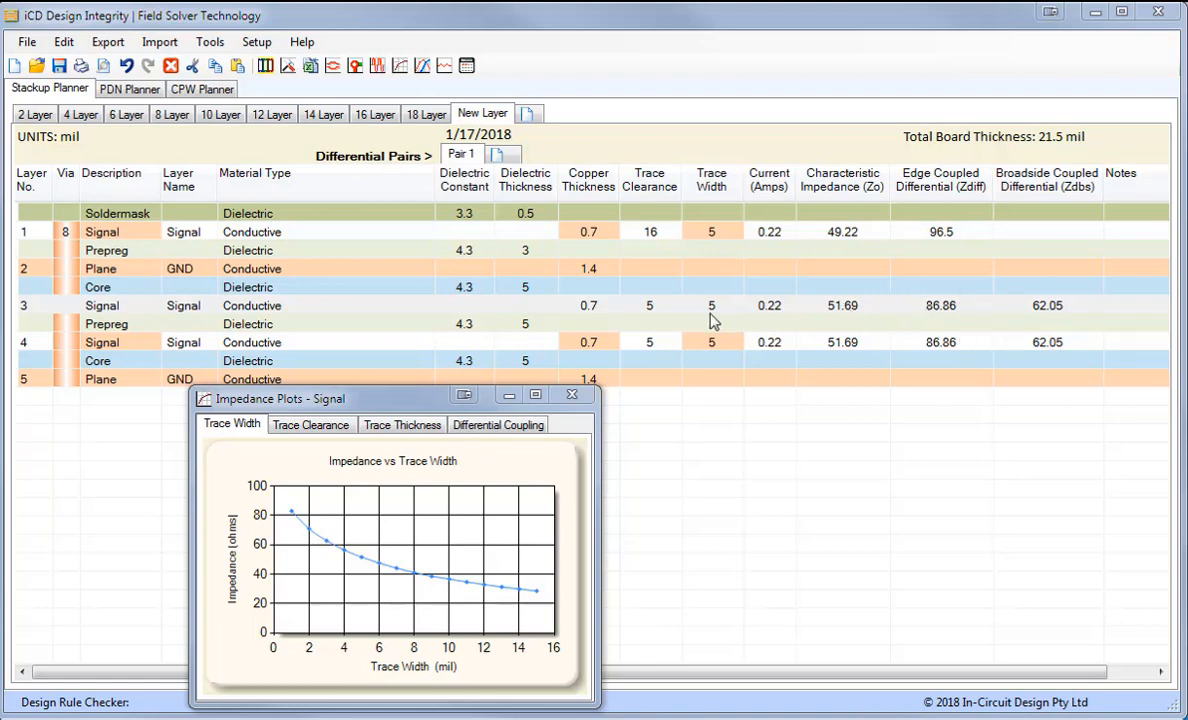
pyautogui.click(312, 424)
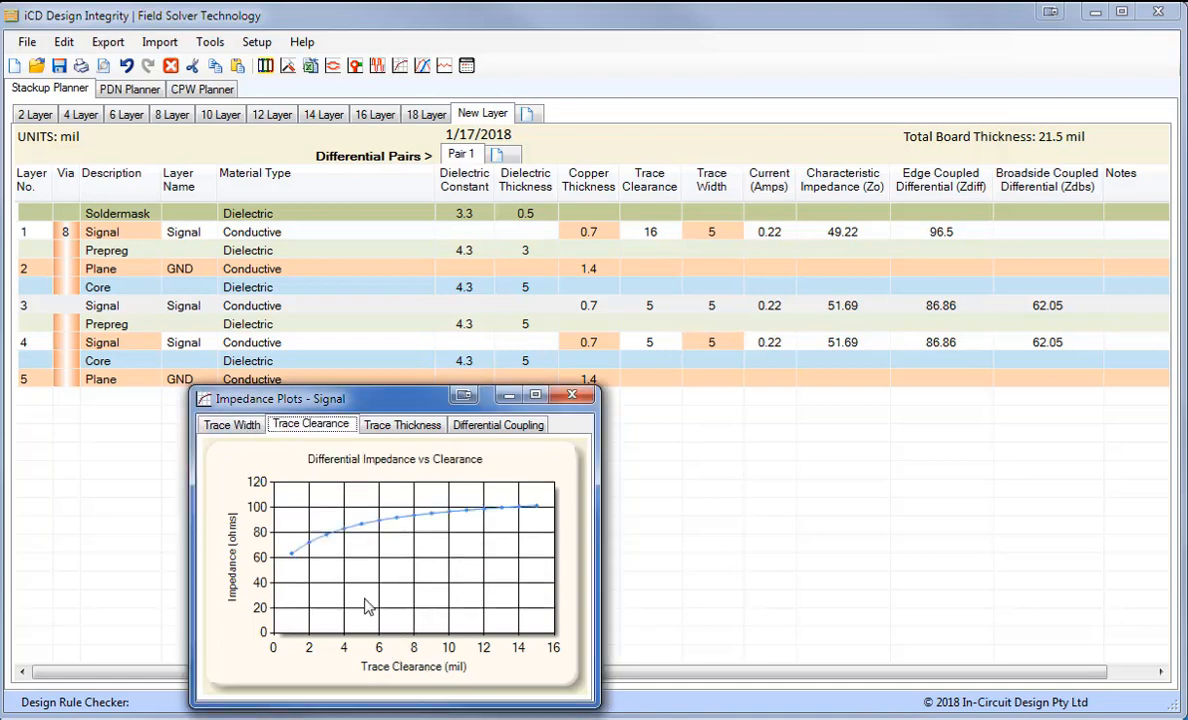
pyautogui.moveTo(512, 508)
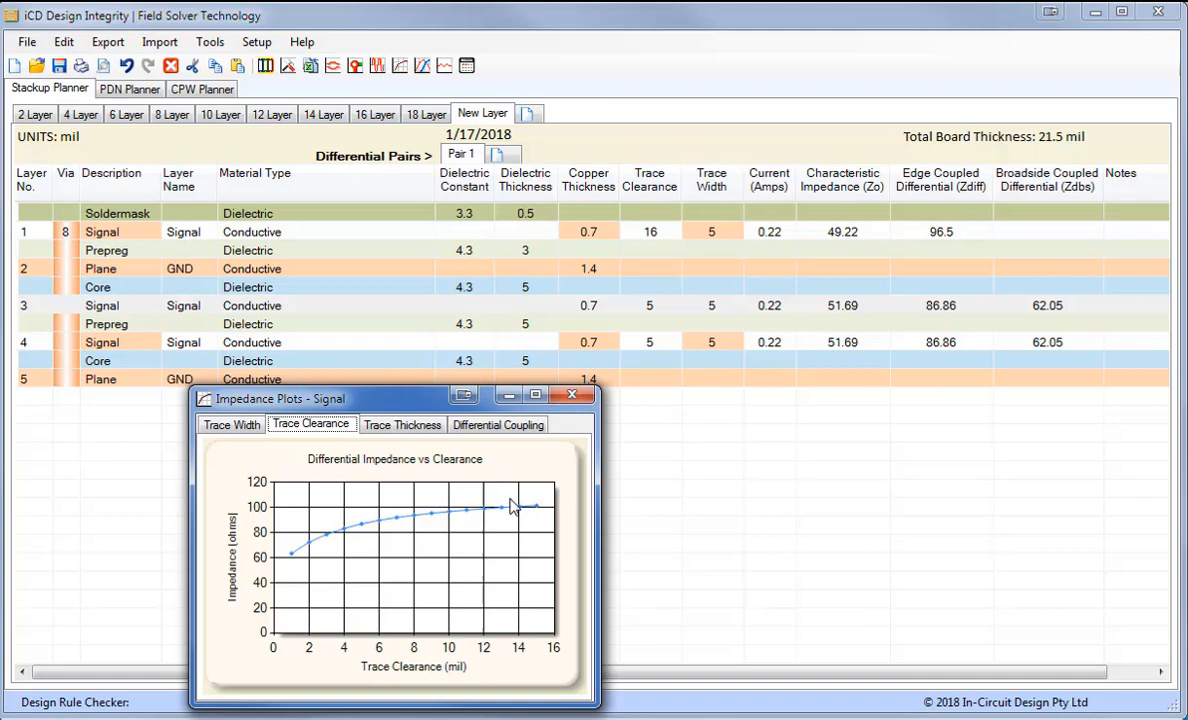
pyautogui.moveTo(604, 476)
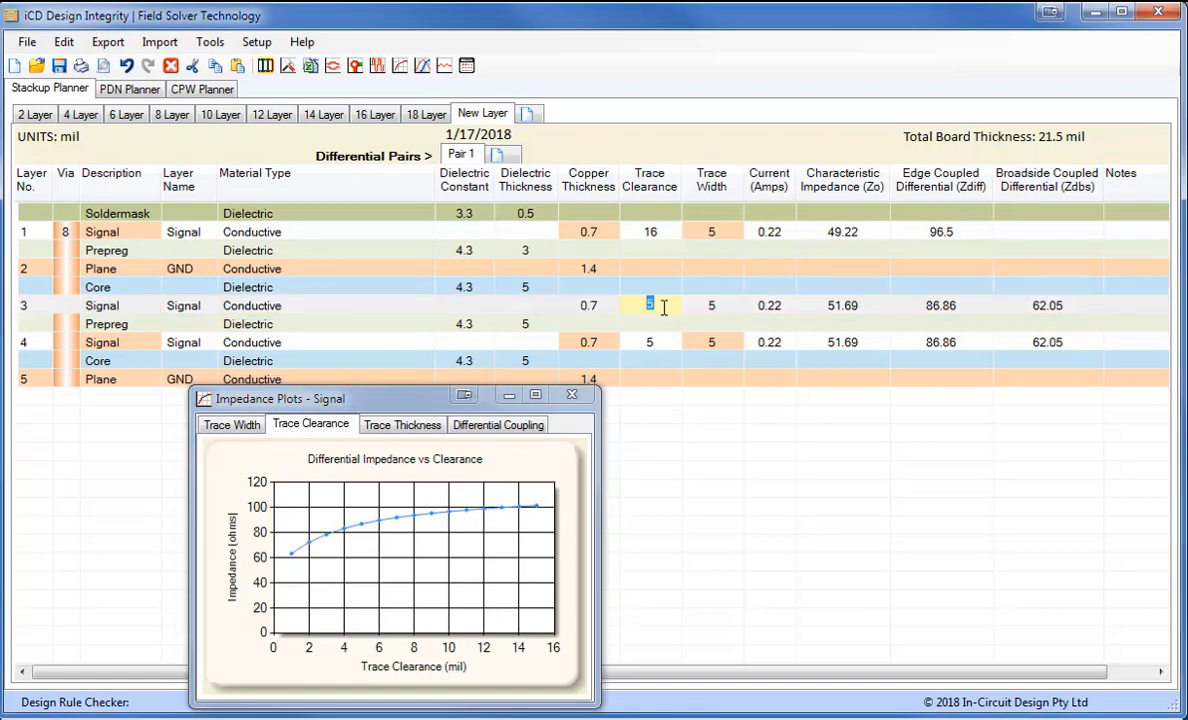
pyautogui.write('14')
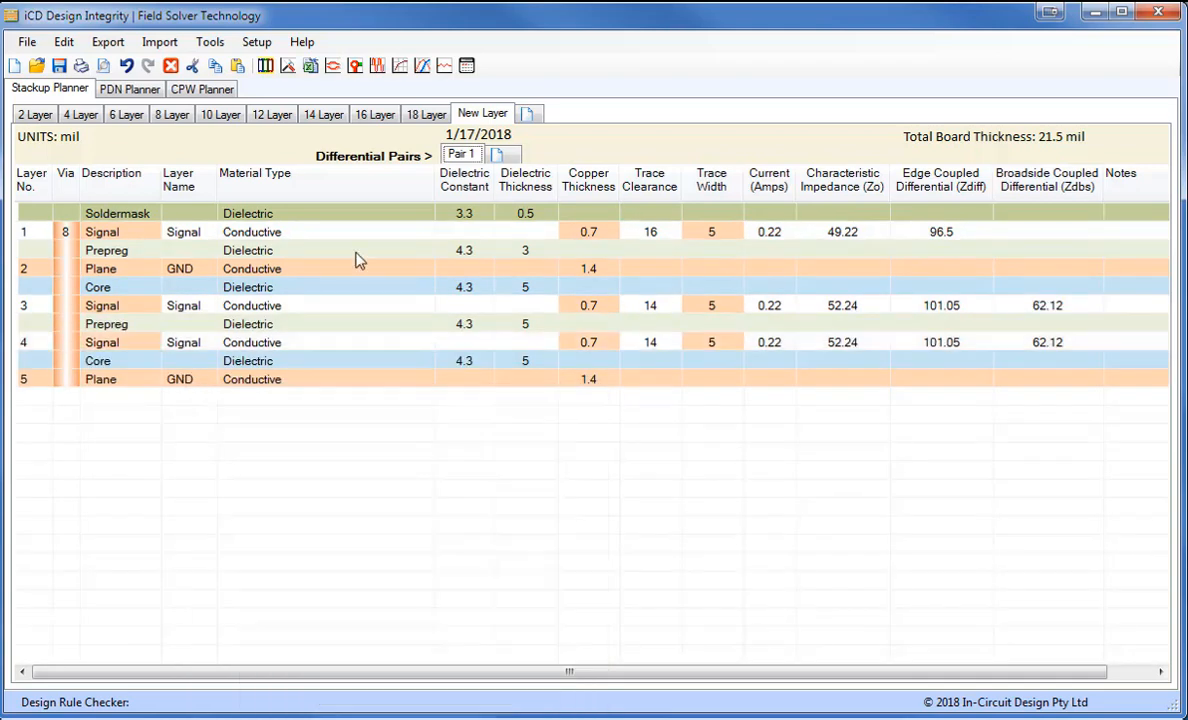
pyautogui.moveTo(470, 260)
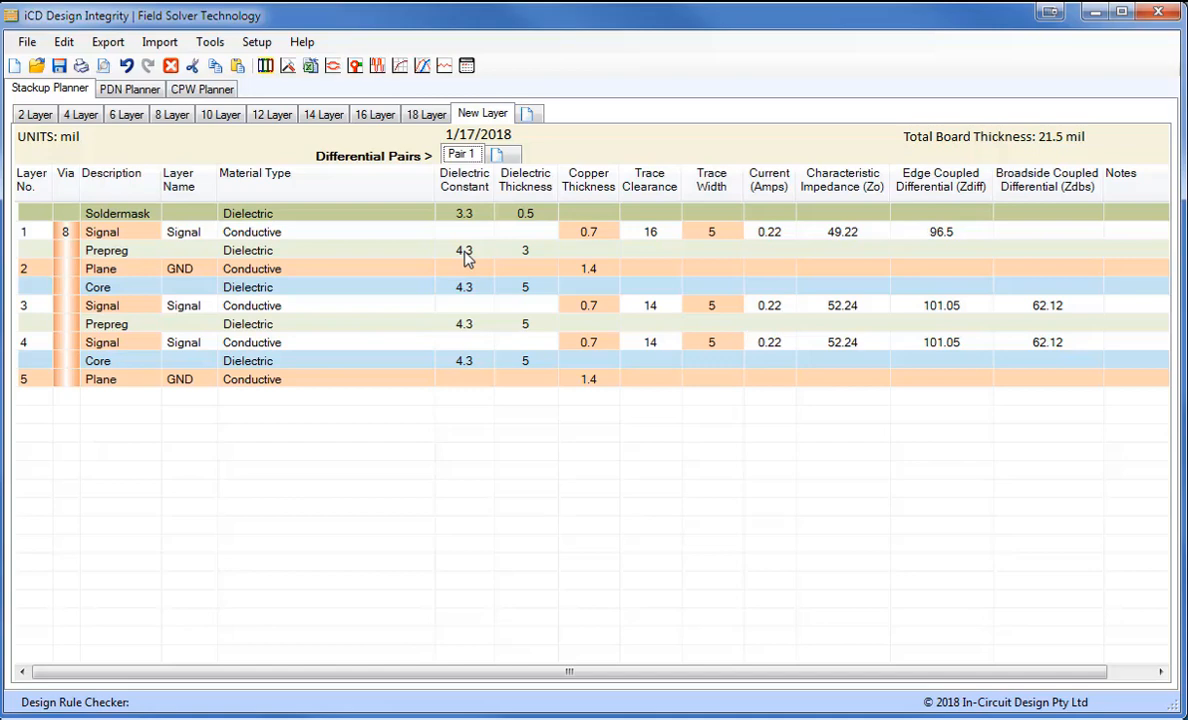
# Change the top prepreg to Nelco N4000-13SI 106 (Dk 3.10, 2.49 mil) from the material library.
pyautogui.rightClick(464, 250)
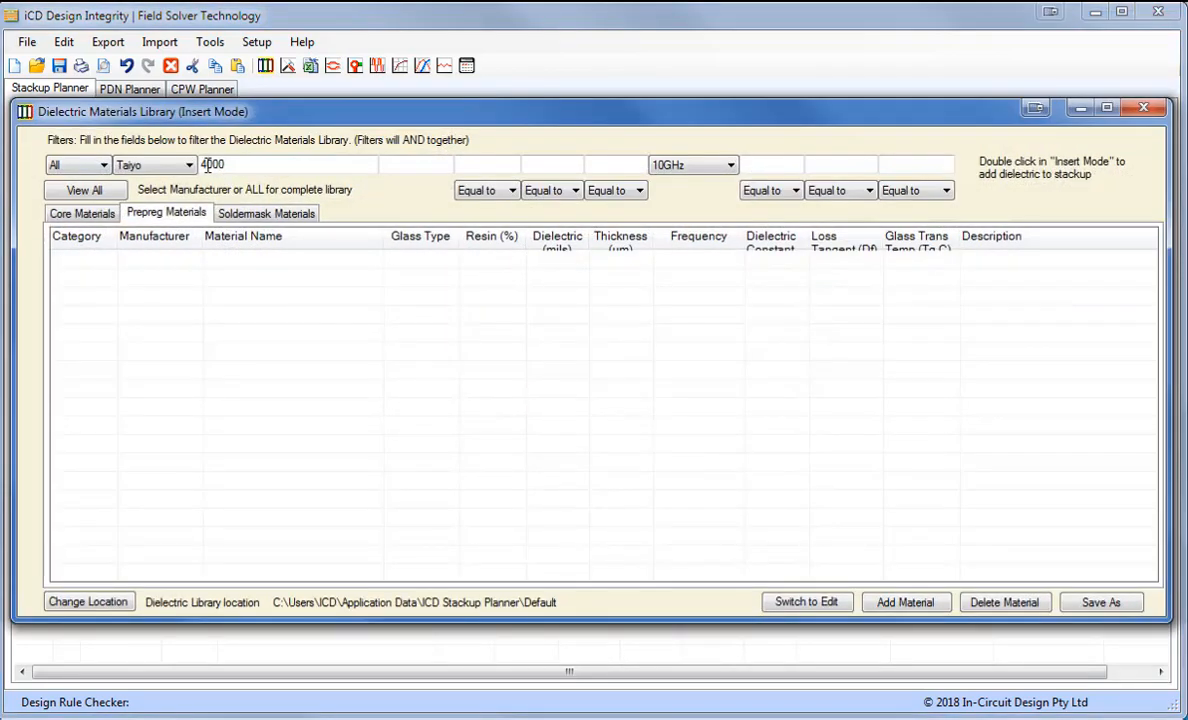
pyautogui.click(186, 164)
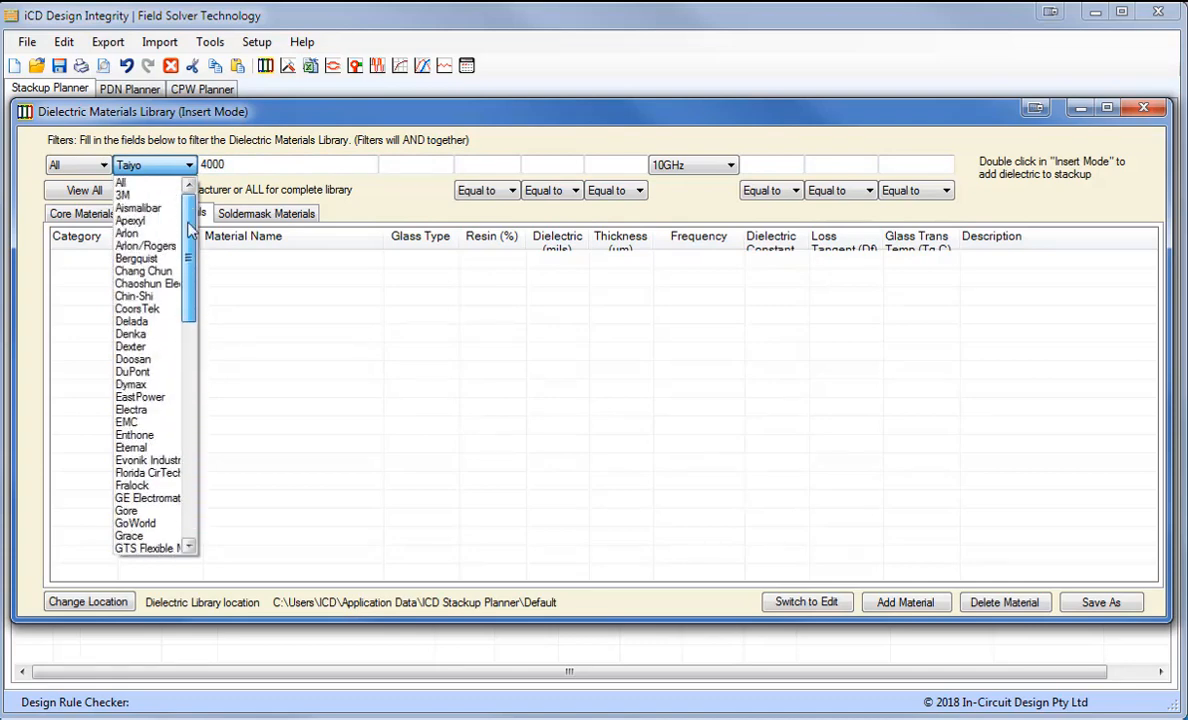
pyautogui.moveTo(192, 236)
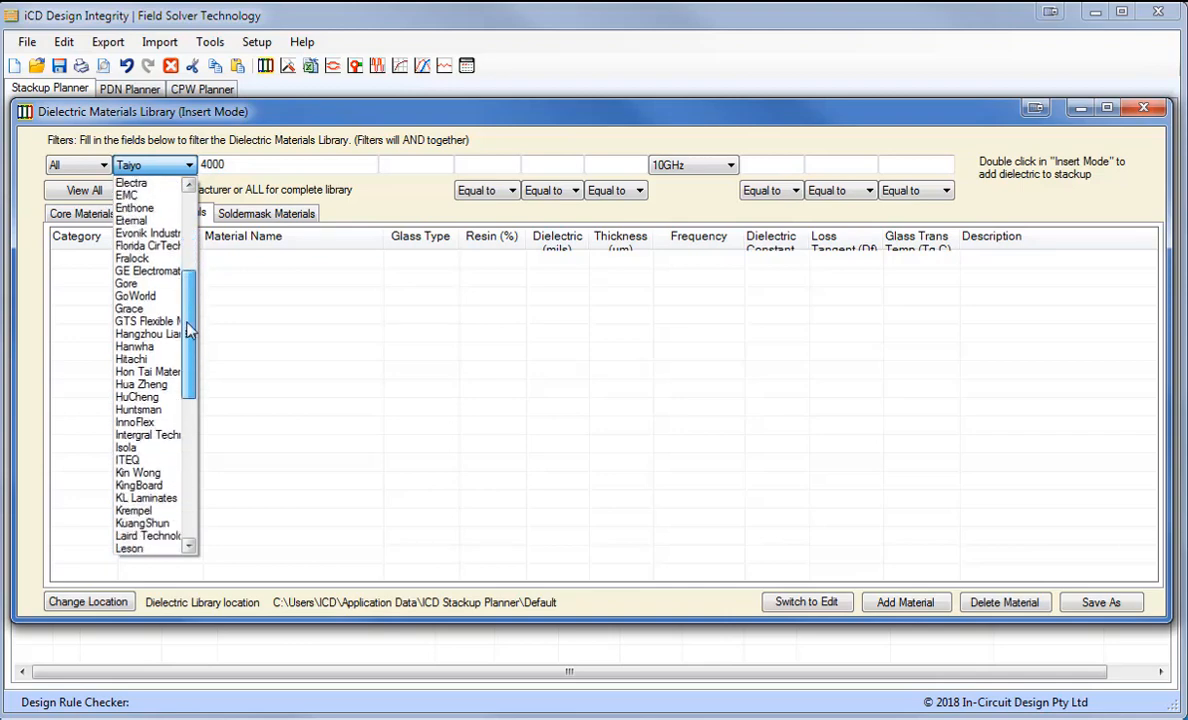
pyautogui.scroll(-3)
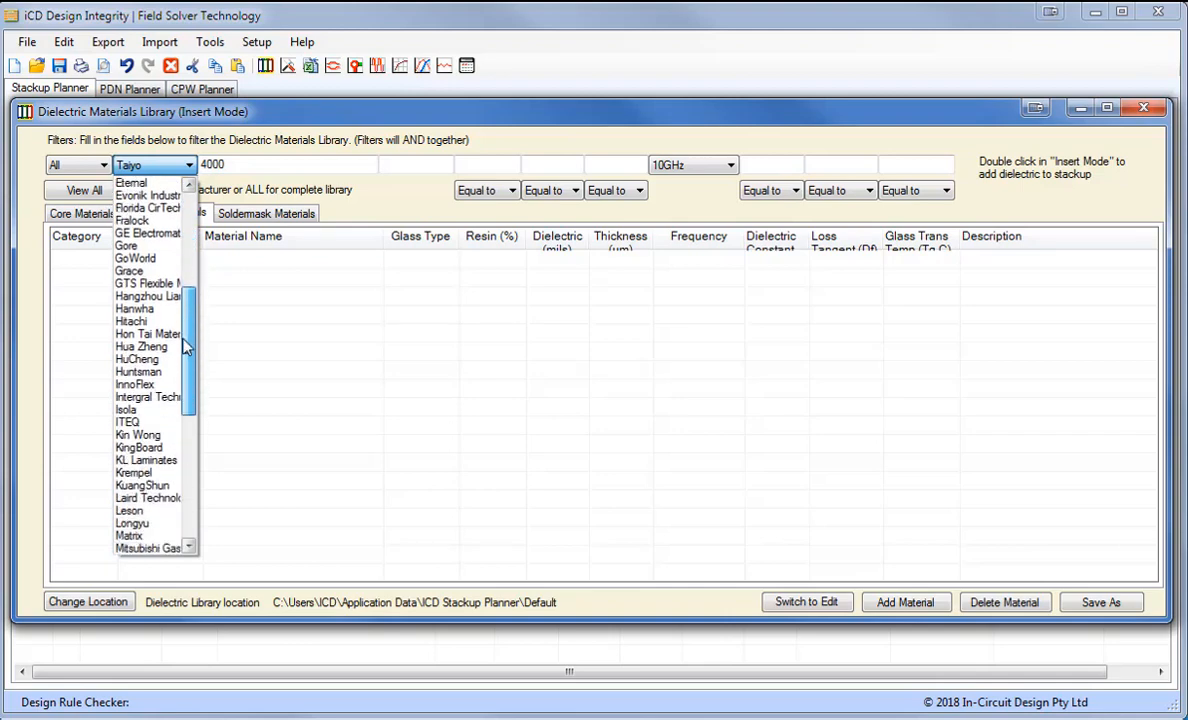
pyautogui.scroll(-3)
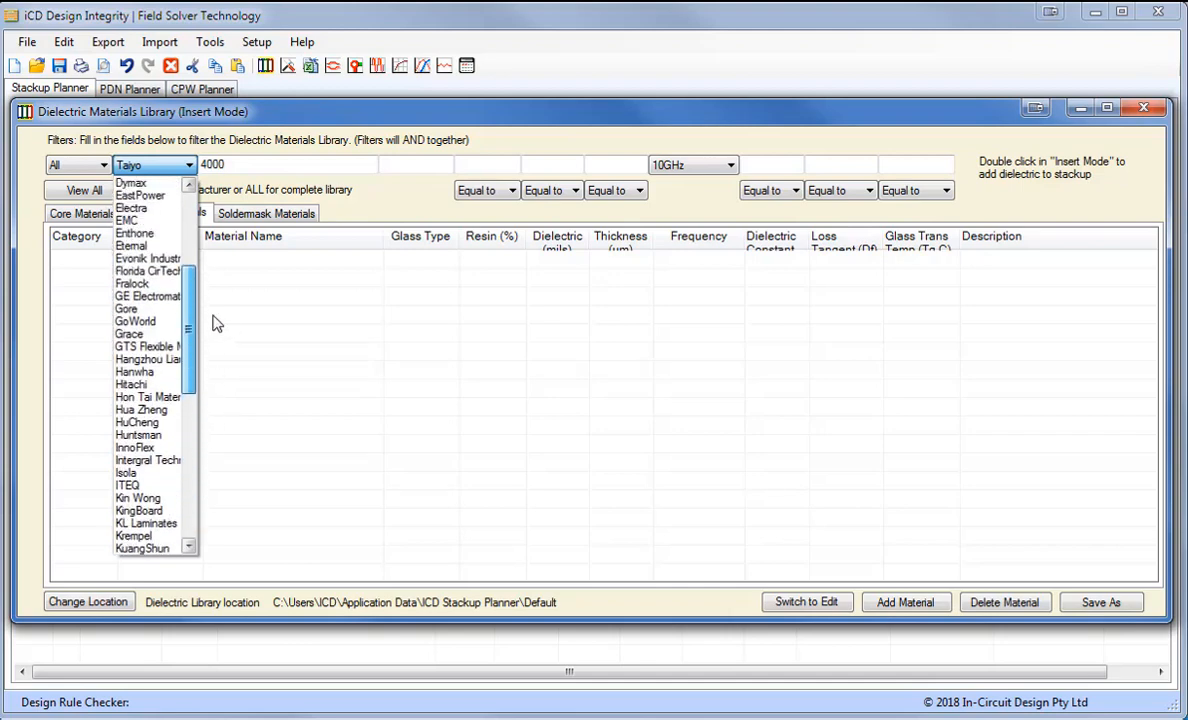
pyautogui.scroll(-3)
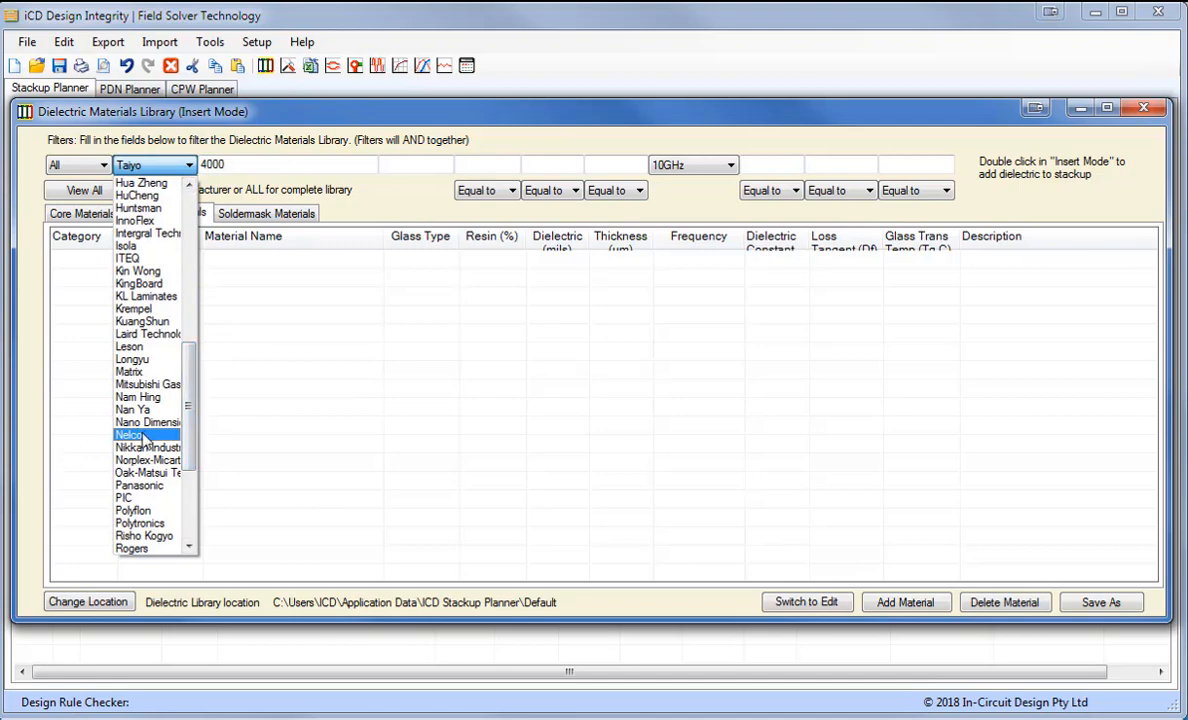
pyautogui.click(128, 434)
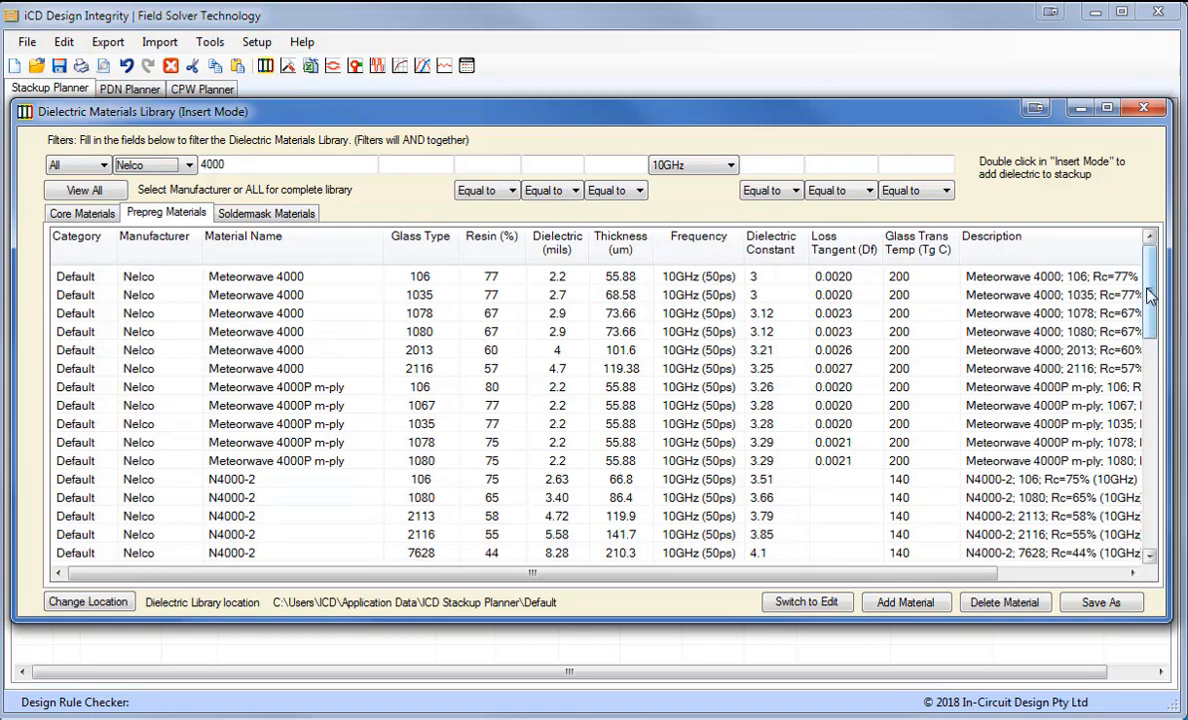
pyautogui.scroll(-3)
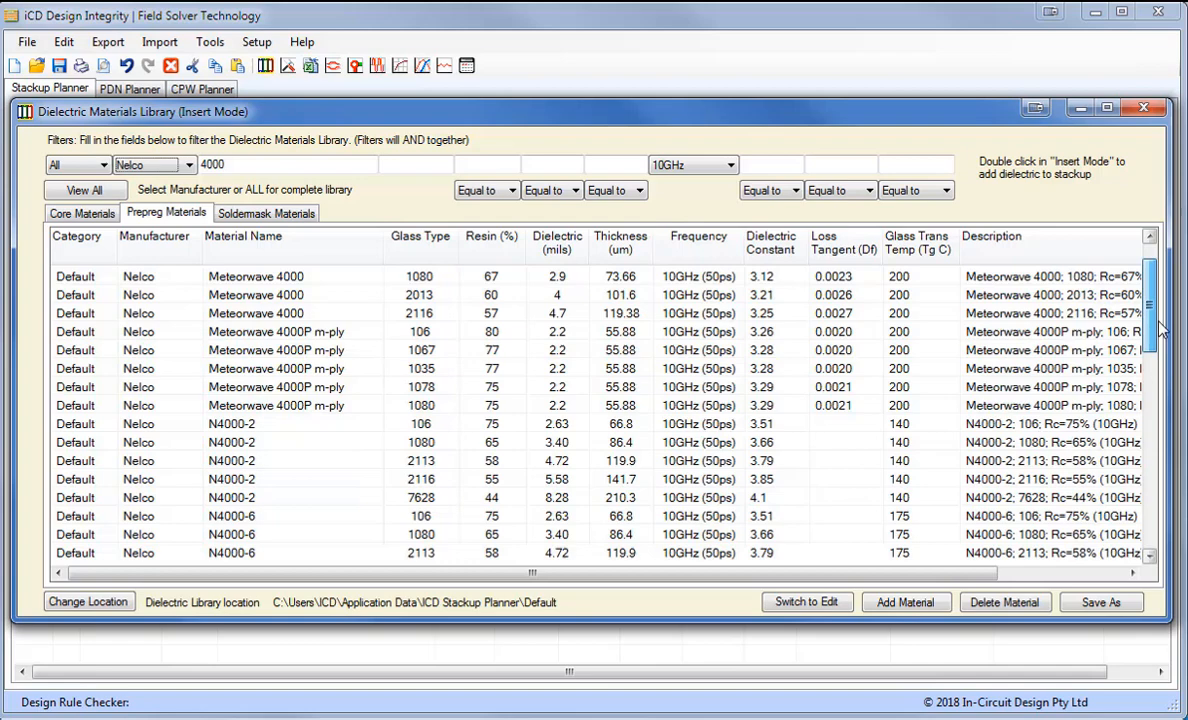
pyautogui.scroll(-3)
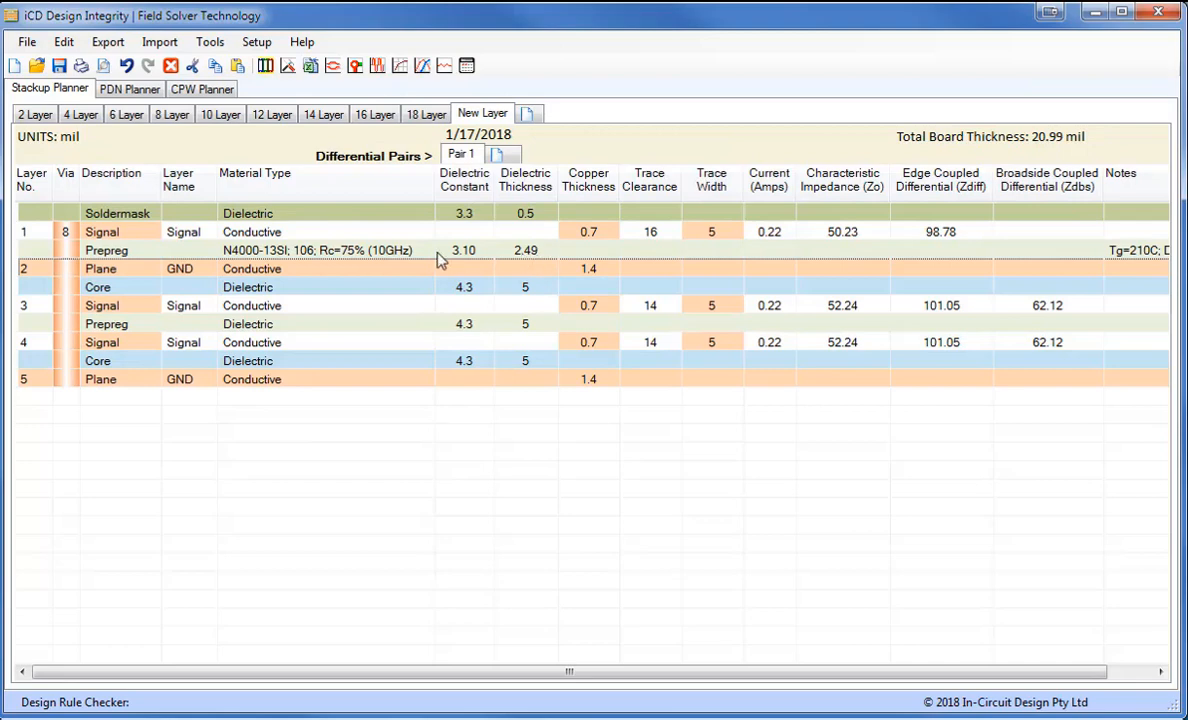
pyautogui.moveTo(856, 240)
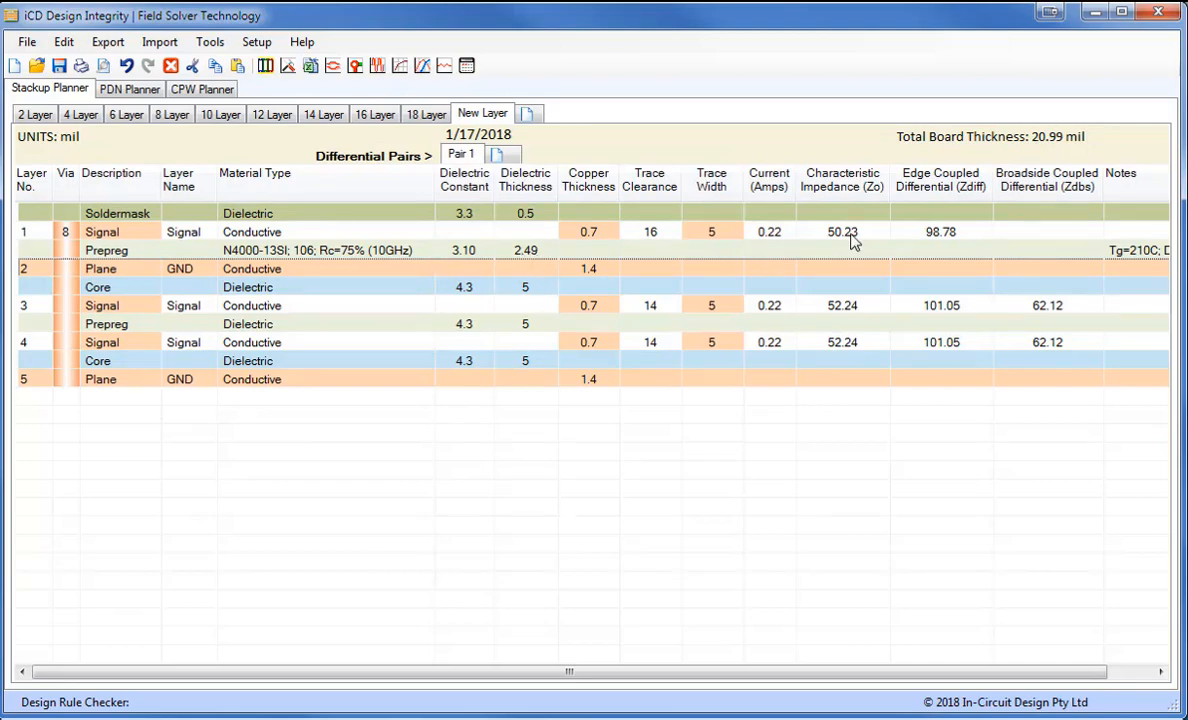
pyautogui.moveTo(950, 244)
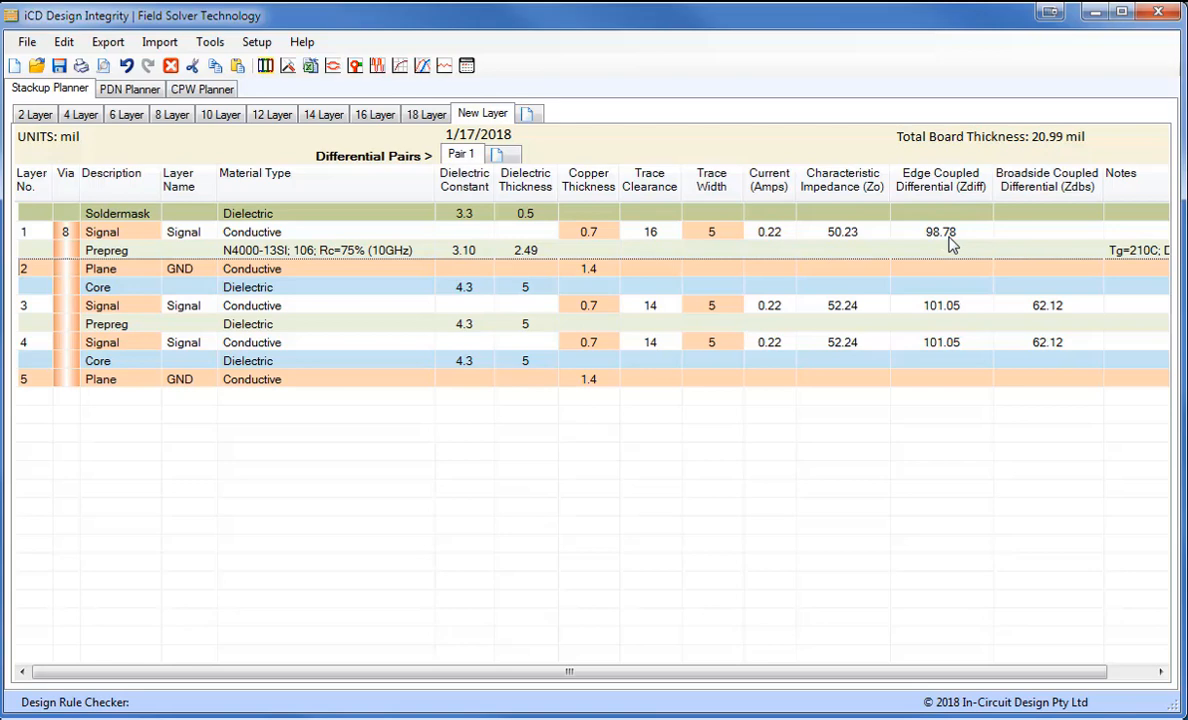
pyautogui.moveTo(332, 208)
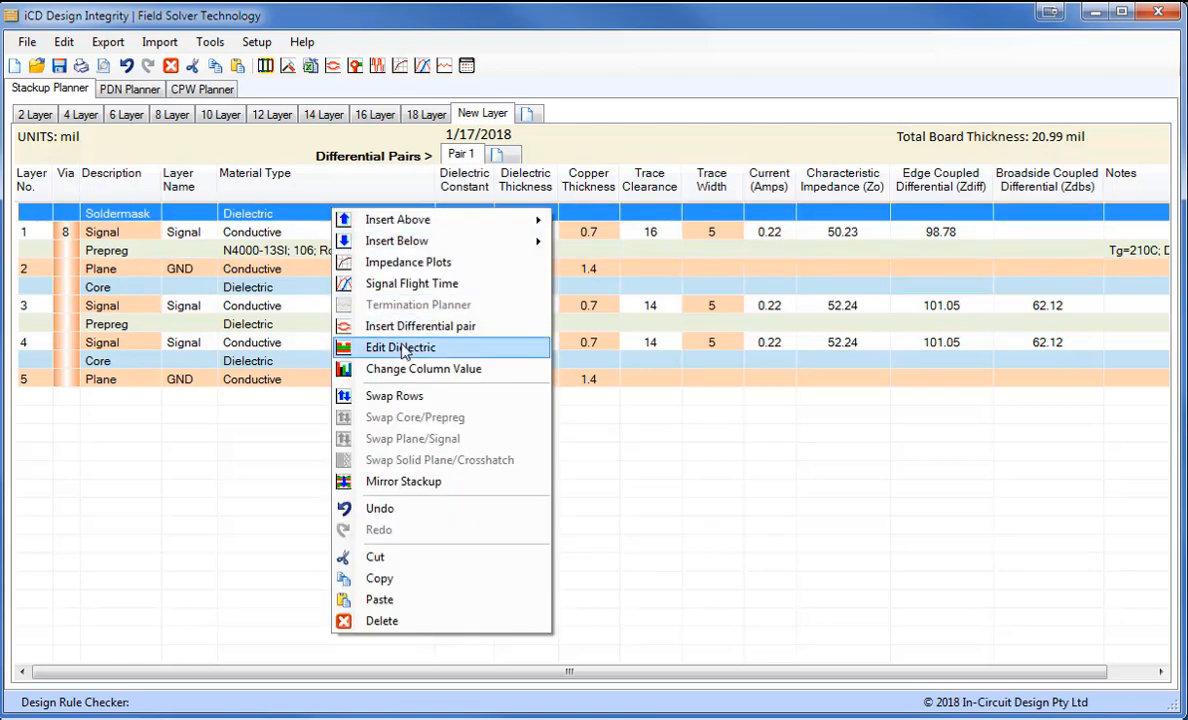
# Change the soldermask to Taiyo PSR-4000BV / CA-40BB LPI (Dk 3.3, 0.5 mil).
pyautogui.click(400, 348)
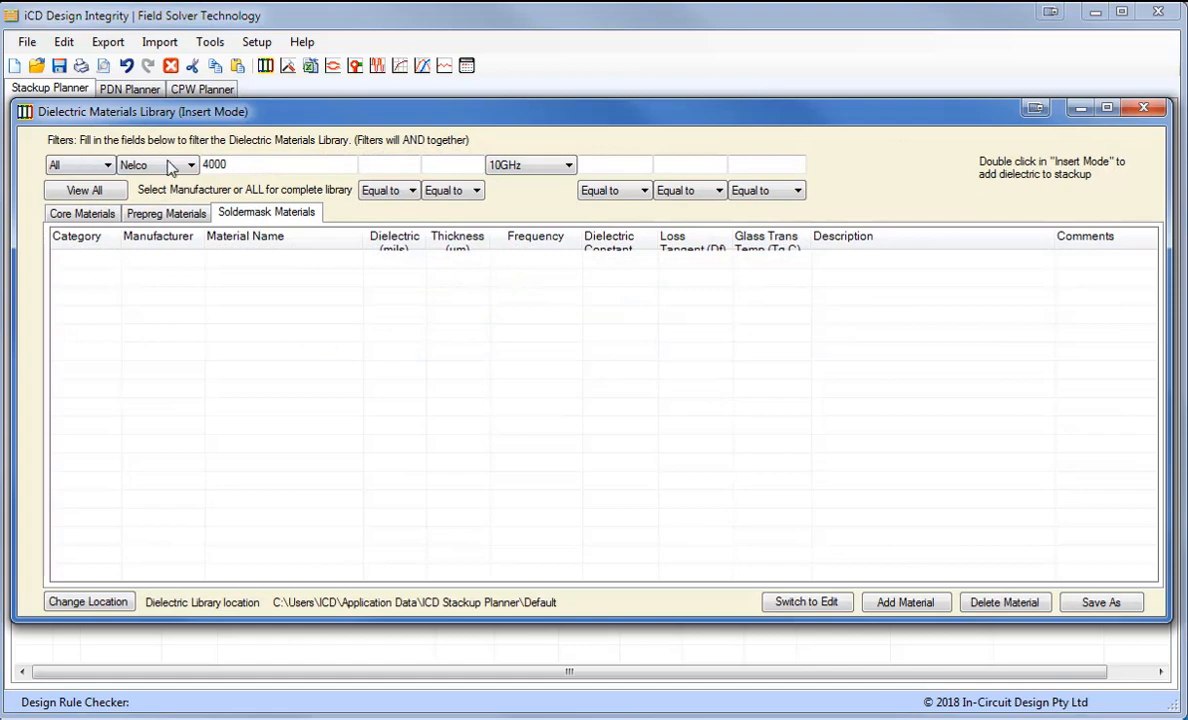
pyautogui.click(190, 164)
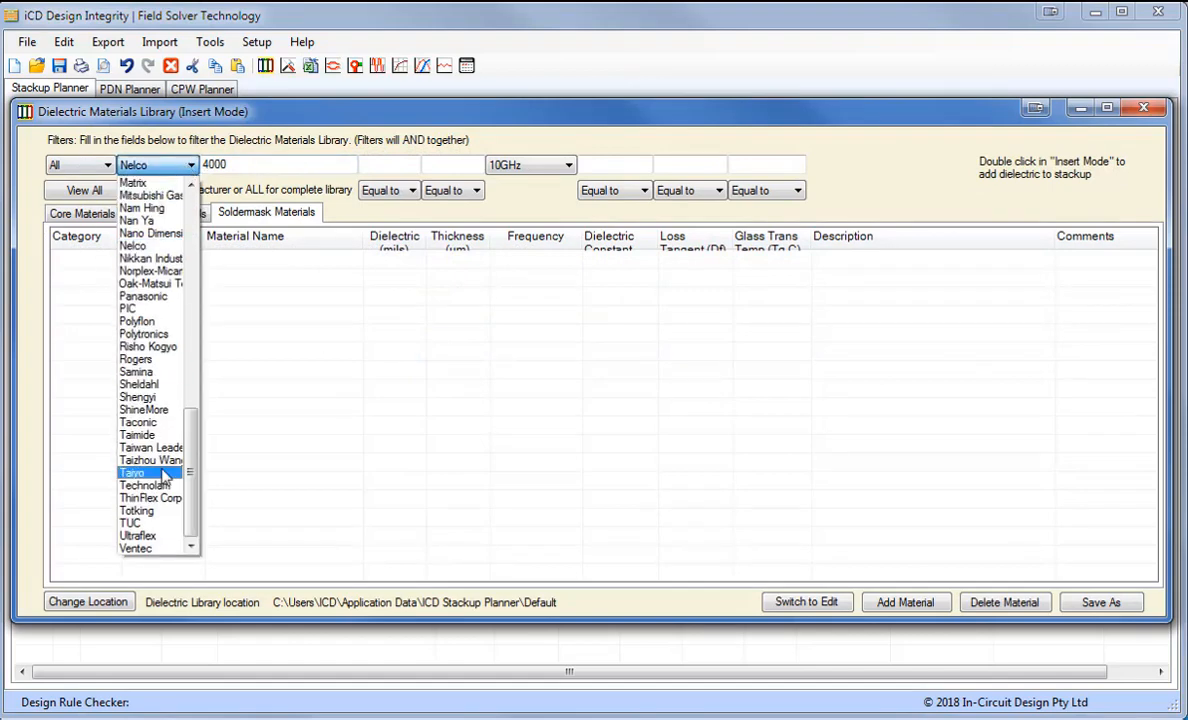
pyautogui.click(132, 472)
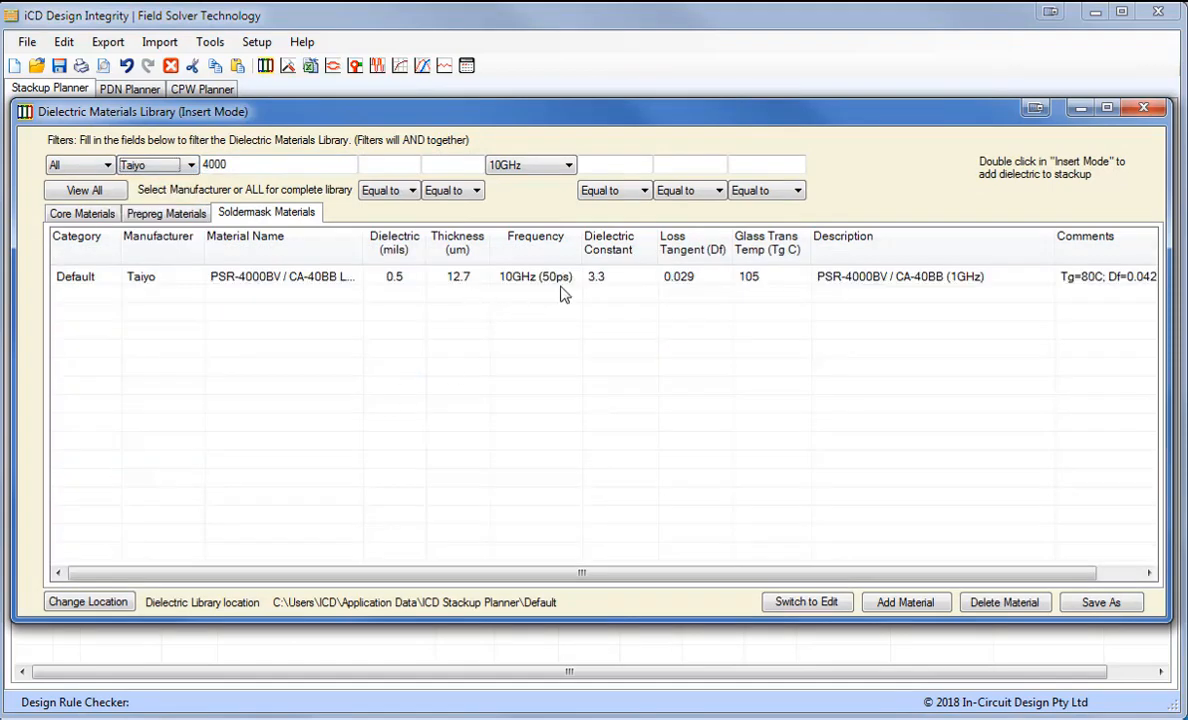
pyautogui.click(300, 276)
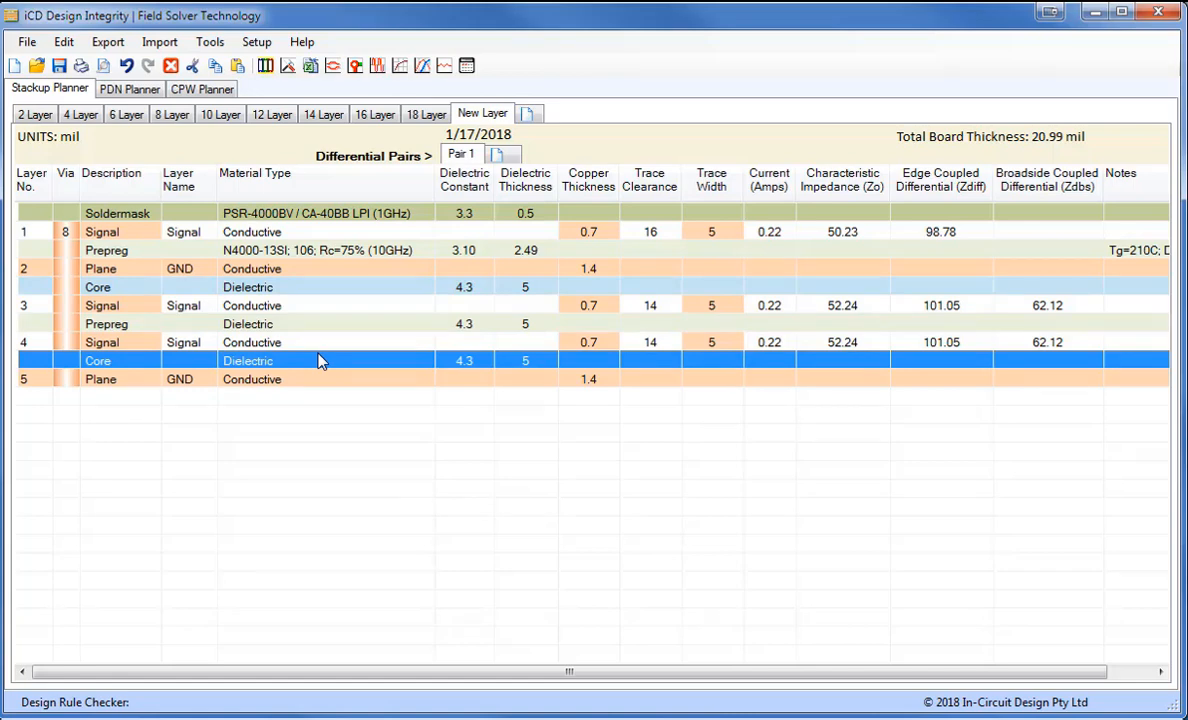
# Mirror the stackup to 20 layers, then duplicate the selected block to reach 40 layers.
pyautogui.rightClick(320, 360)
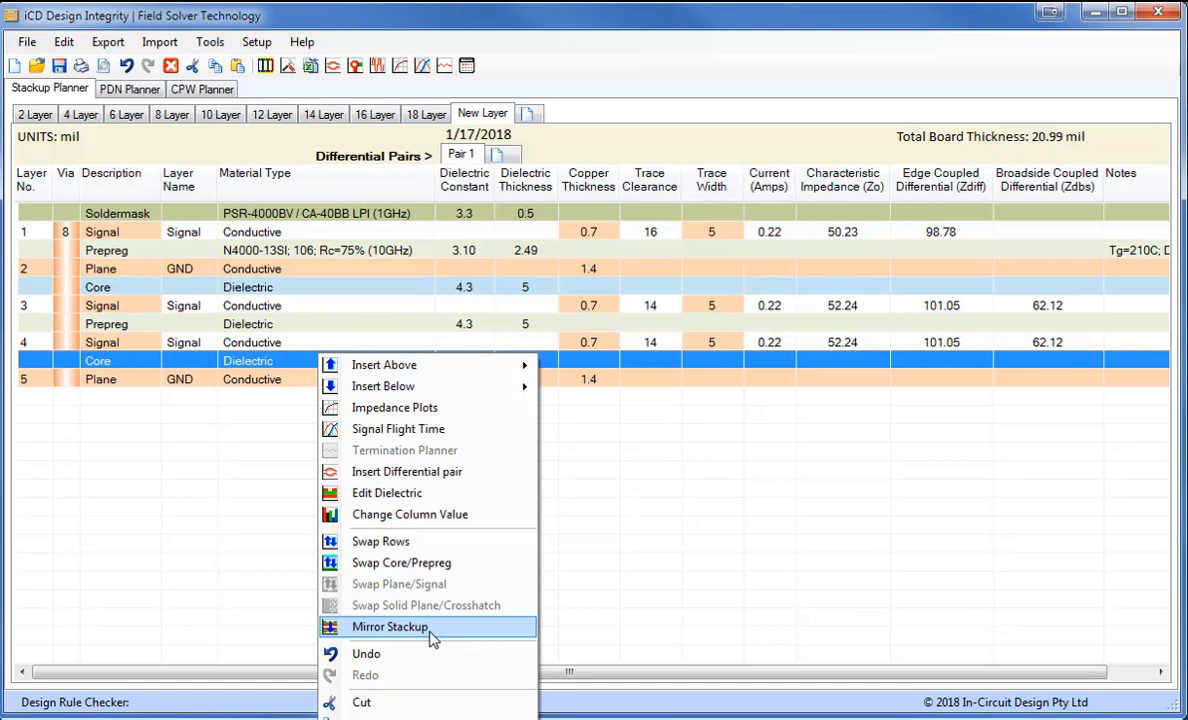
pyautogui.click(388, 626)
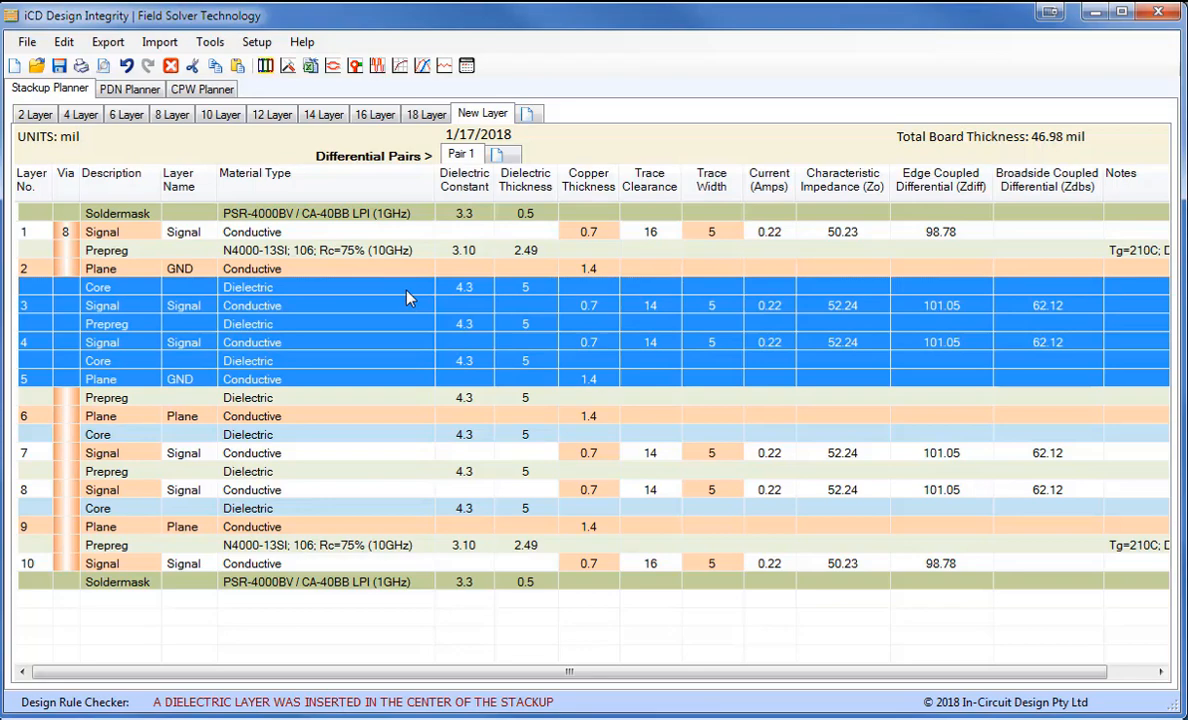
pyautogui.moveTo(406, 504)
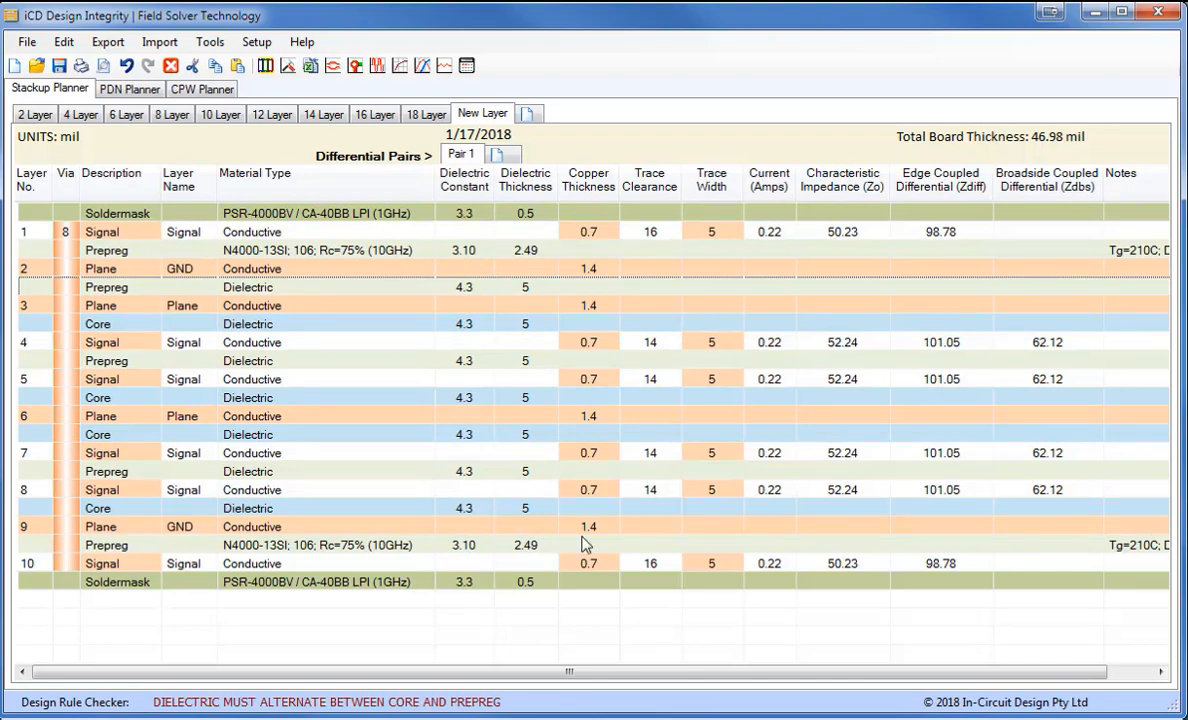
pyautogui.moveTo(574, 596)
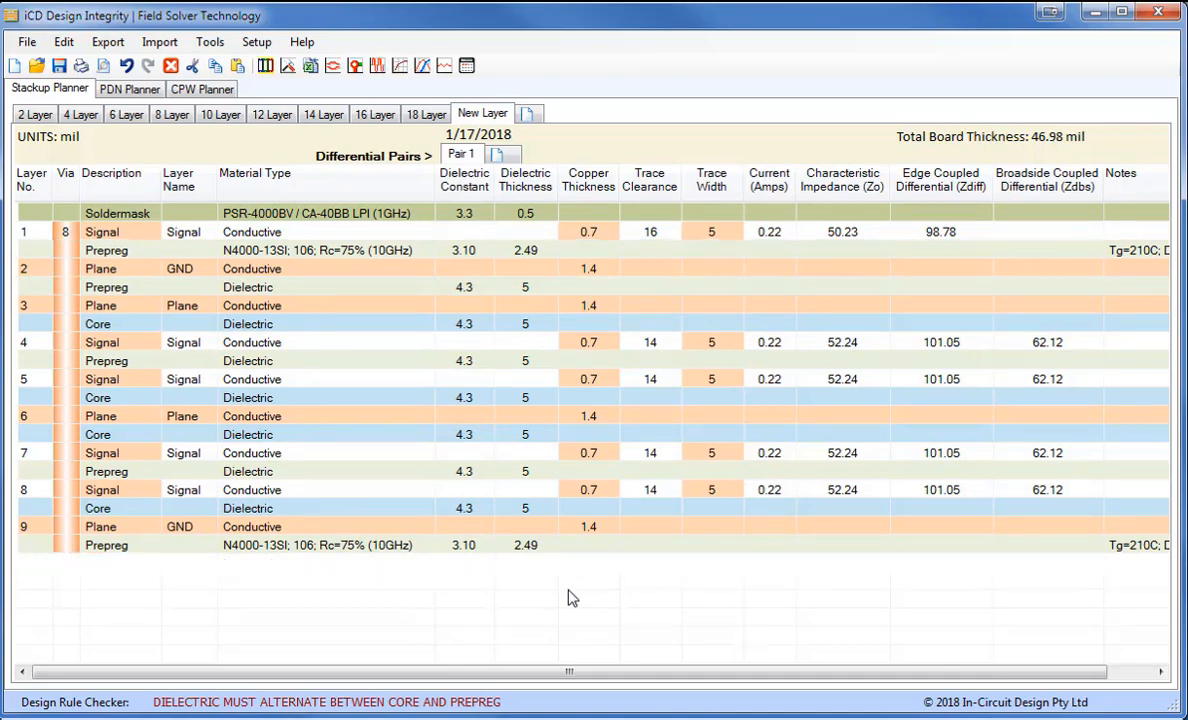
pyautogui.rightClick(100, 488)
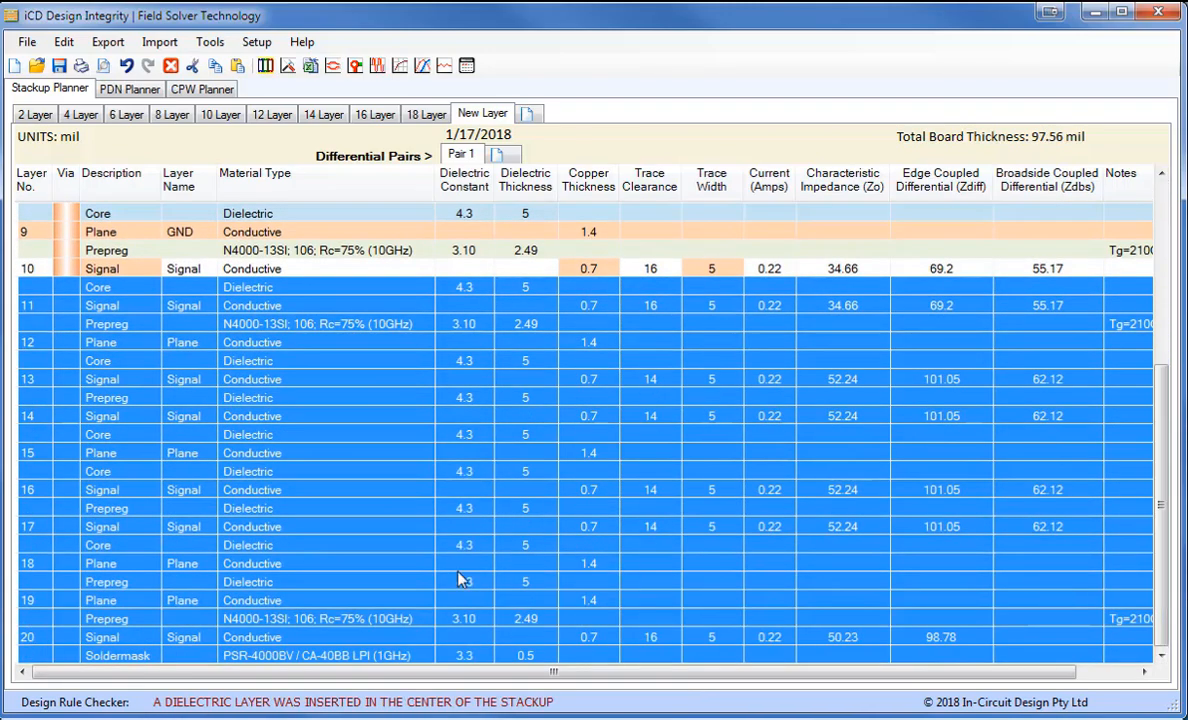
pyautogui.click(460, 656)
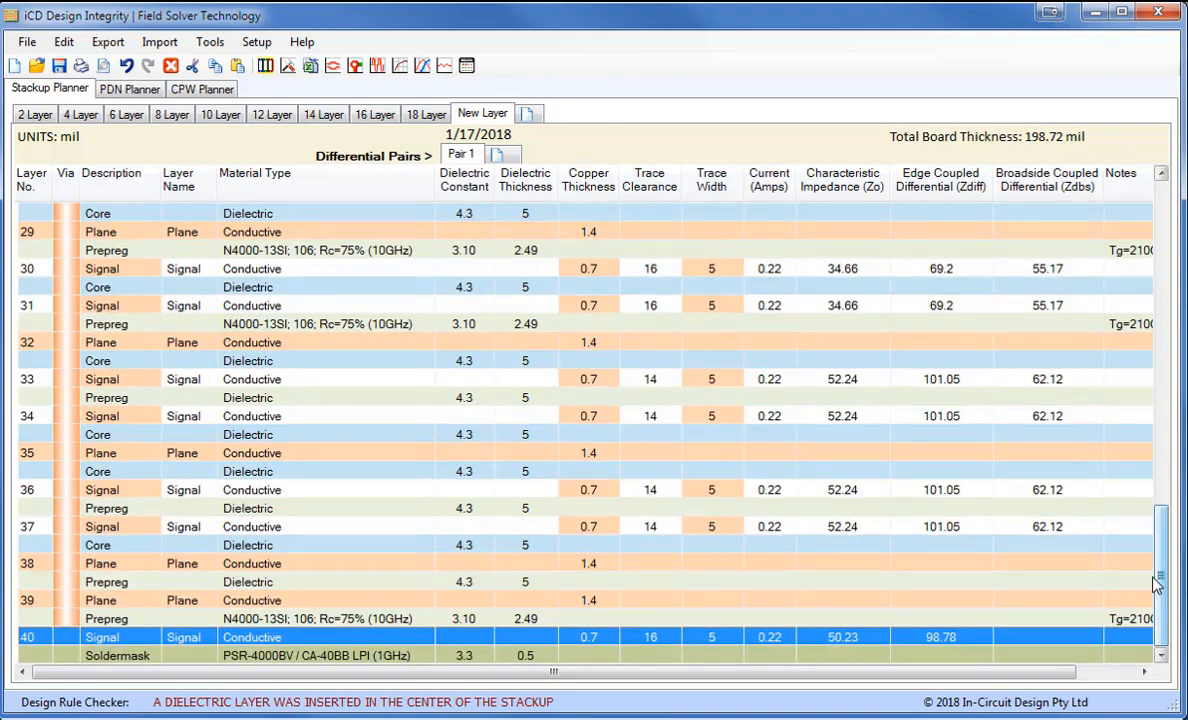
# Scroll the grid back up and bring up the browser of saved stackup files.
pyautogui.scroll(3)
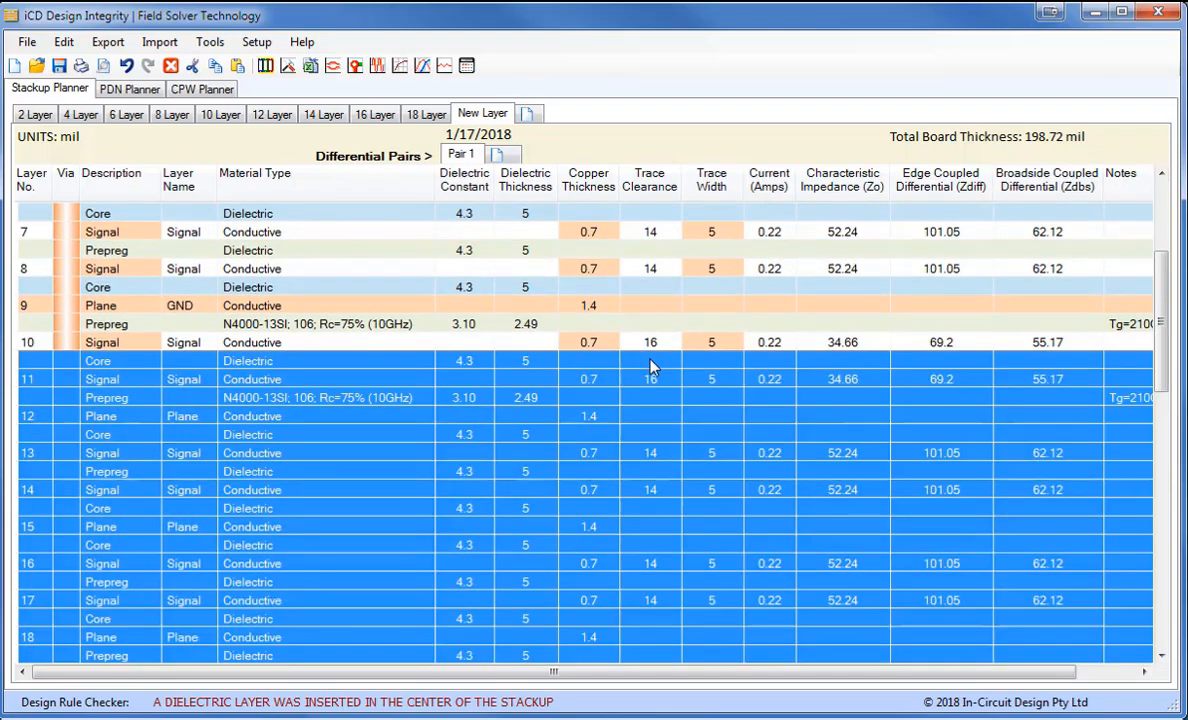
pyautogui.click(36, 64)
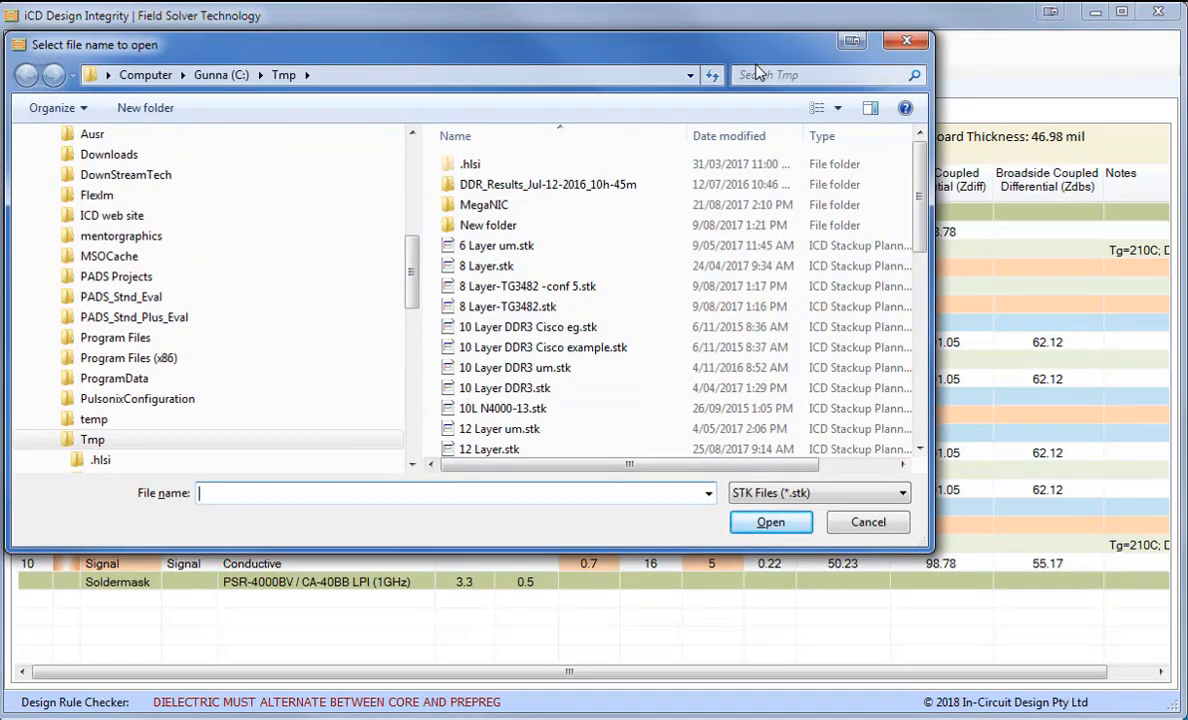
# Search the Tmp folder for '10' and open the 10 Layer DDR3 .stk stackup.
pyautogui.write('1')
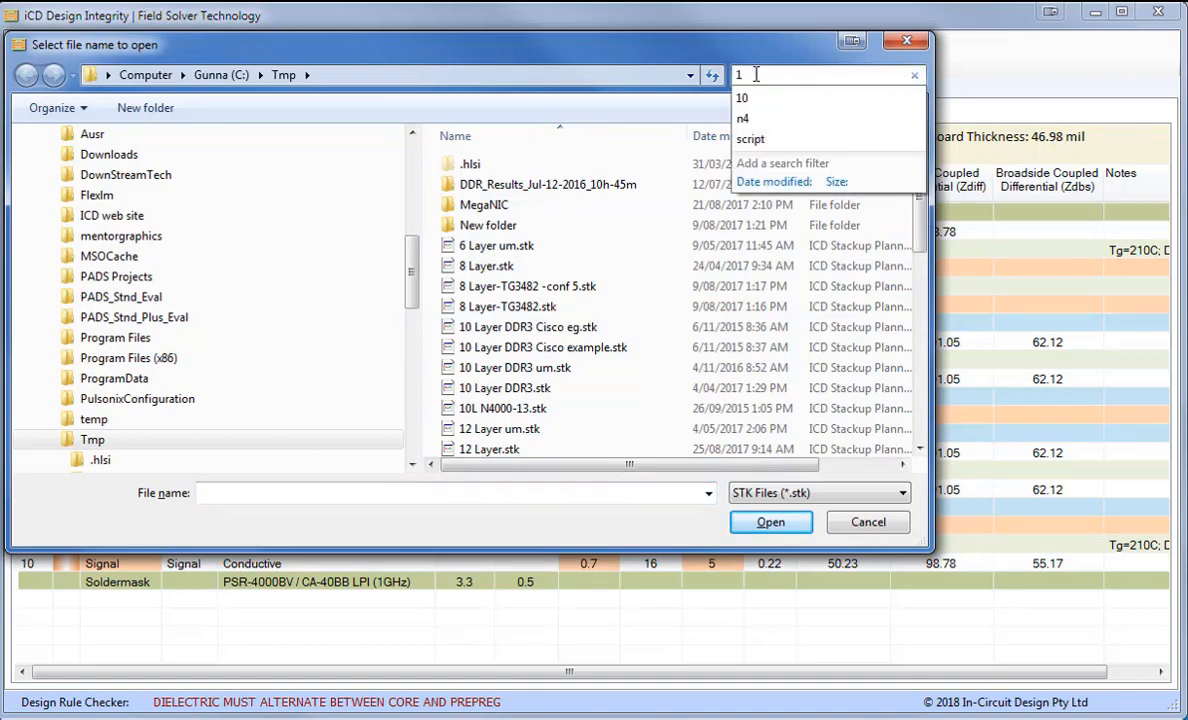
pyautogui.write('0')
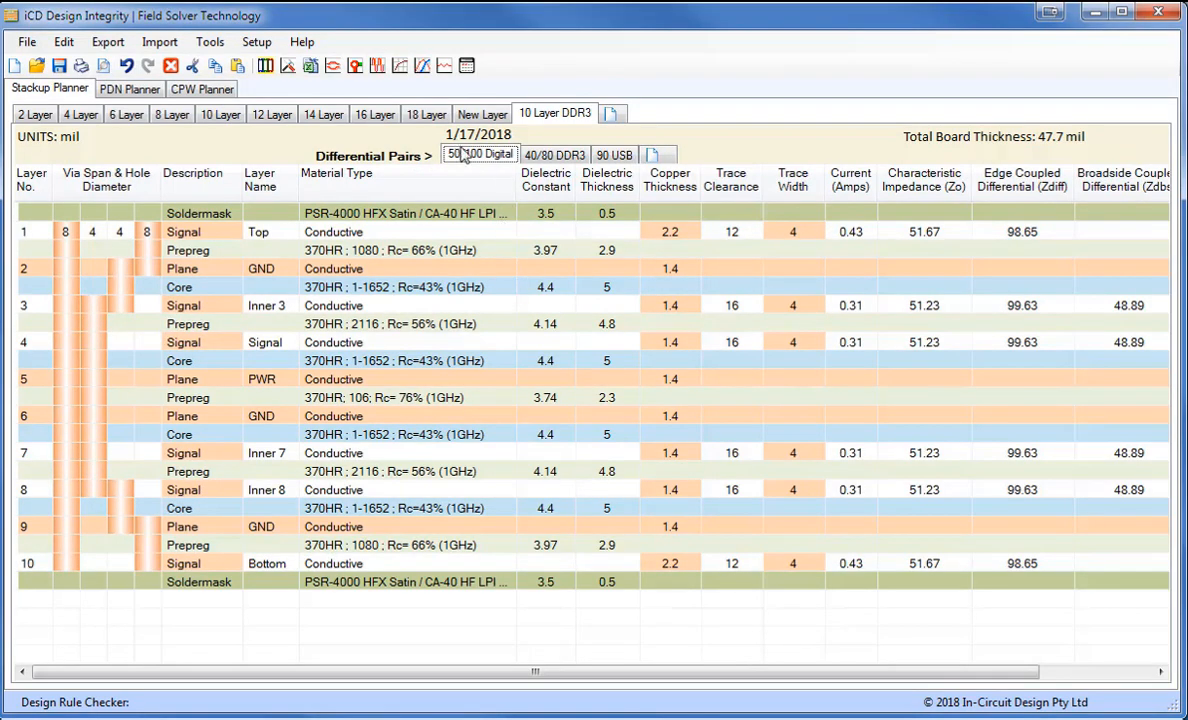
pyautogui.moveTo(468, 156)
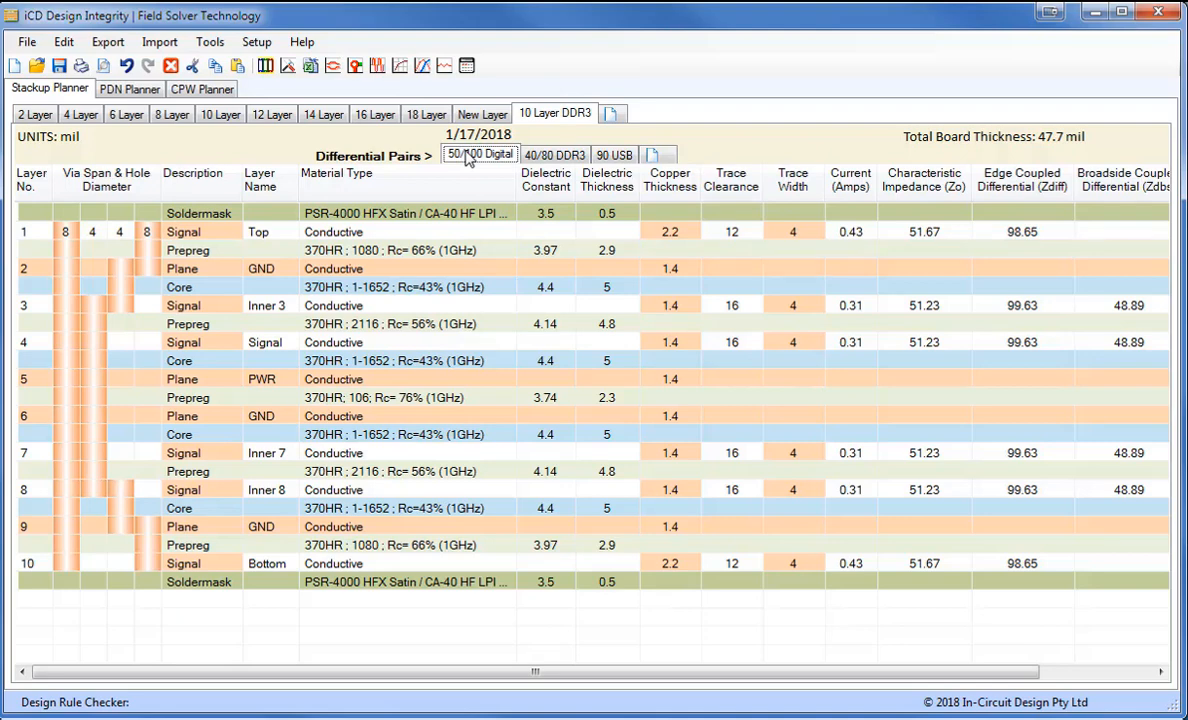
pyautogui.moveTo(604, 228)
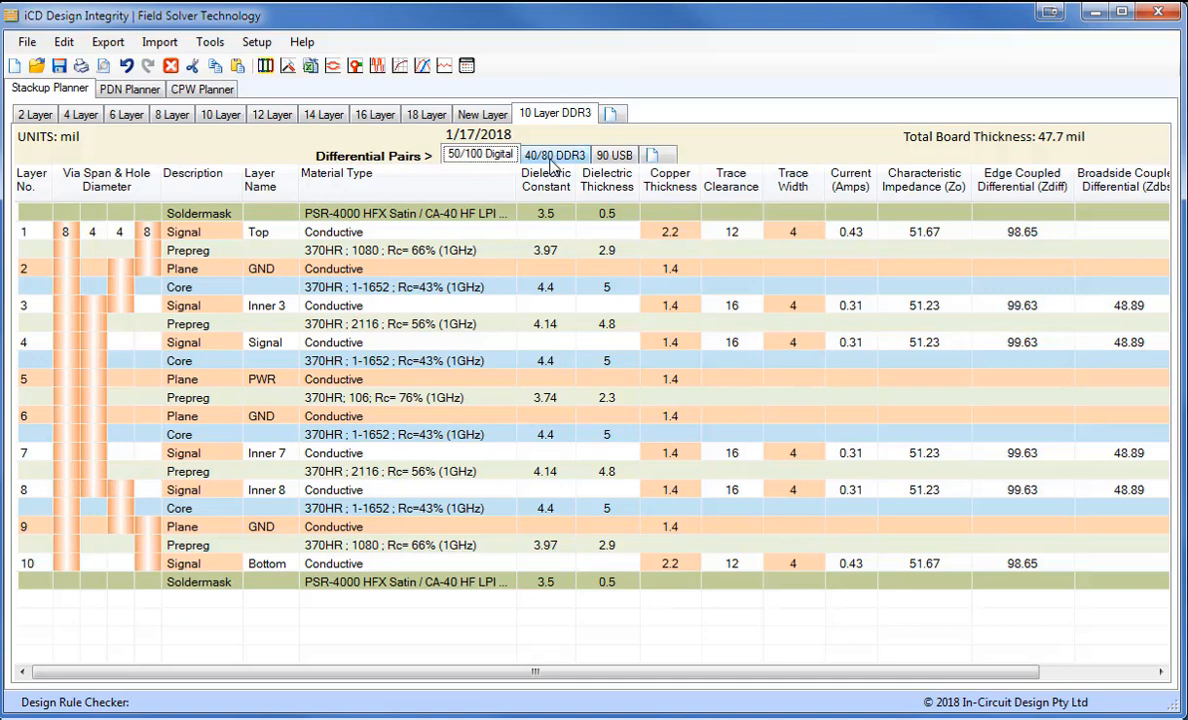
# Compare the trace values of the 40/80 DDR3 and 90 USB differential pairs.
pyautogui.click(554, 154)
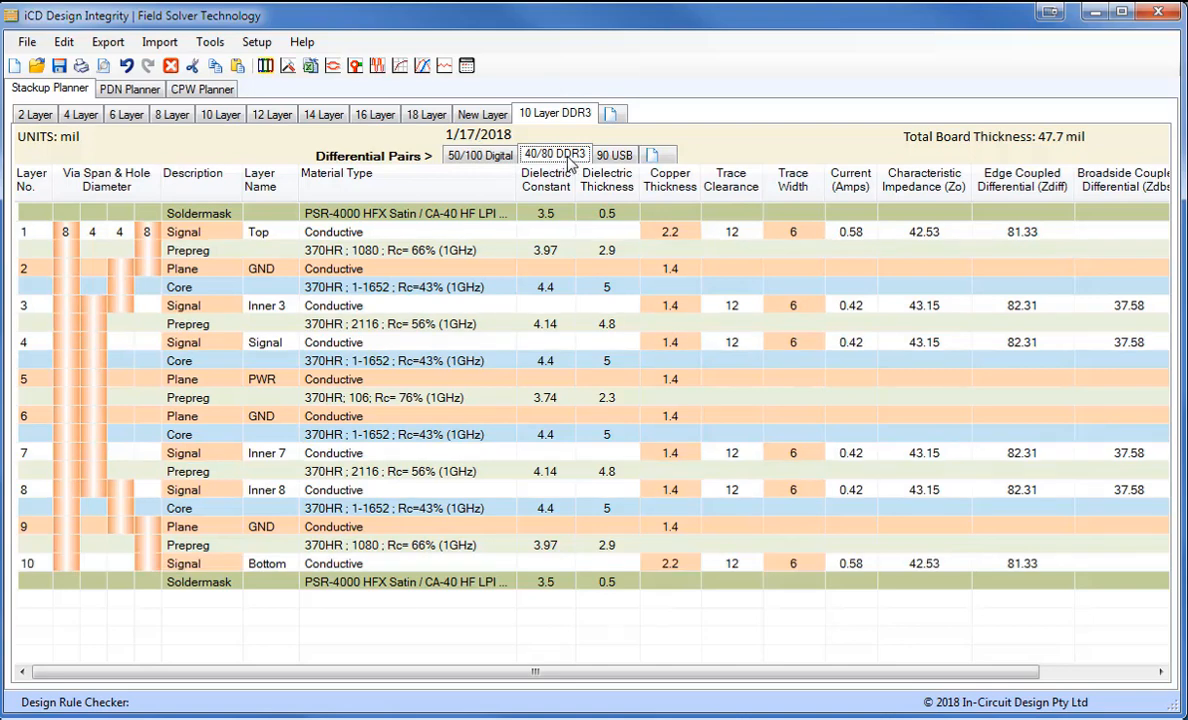
pyautogui.click(614, 154)
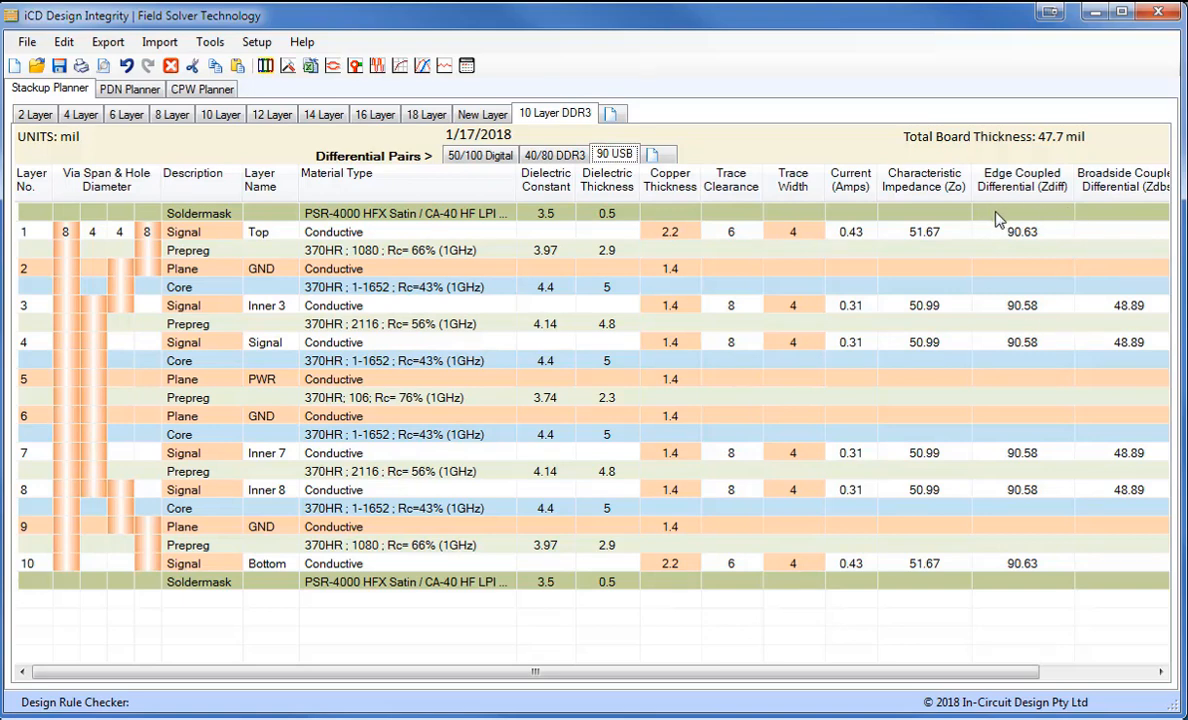
pyautogui.moveTo(1008, 324)
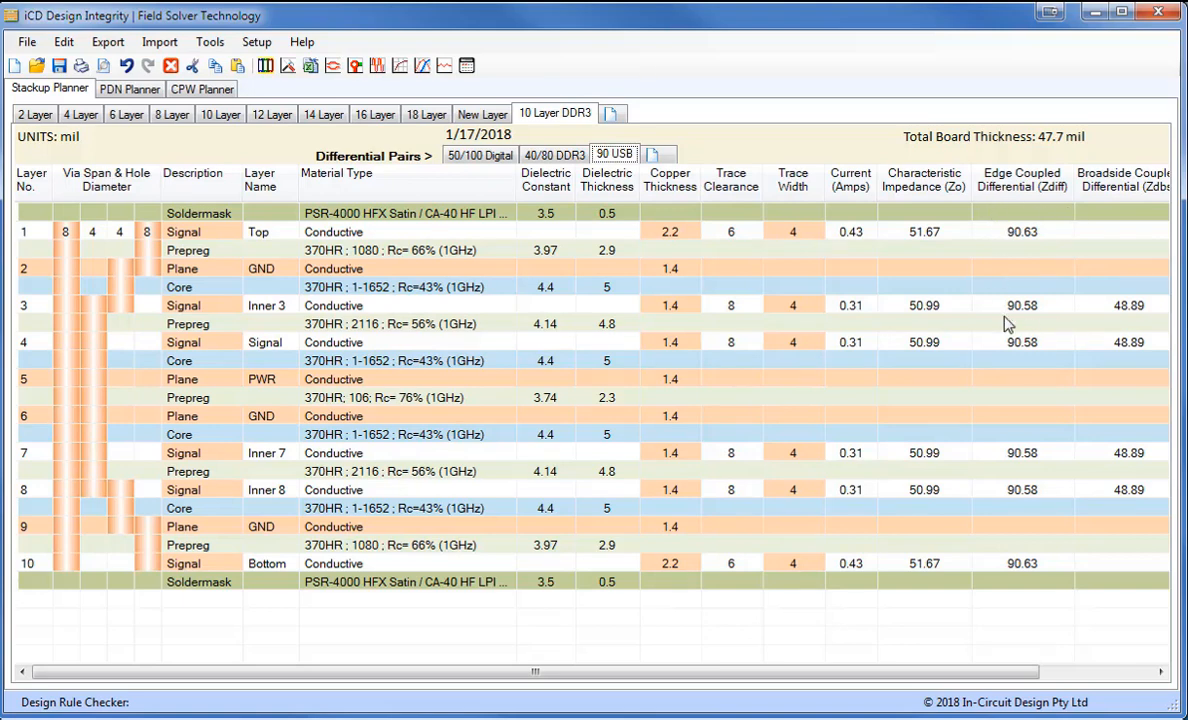
pyautogui.moveTo(800, 236)
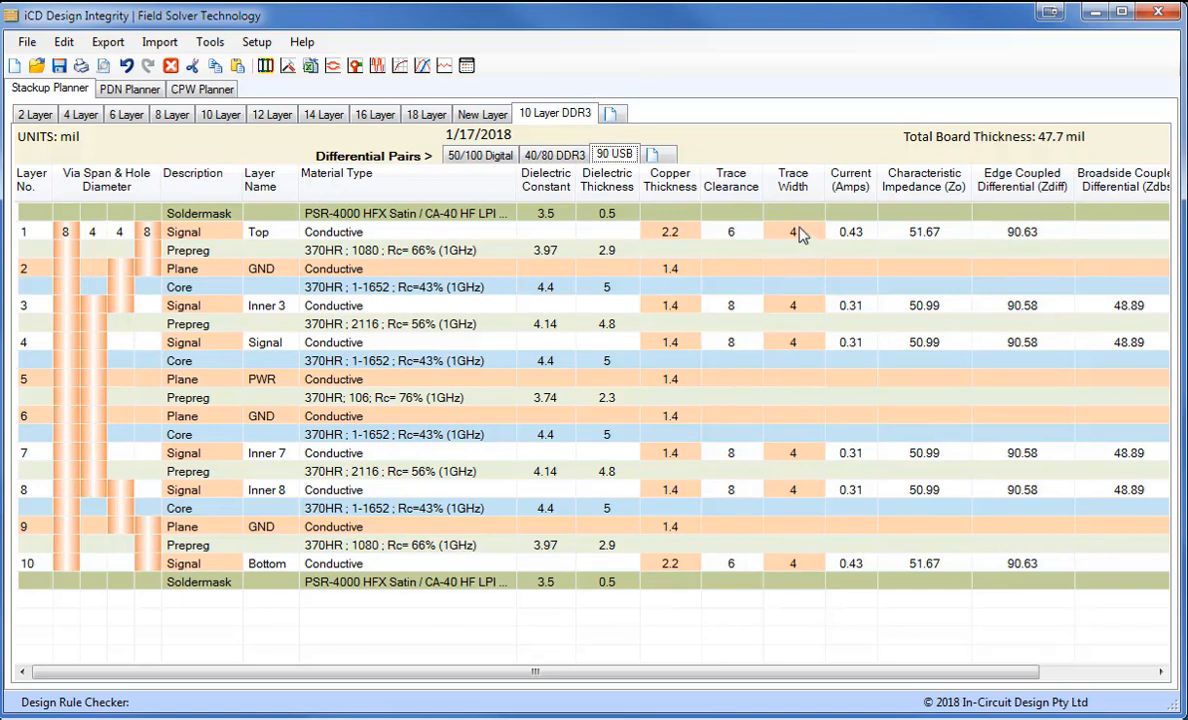
pyautogui.click(554, 156)
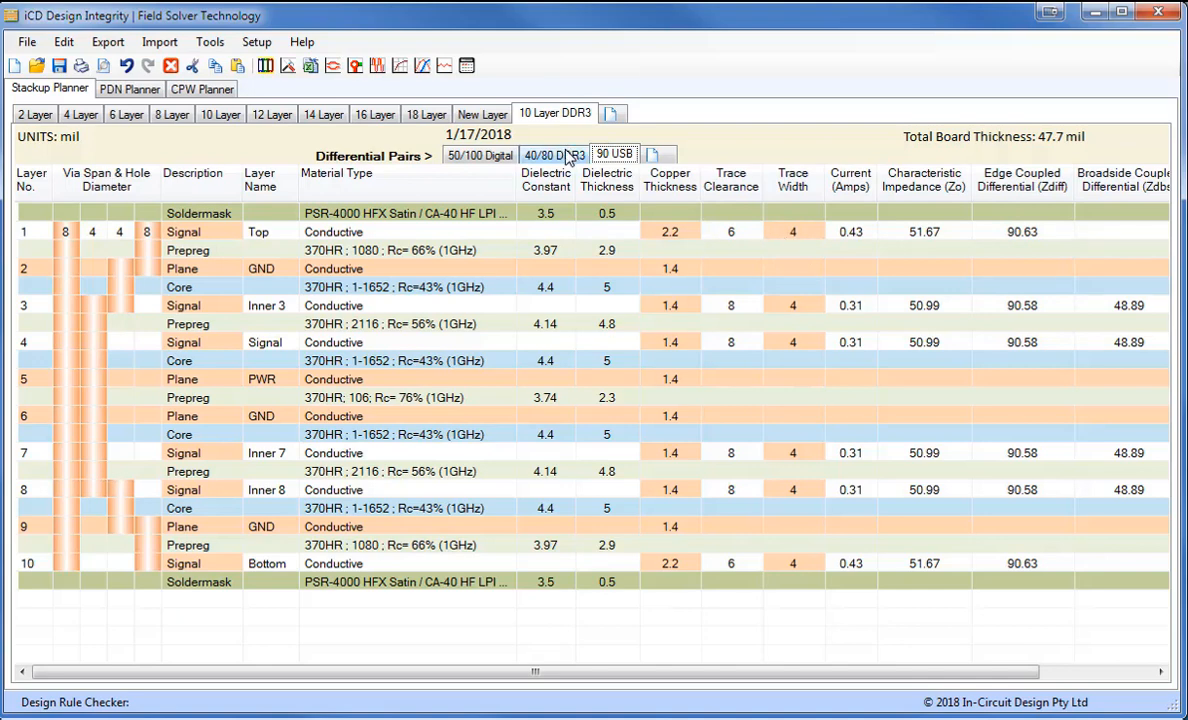
pyautogui.click(554, 154)
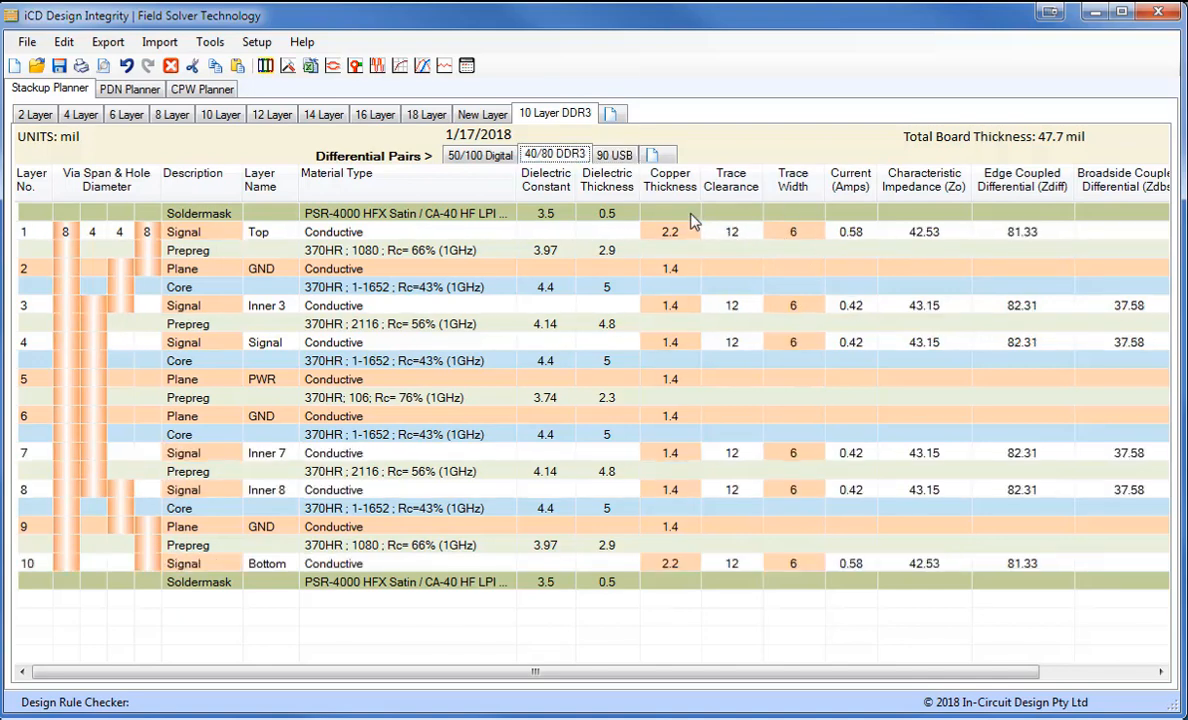
pyautogui.moveTo(810, 244)
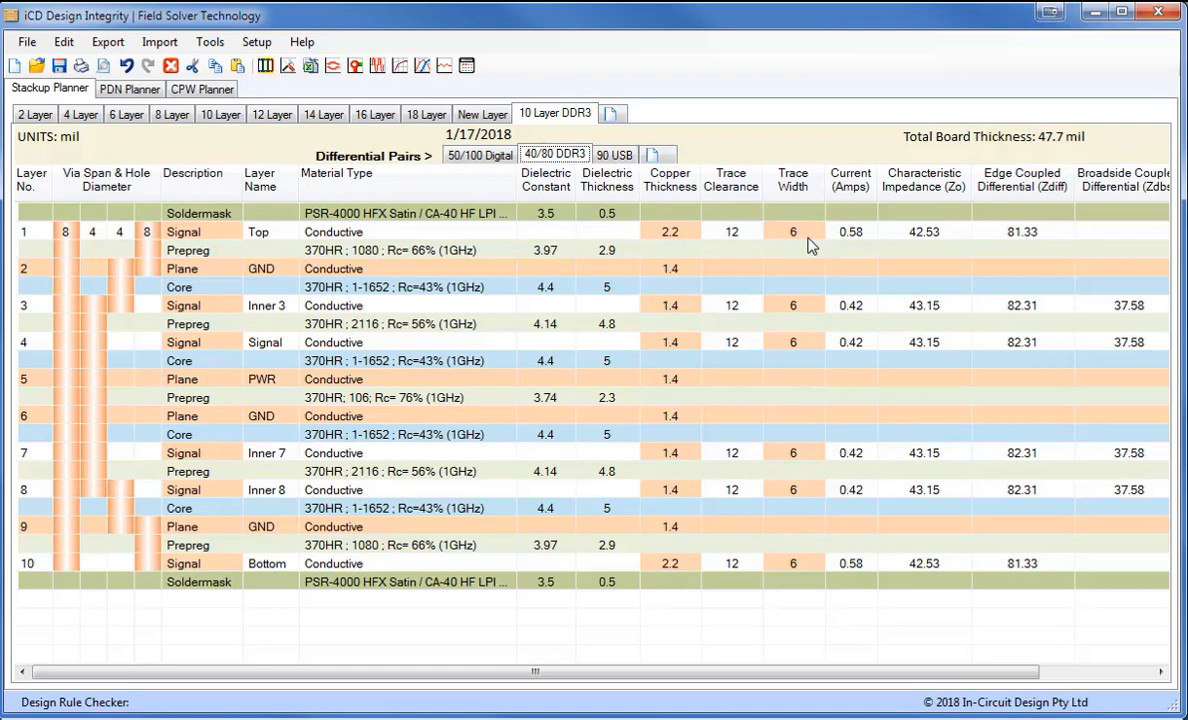
pyautogui.moveTo(758, 246)
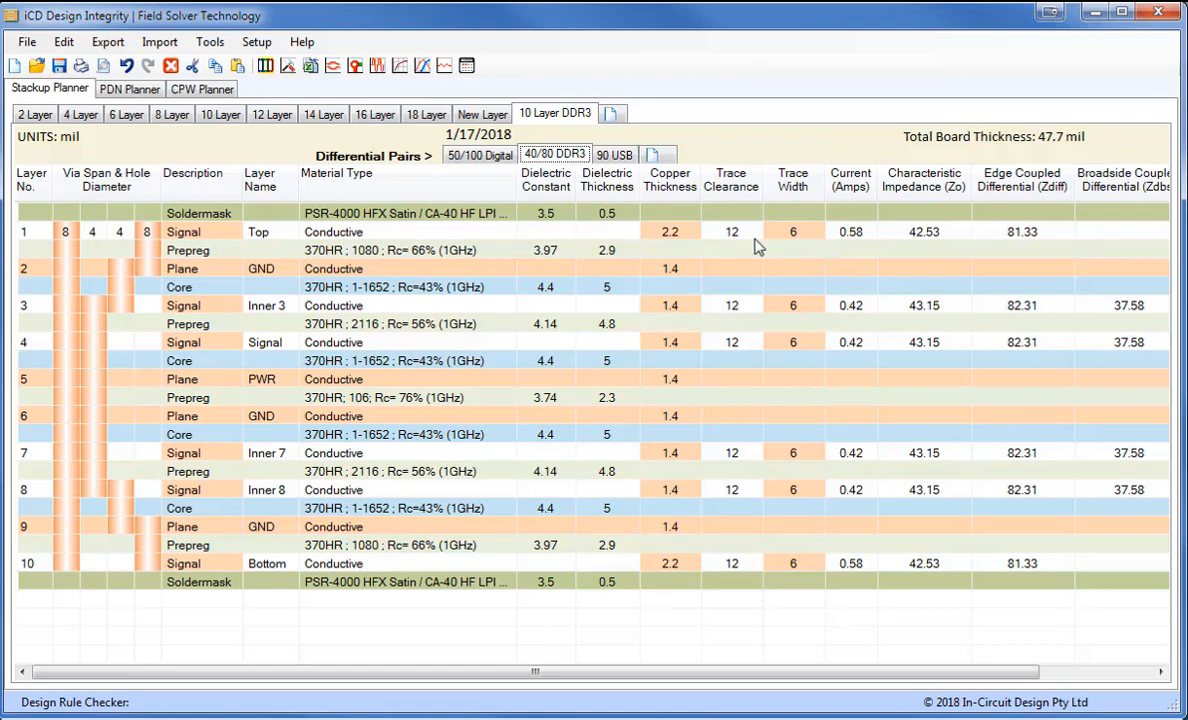
pyautogui.click(614, 154)
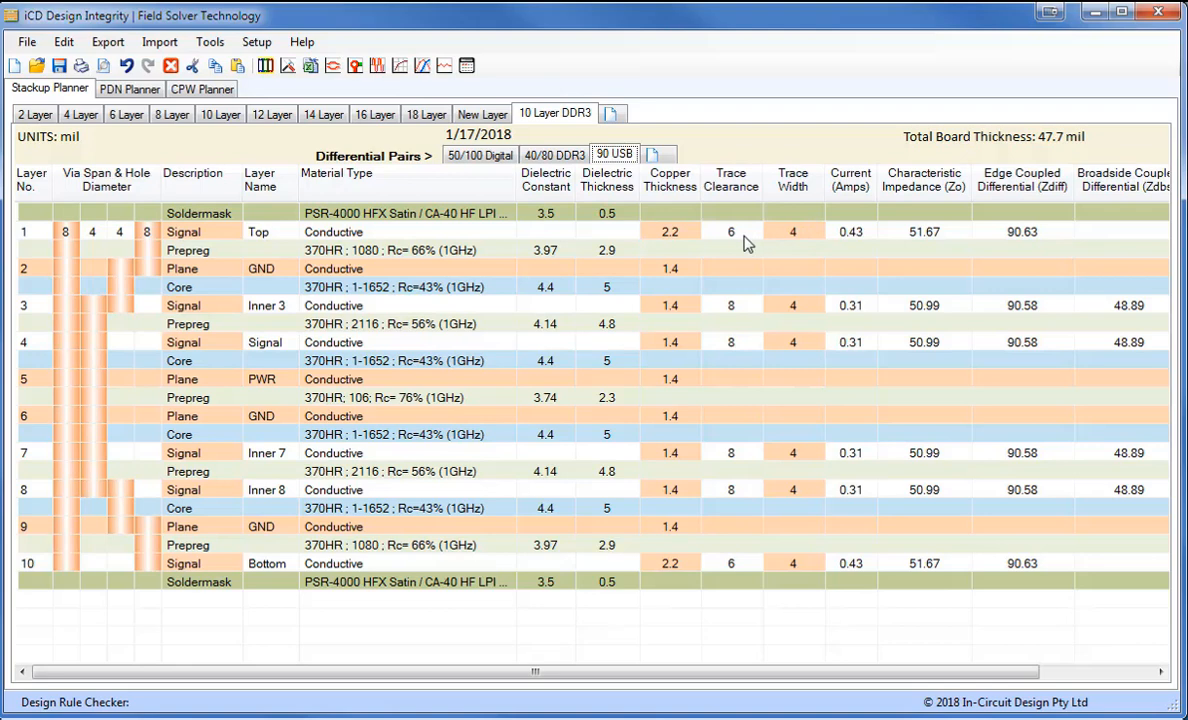
# Add a new, empty differential pair after 90 USB.
pyautogui.click(658, 156)
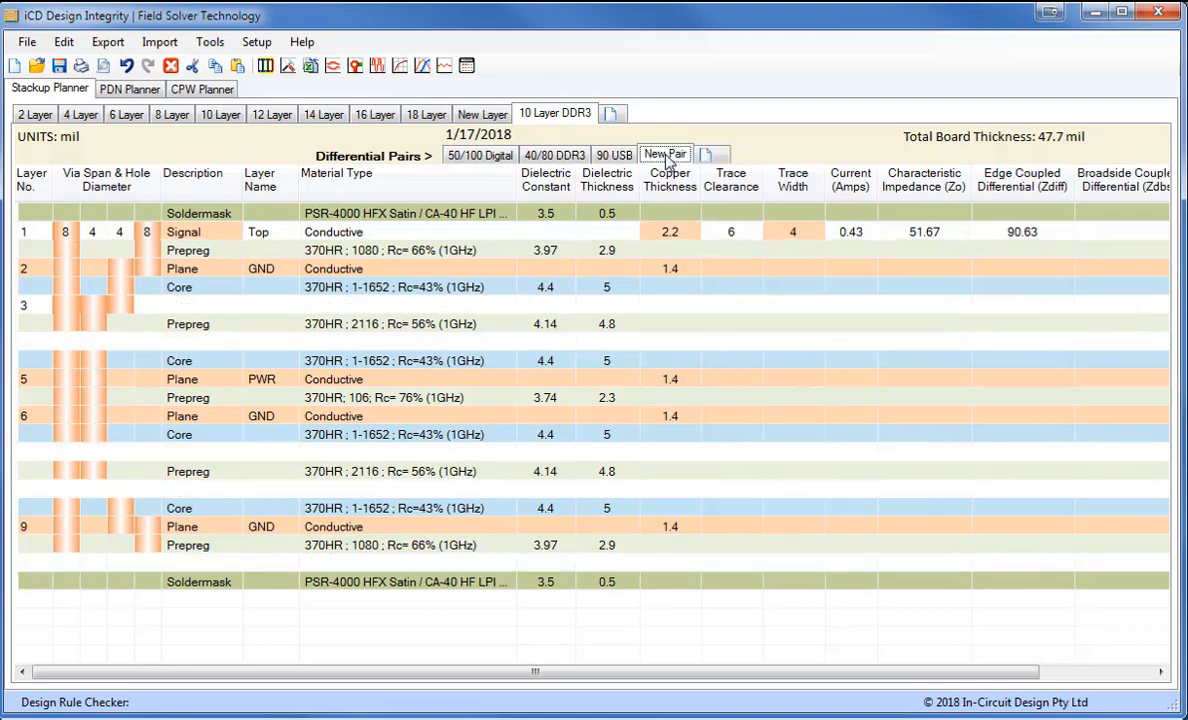
# Rename the new pair to PCIe 85 and set its top trace clearance to 5.5 mil (89.18 ohms).
pyautogui.click(664, 154)
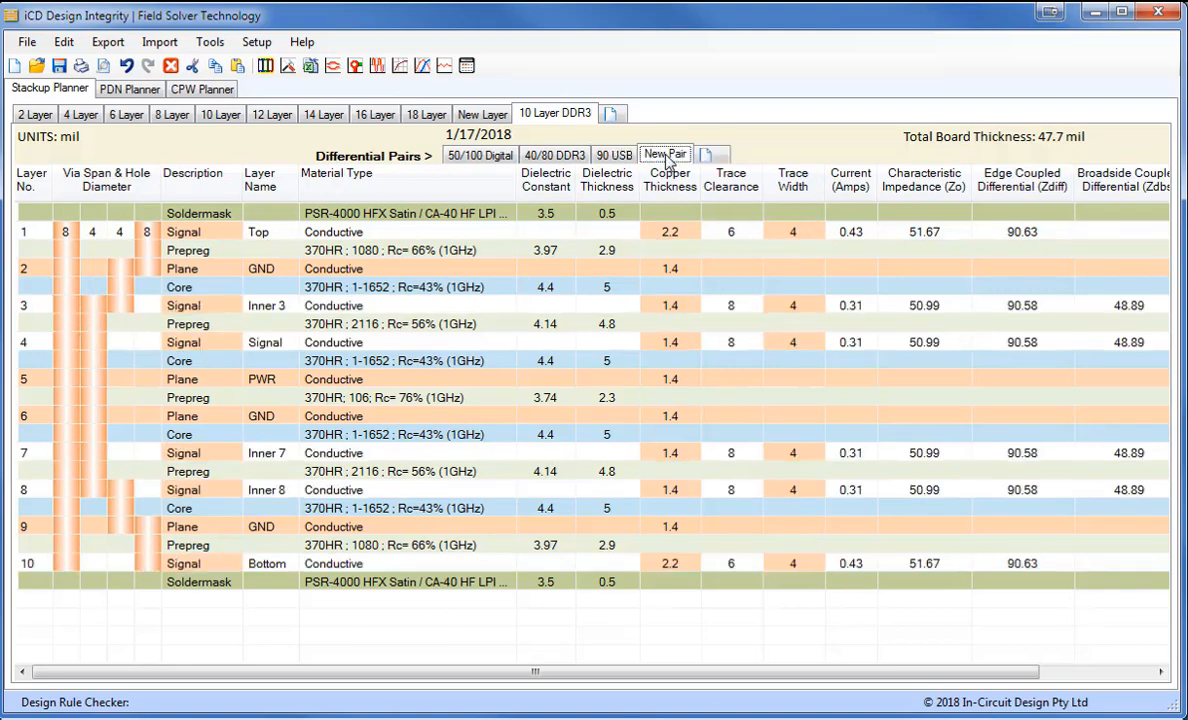
pyautogui.click(664, 154)
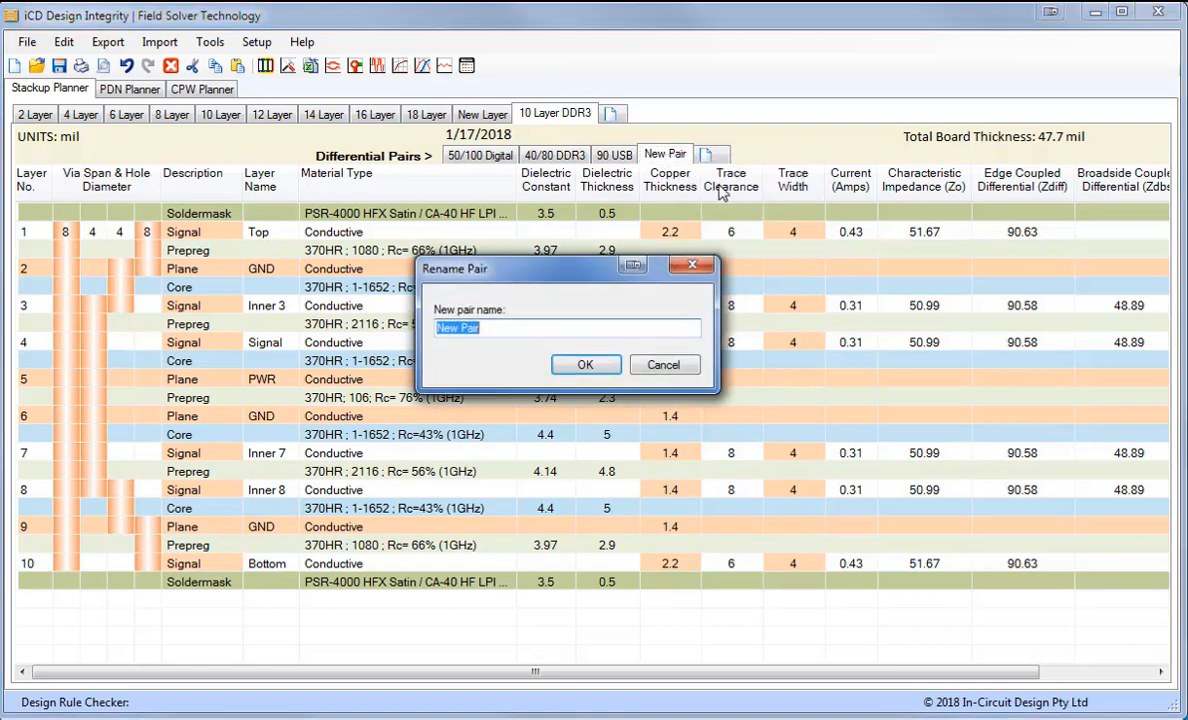
pyautogui.write('PCIe')
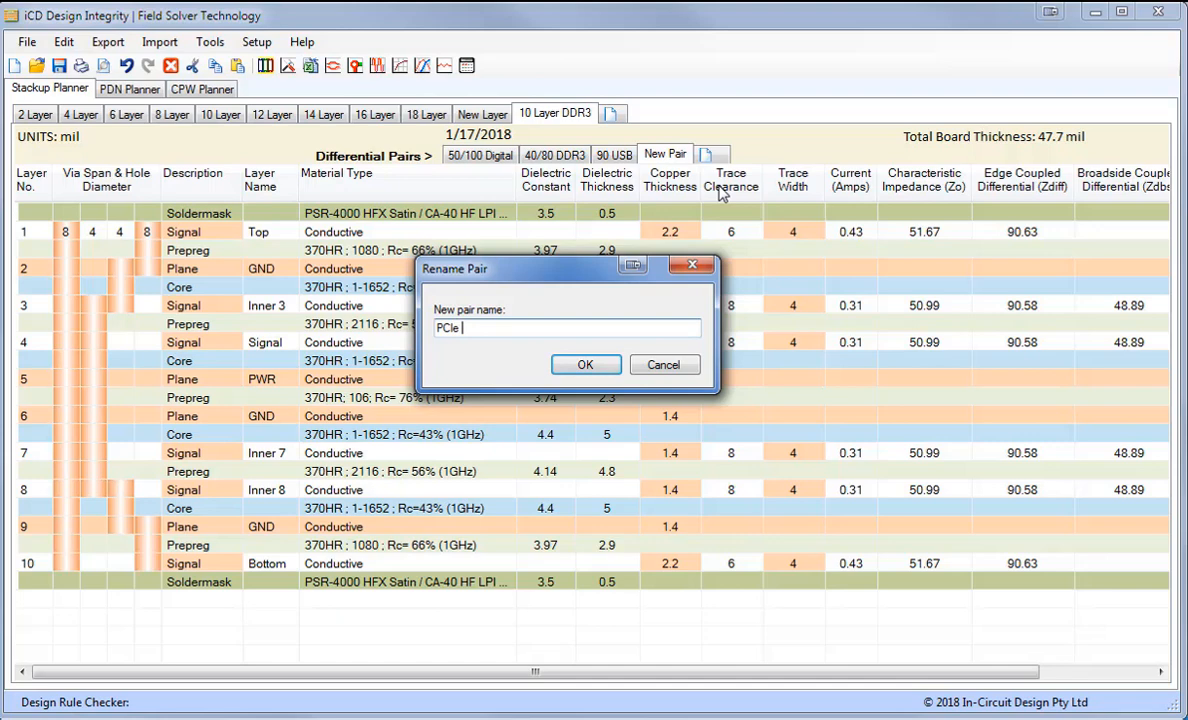
pyautogui.click(584, 364)
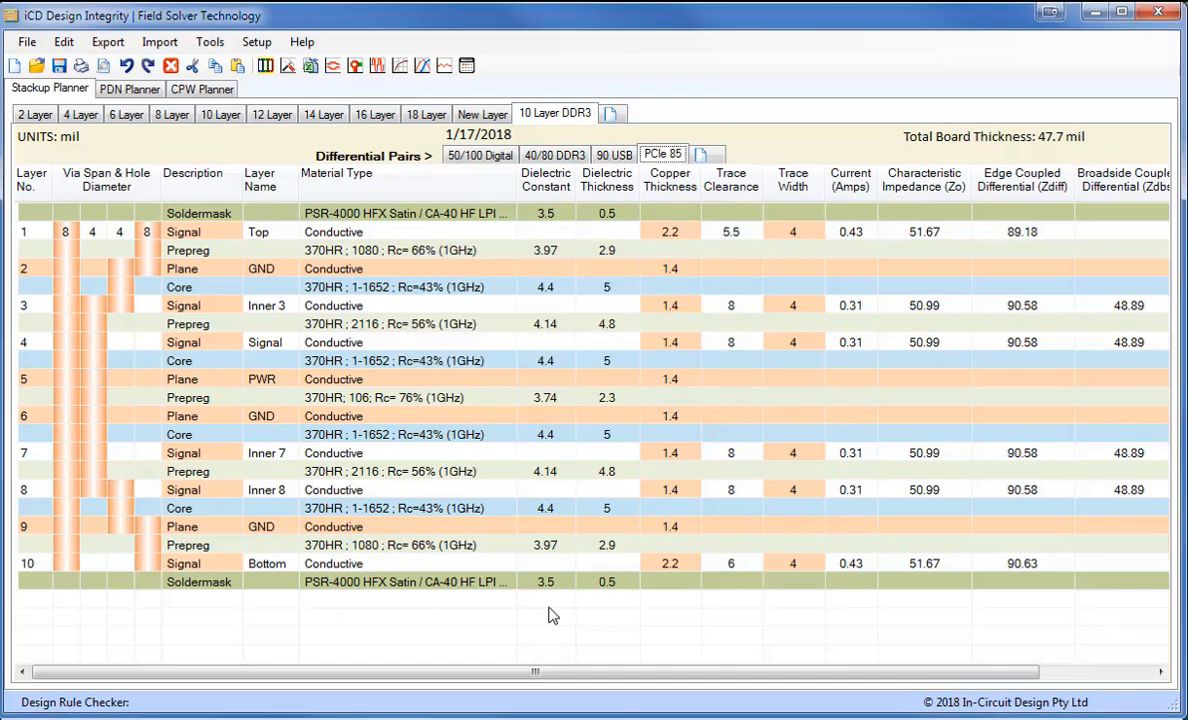
pyautogui.moveTo(1048, 240)
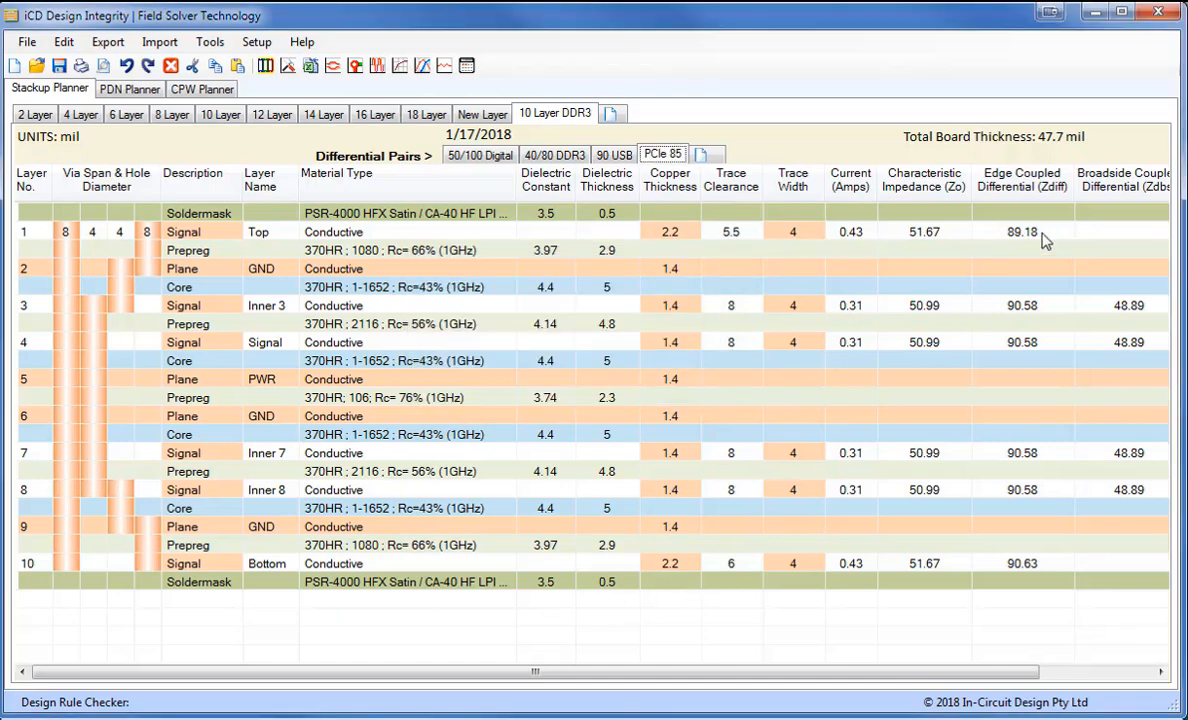
pyautogui.rightClick(184, 232)
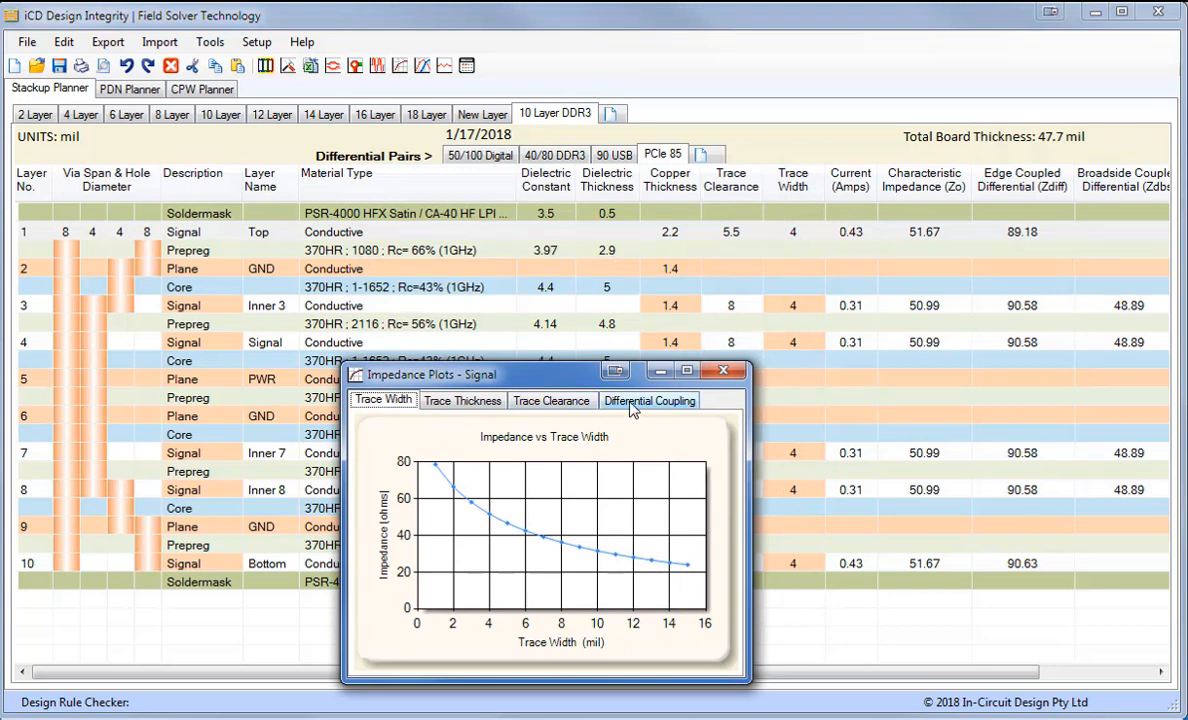
# Review the Differential Coupling impedance plot, then set layer 1 clearance to 5 mil (87.46 ohms).
pyautogui.click(648, 400)
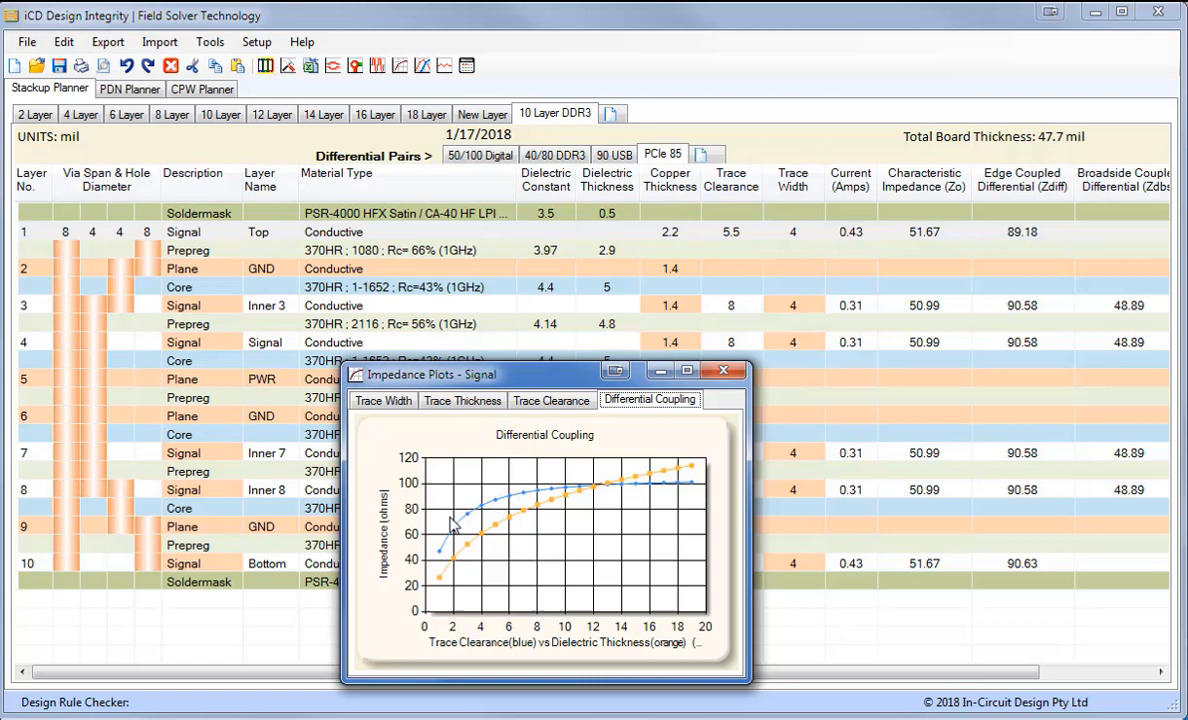
pyautogui.moveTo(504, 584)
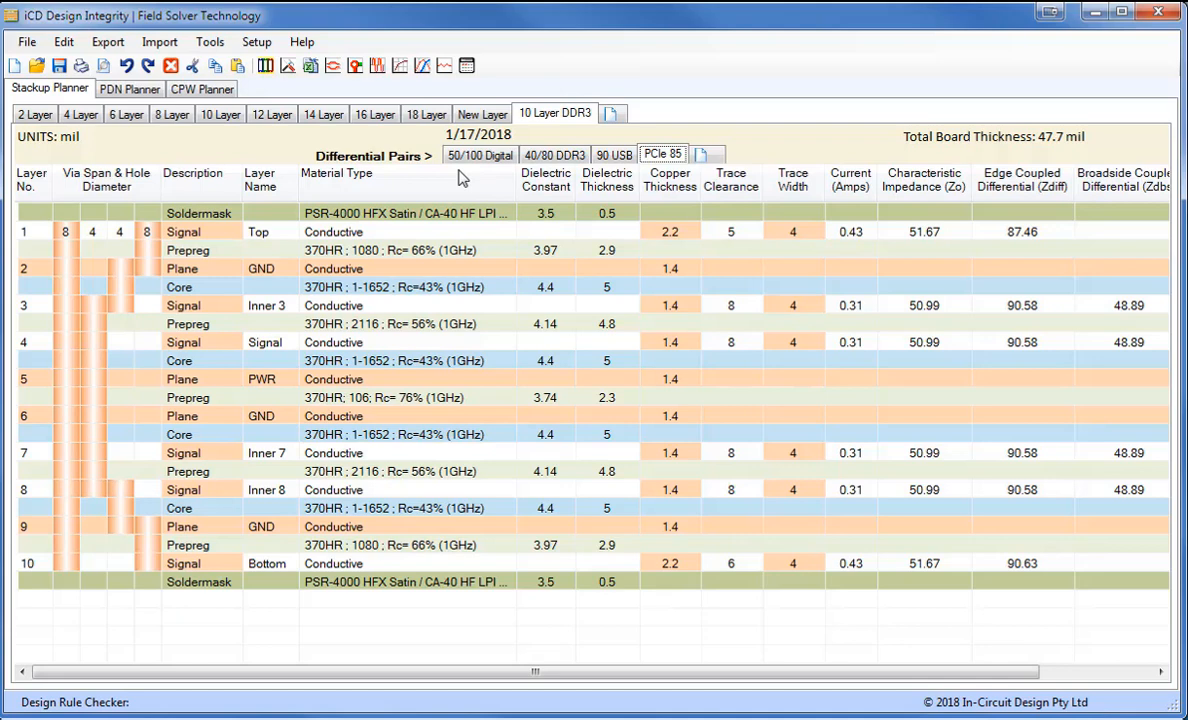
pyautogui.click(356, 64)
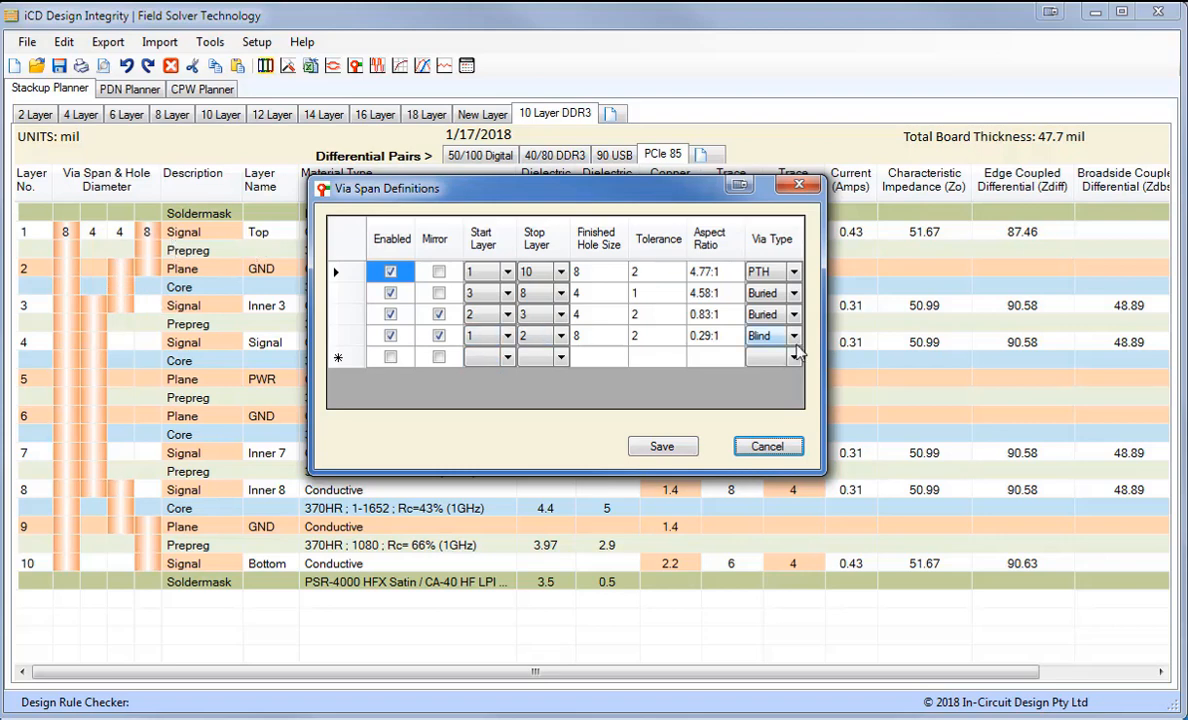
# Add an enabled, mirrored blind via span from layer 1 to 3 and save the via span definitions.
pyautogui.click(390, 356)
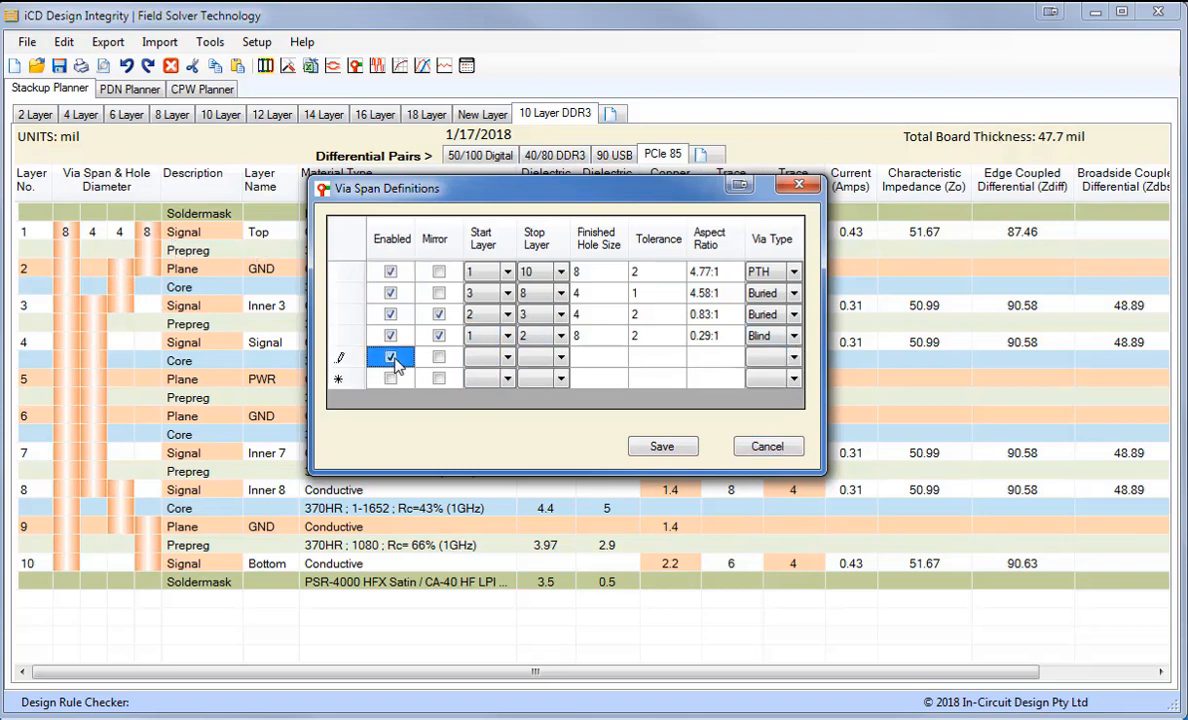
pyautogui.click(390, 356)
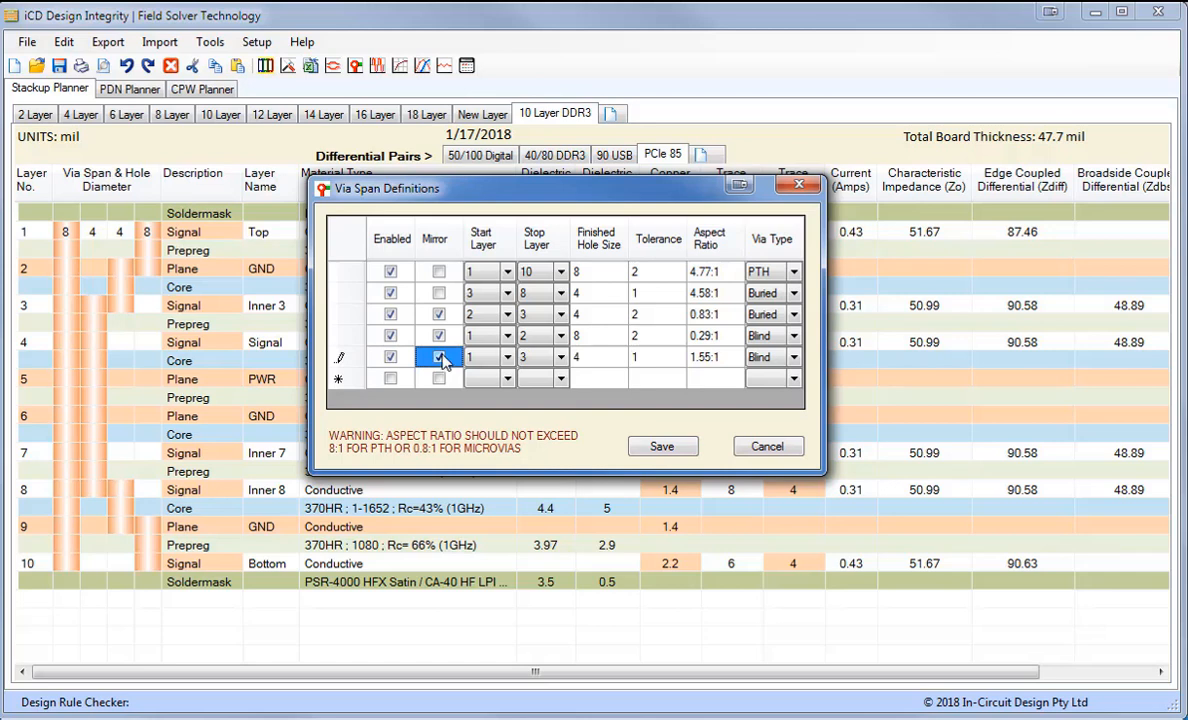
pyautogui.click(438, 356)
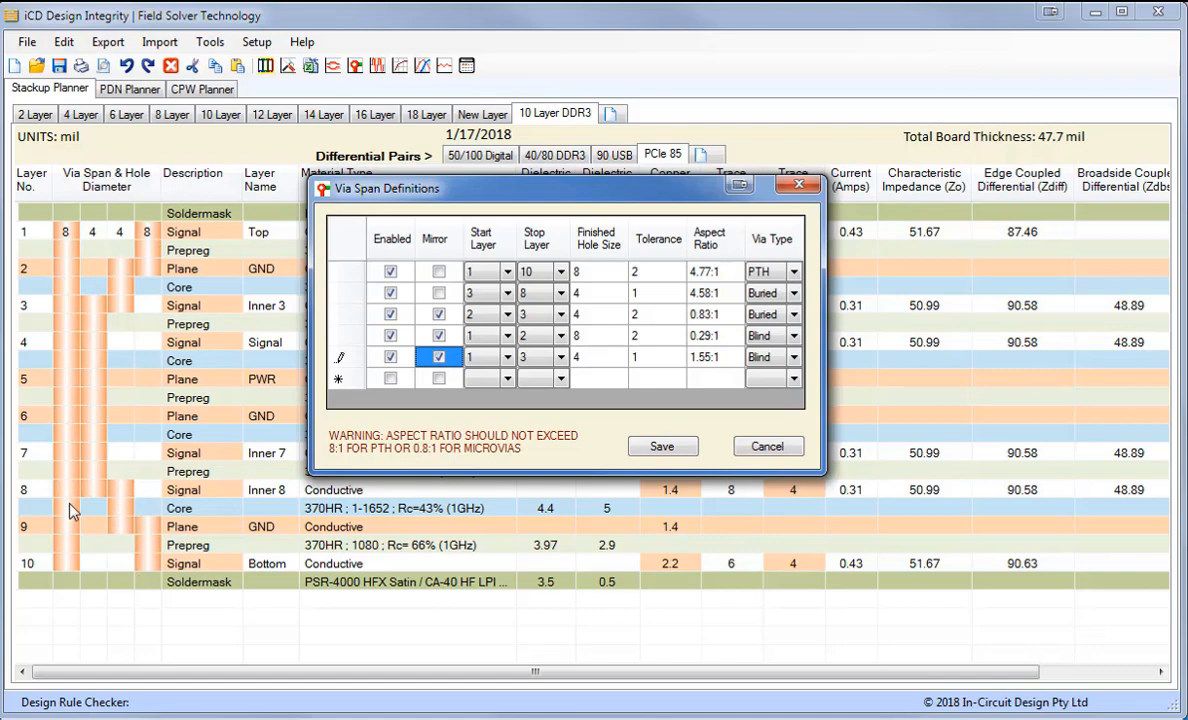
pyautogui.click(662, 446)
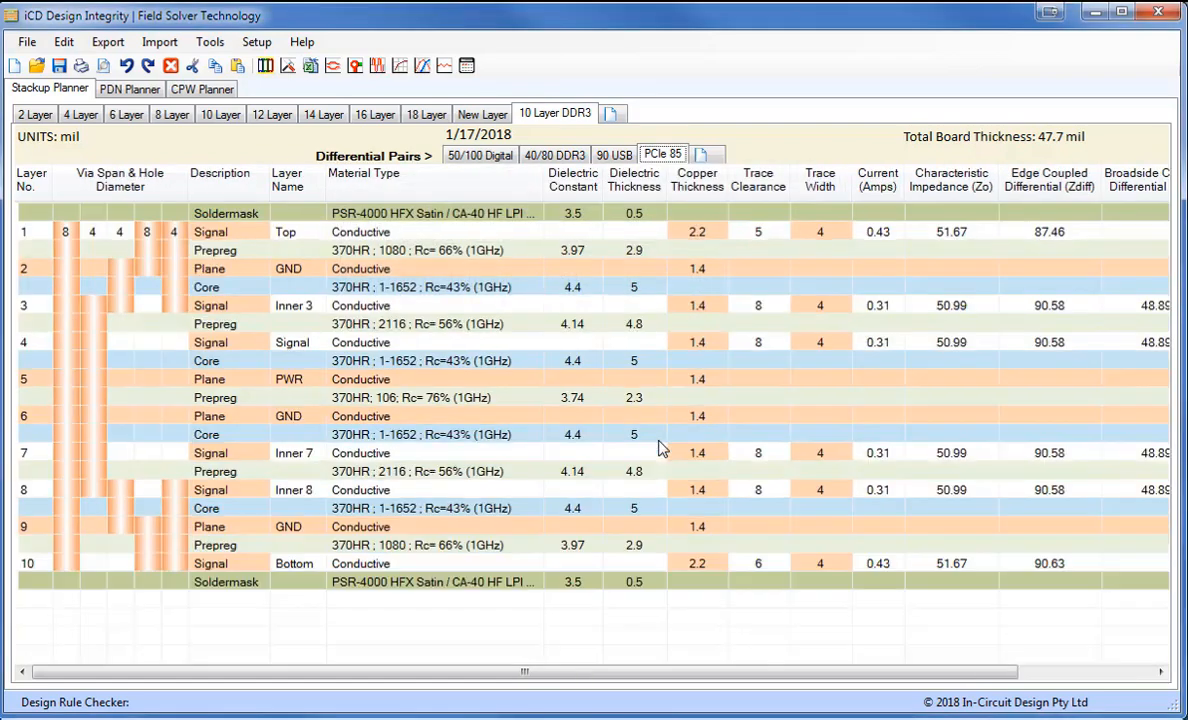
pyautogui.moveTo(170, 306)
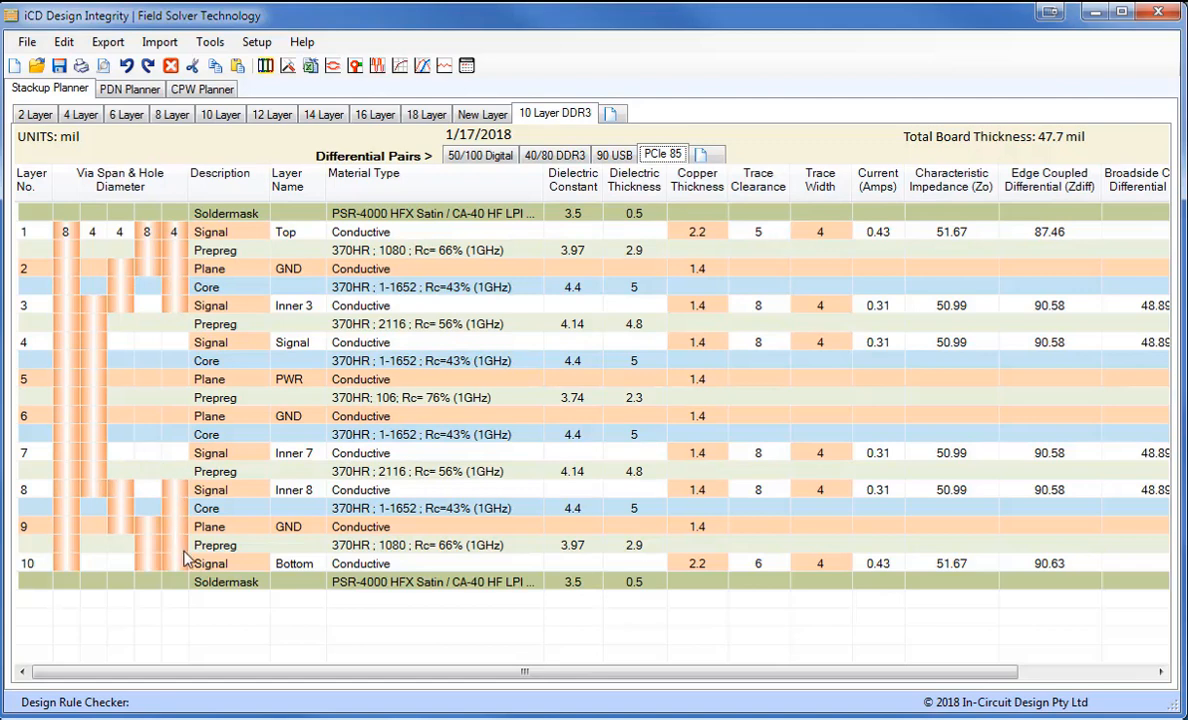
pyautogui.moveTo(364, 322)
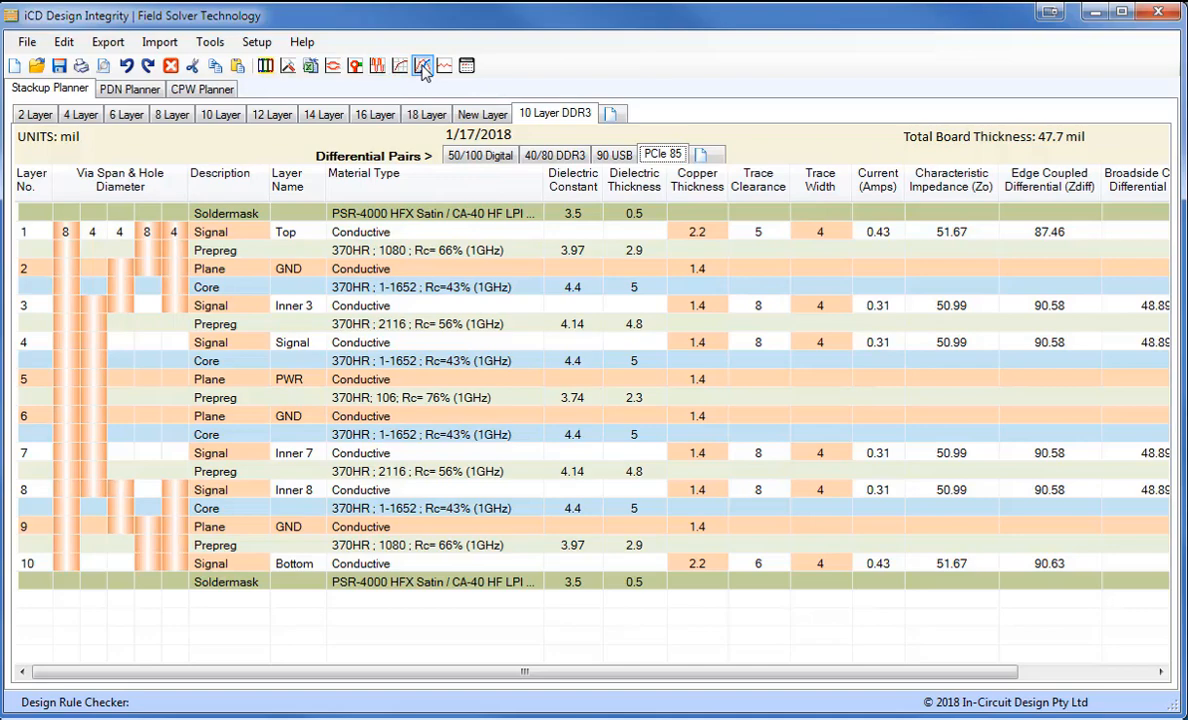
# In Signal Flight Time, plot the bargraph and match all signal layers to length 3 in (525.52 ps).
pyautogui.click(422, 64)
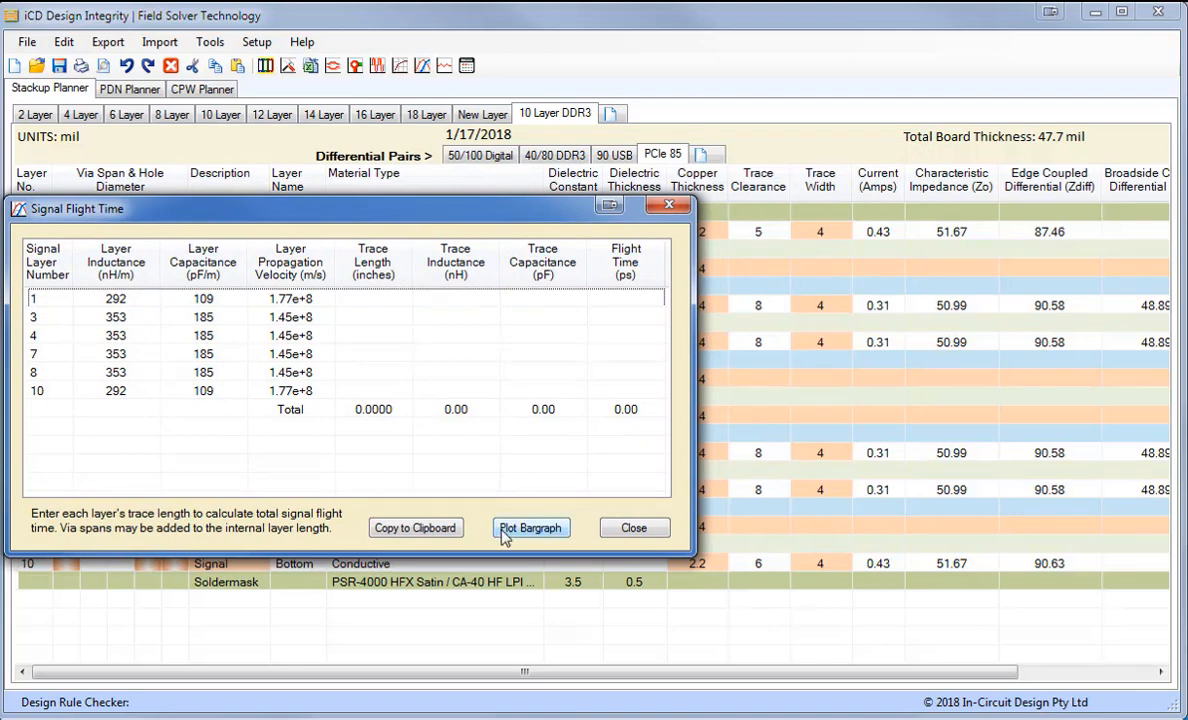
pyautogui.click(532, 528)
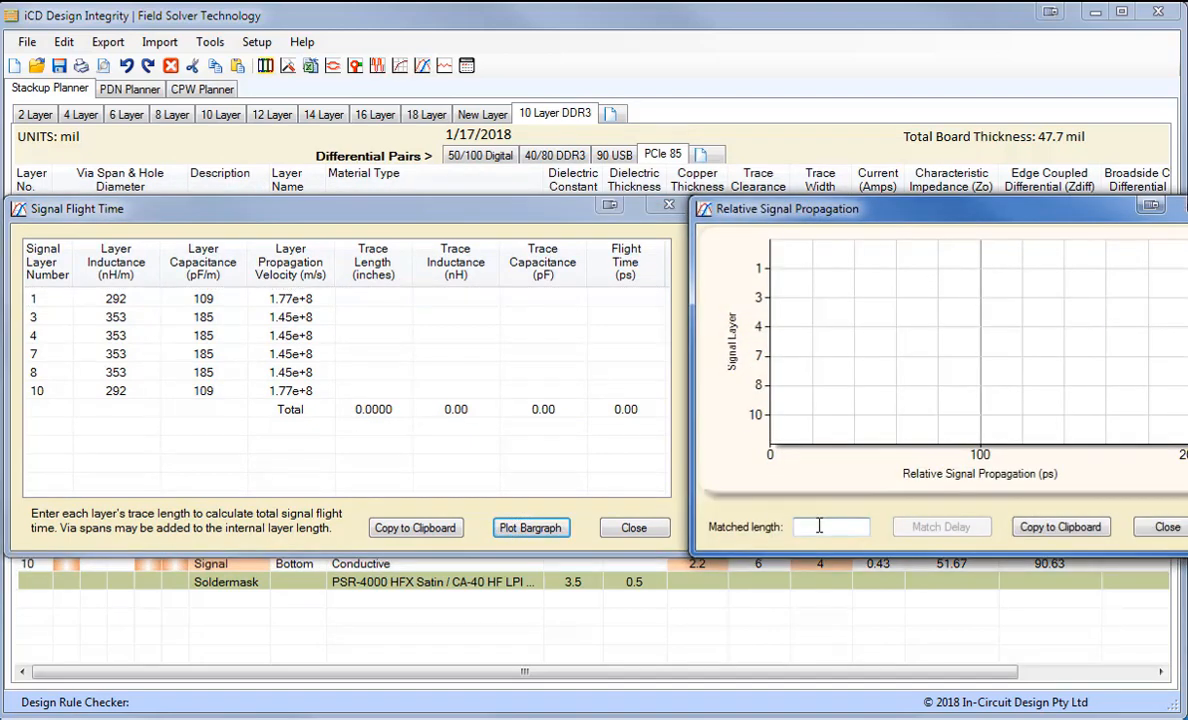
pyautogui.write('3')
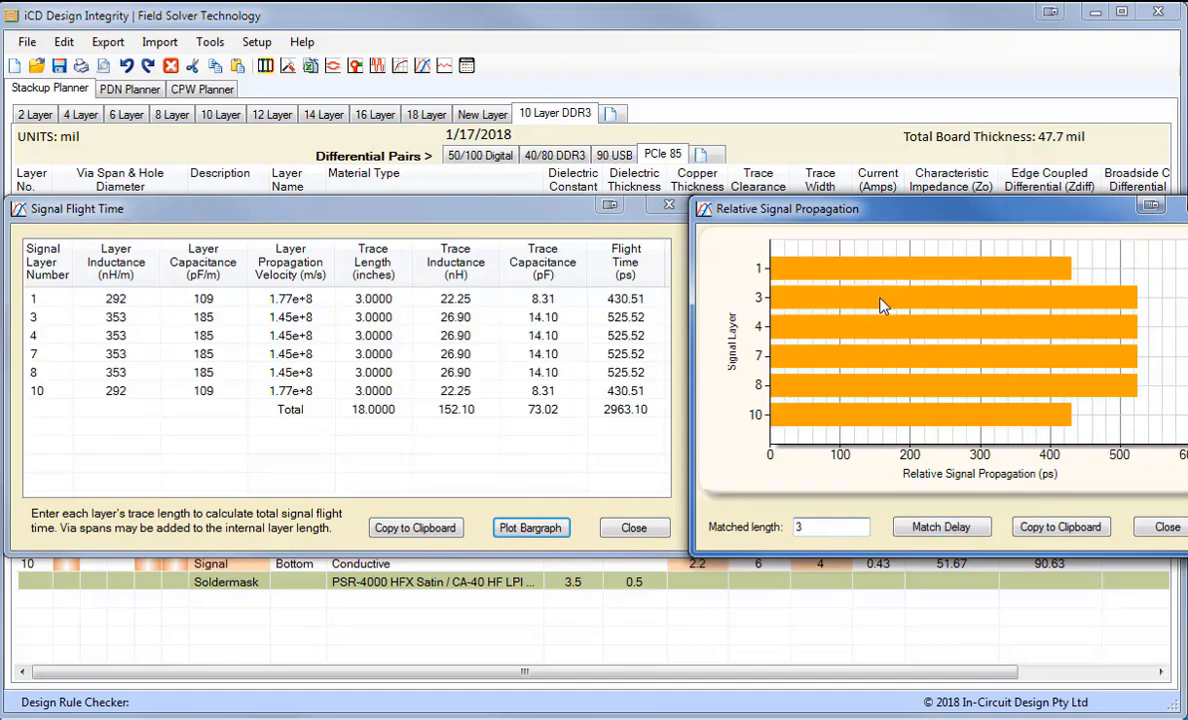
pyautogui.moveTo(810, 420)
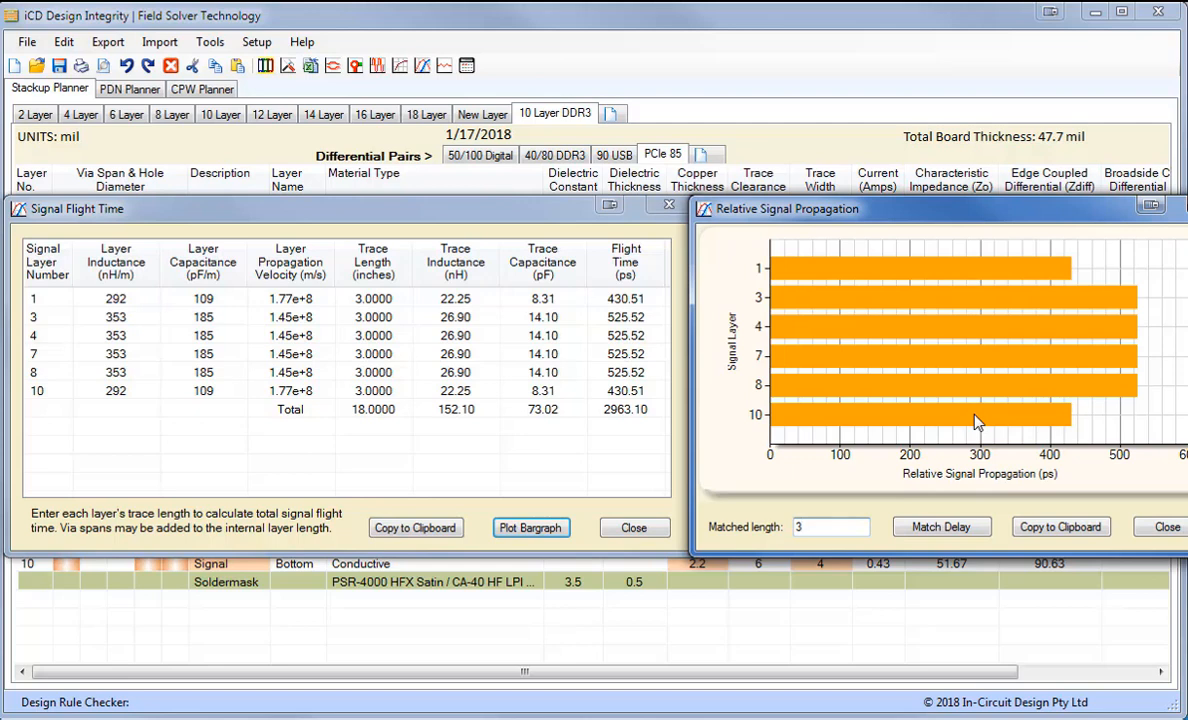
pyautogui.moveTo(980, 310)
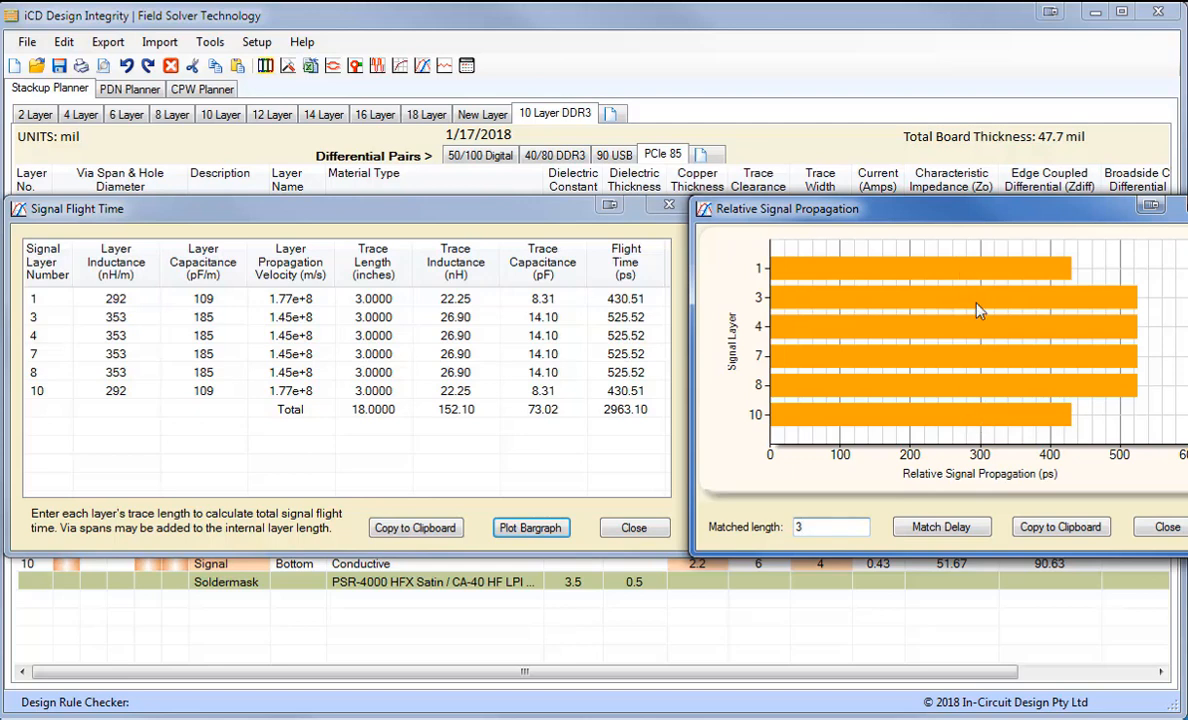
pyautogui.moveTo(276, 322)
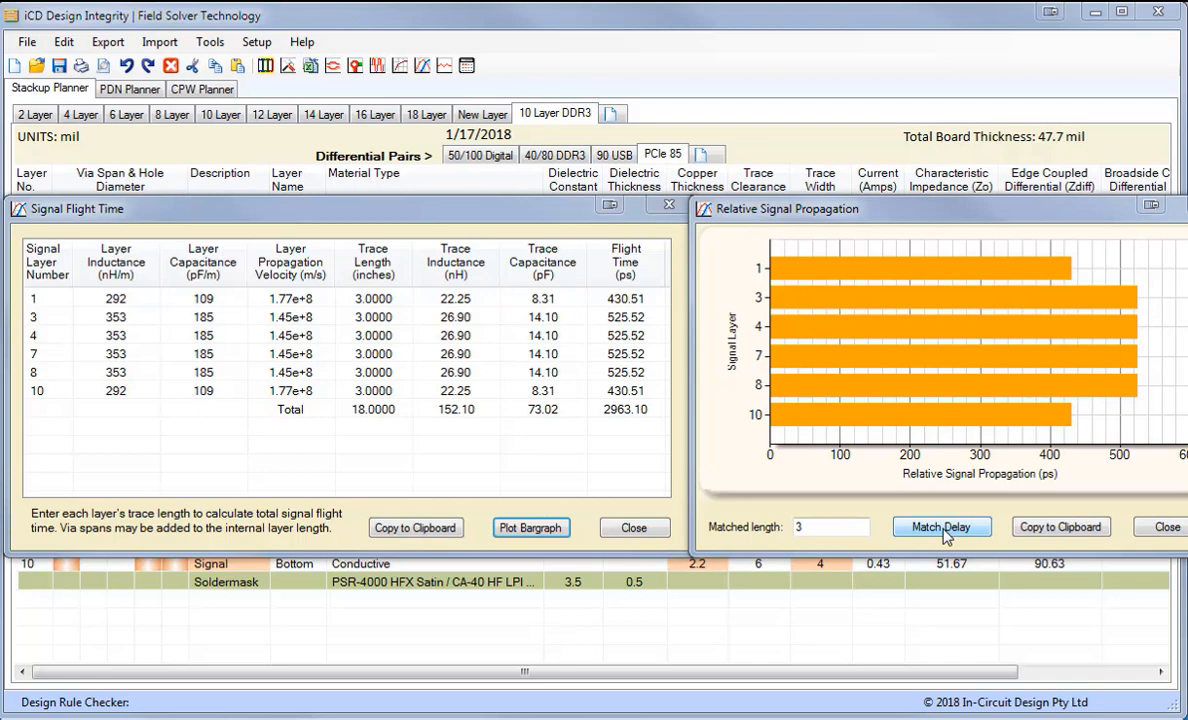
pyautogui.click(940, 528)
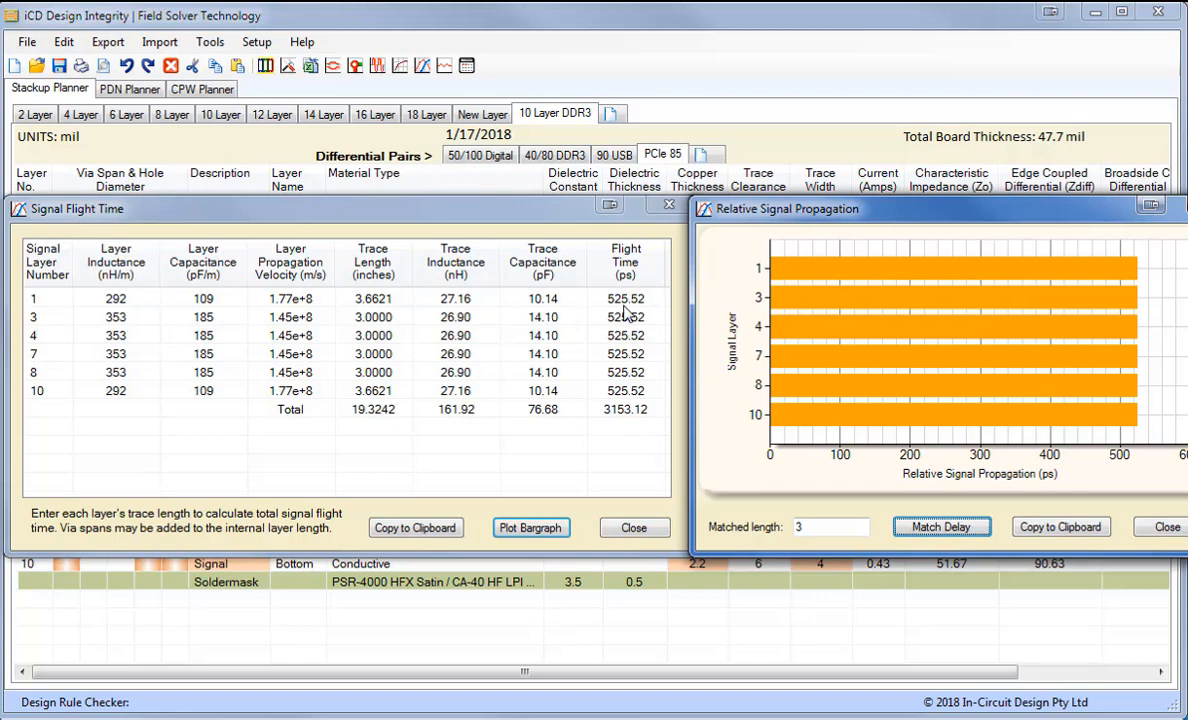
pyautogui.moveTo(612, 404)
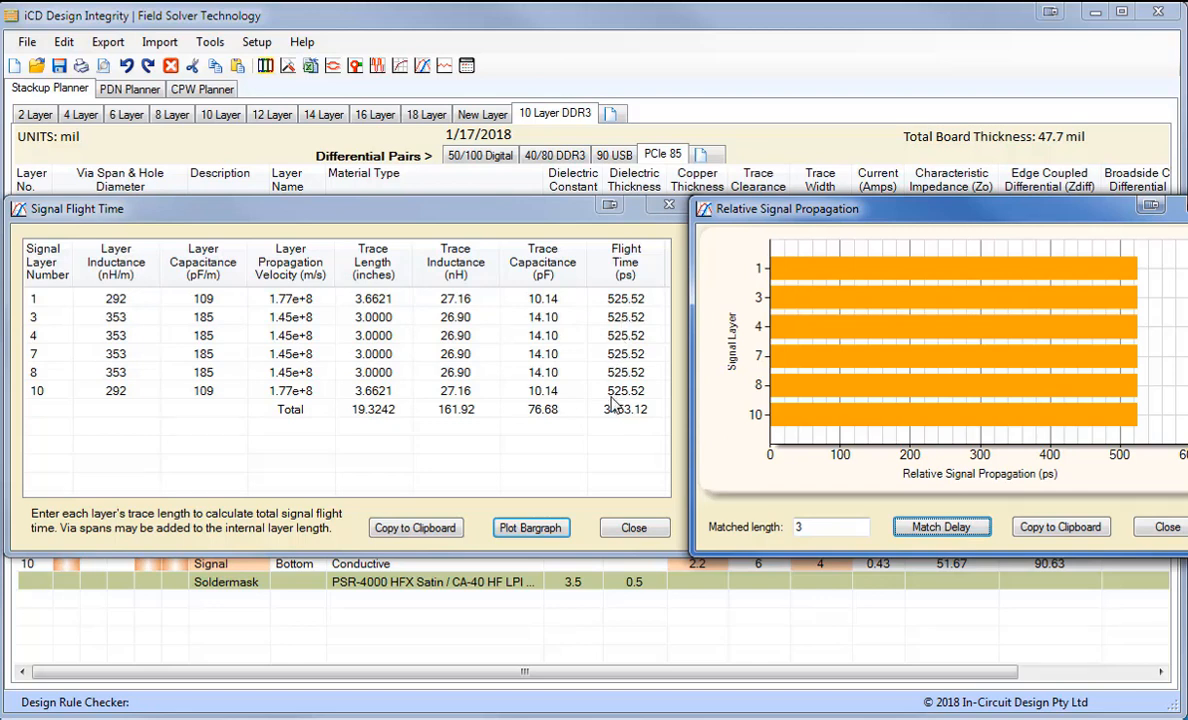
pyautogui.moveTo(364, 310)
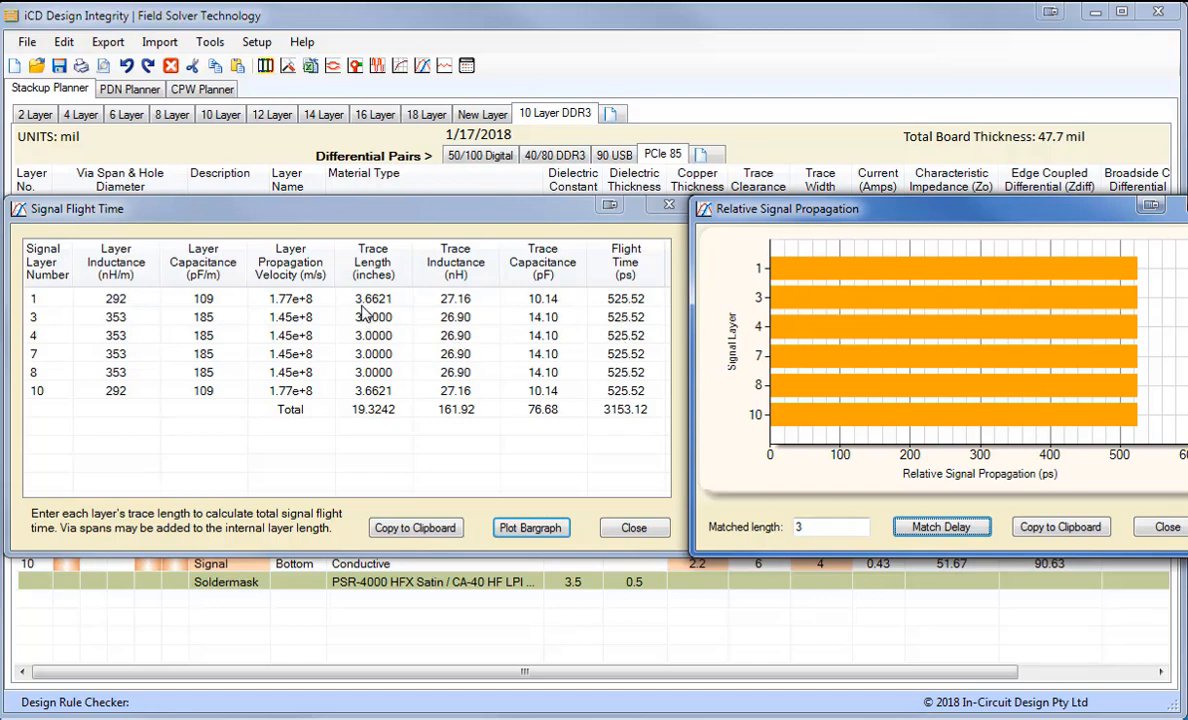
pyautogui.moveTo(384, 308)
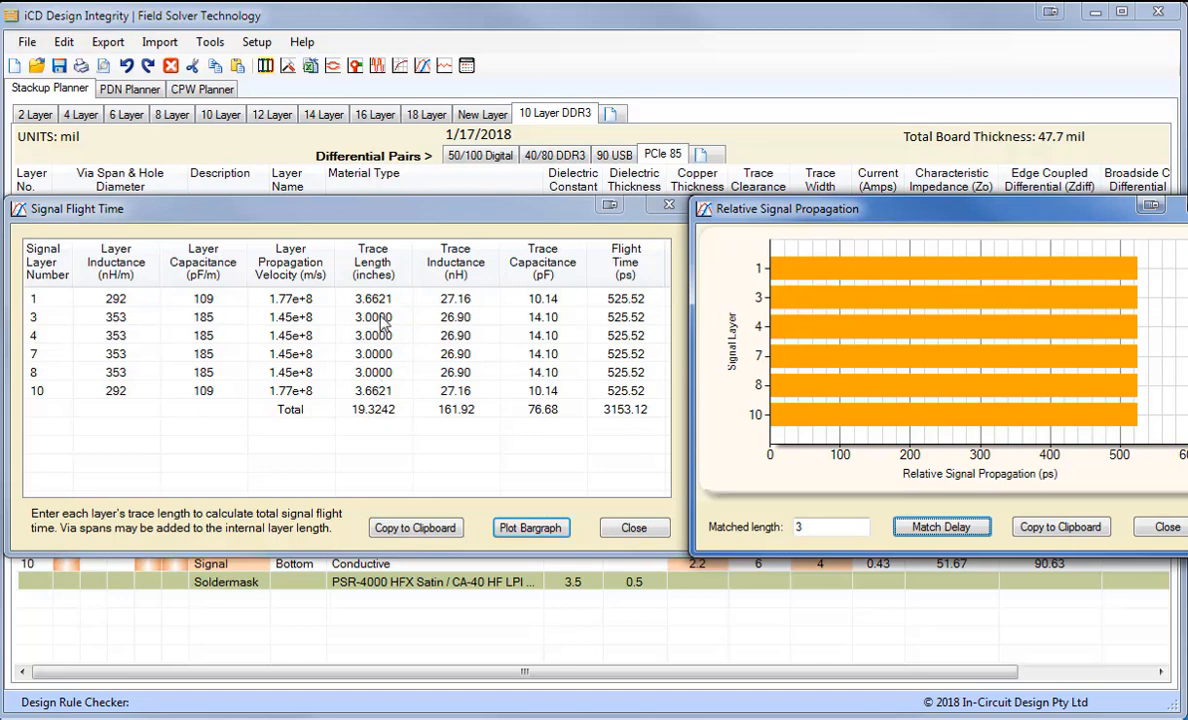
pyautogui.moveTo(556, 330)
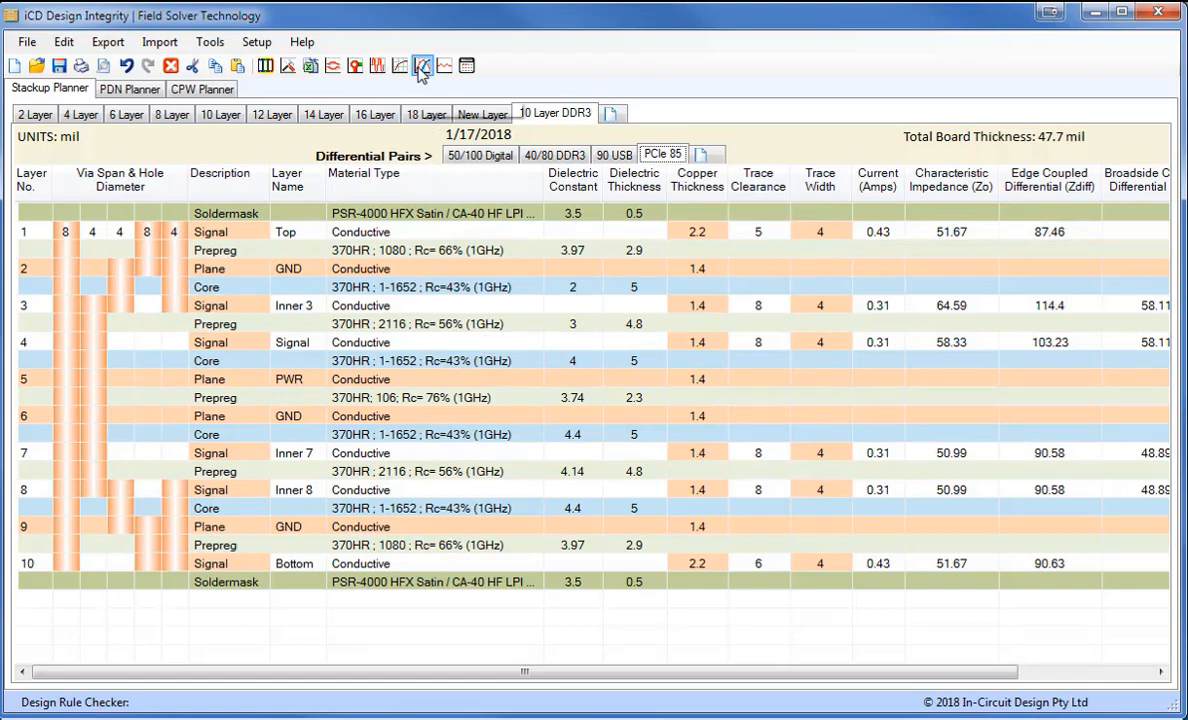
# Reopen the Signal Flight Time calculator after lowering the layer 3–4 dielectric constants.
pyautogui.click(422, 66)
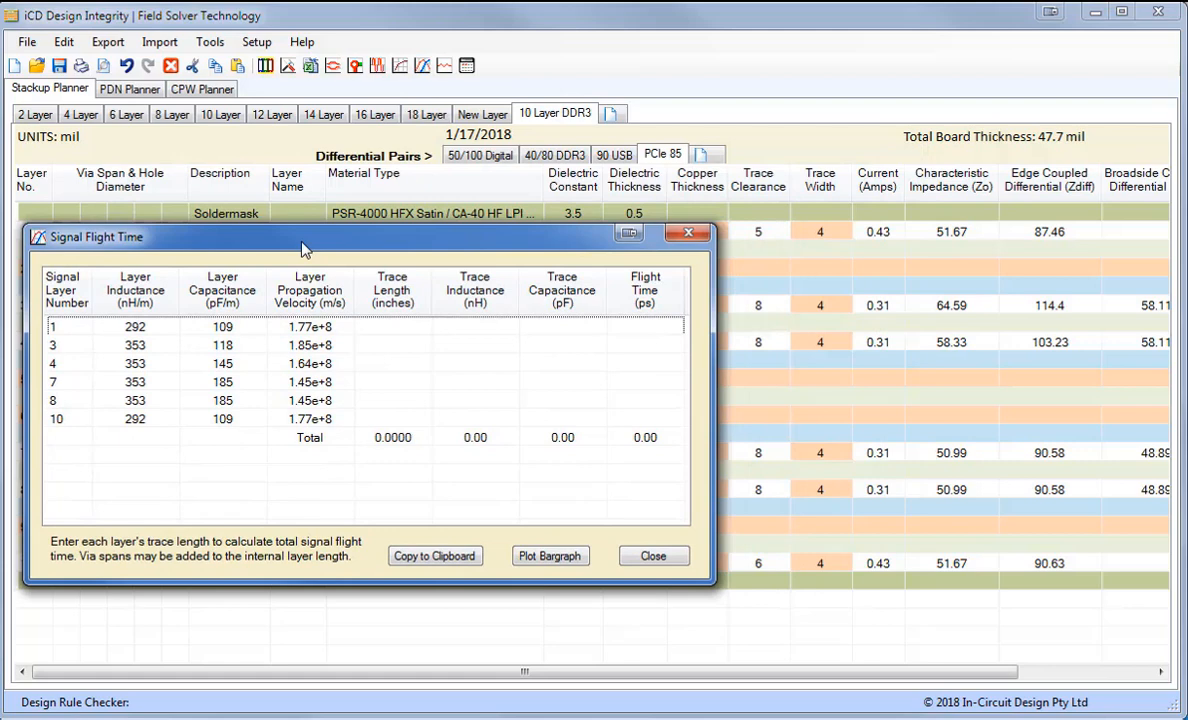
# Re-match all six signal layers at length 3 in (525.52 ps) and close the flight time results.
pyautogui.click(550, 556)
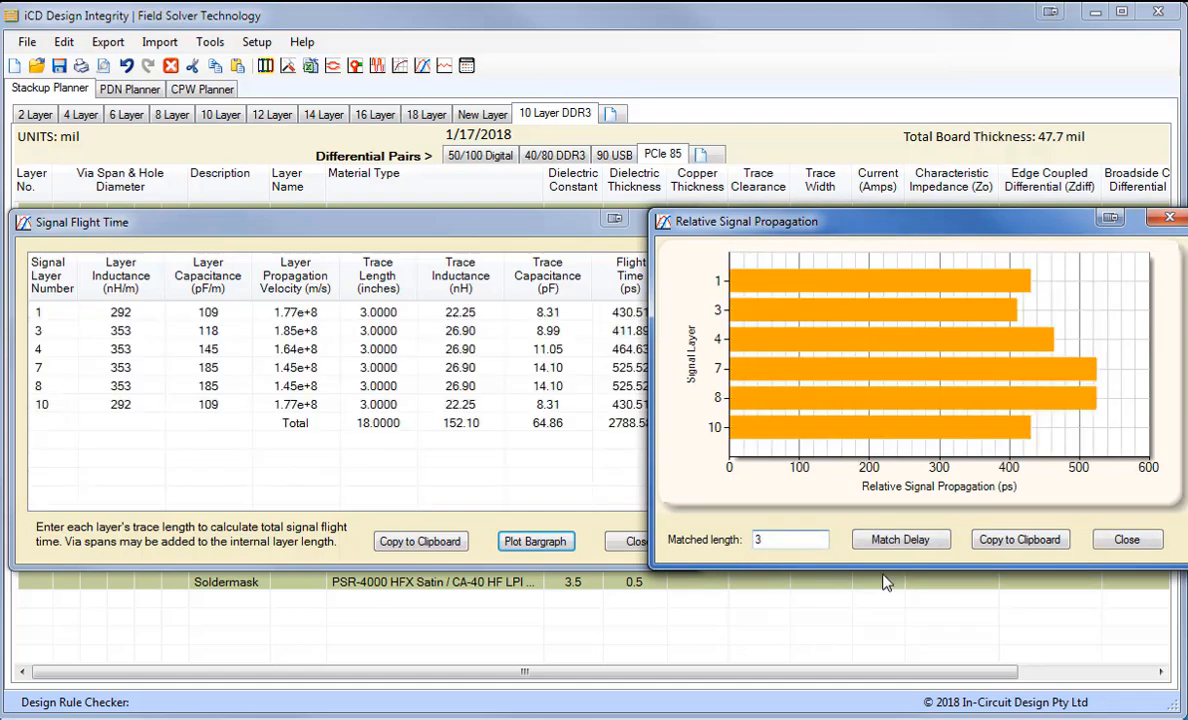
pyautogui.click(790, 540)
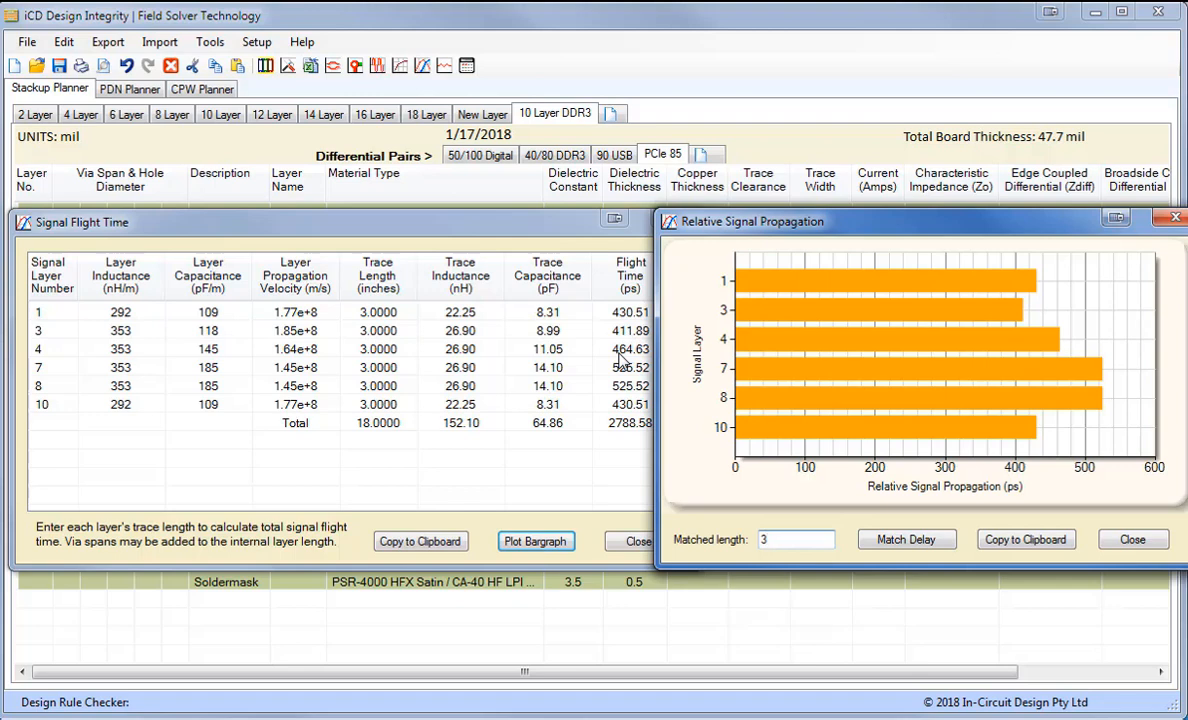
pyautogui.moveTo(624, 362)
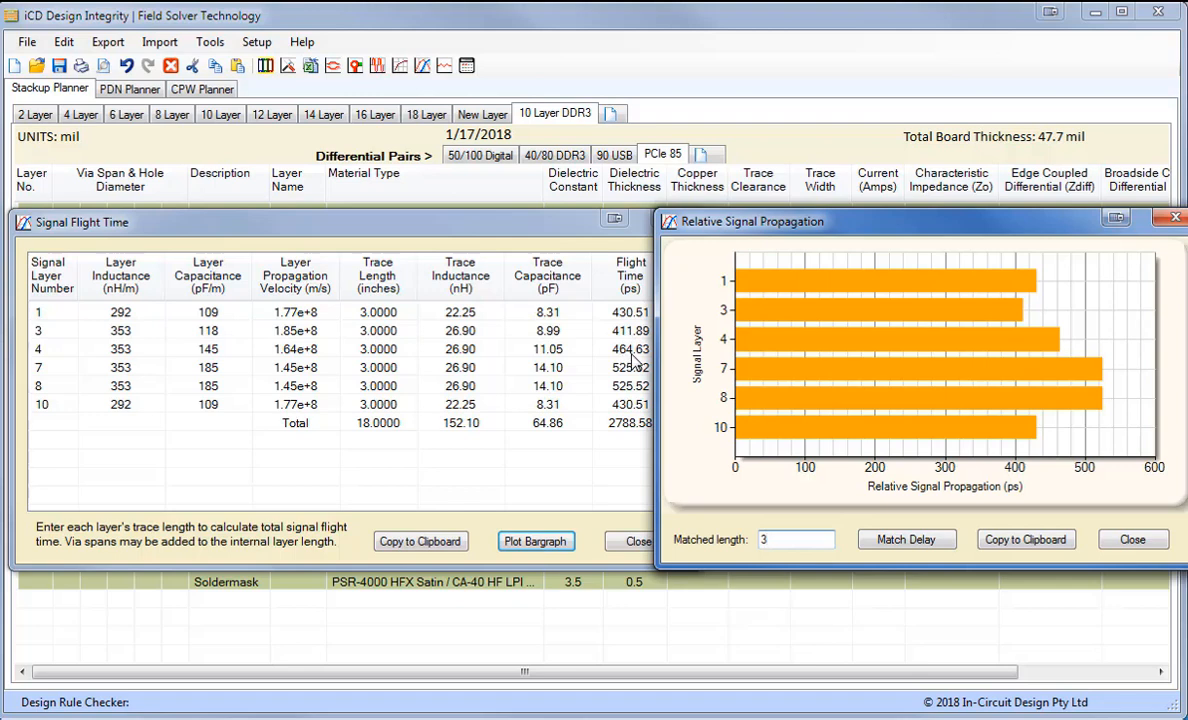
pyautogui.click(796, 540)
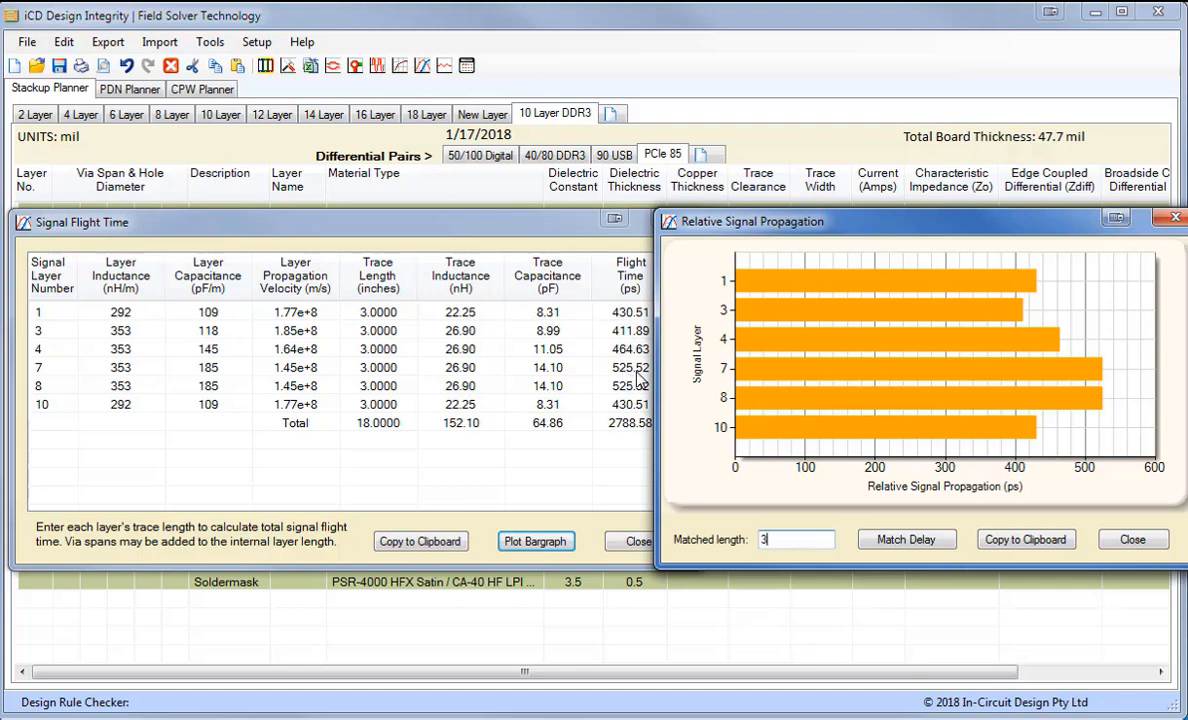
pyautogui.moveTo(906, 540)
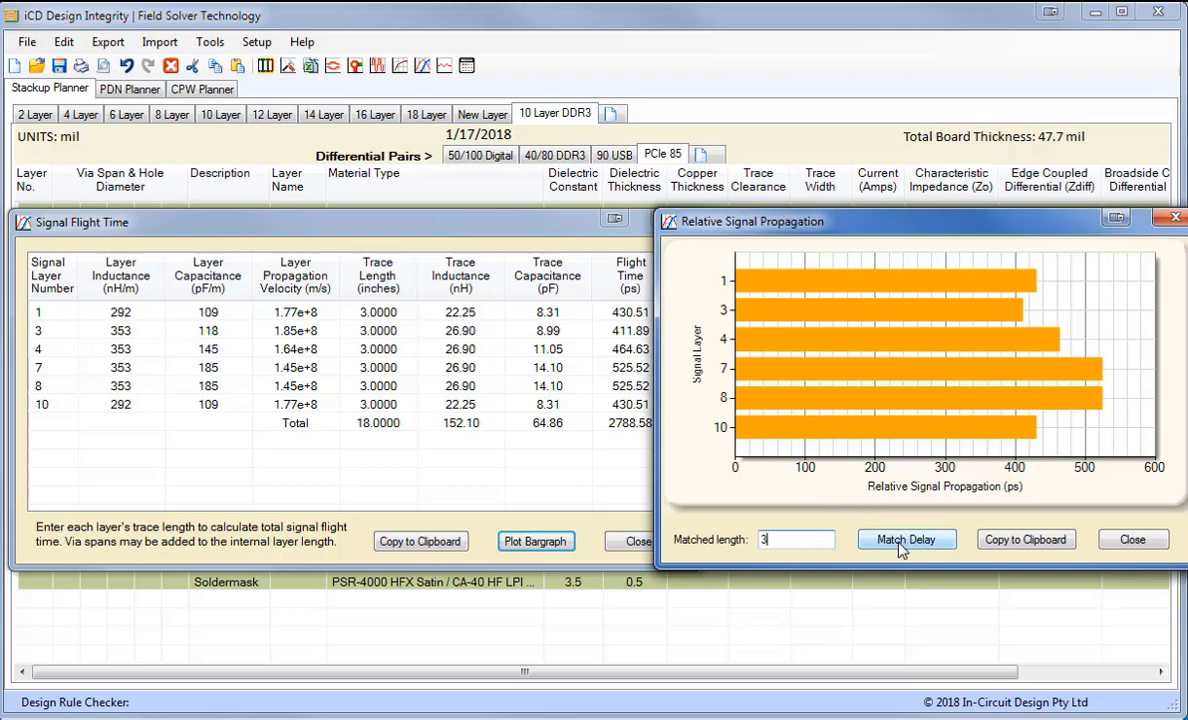
pyautogui.click(906, 540)
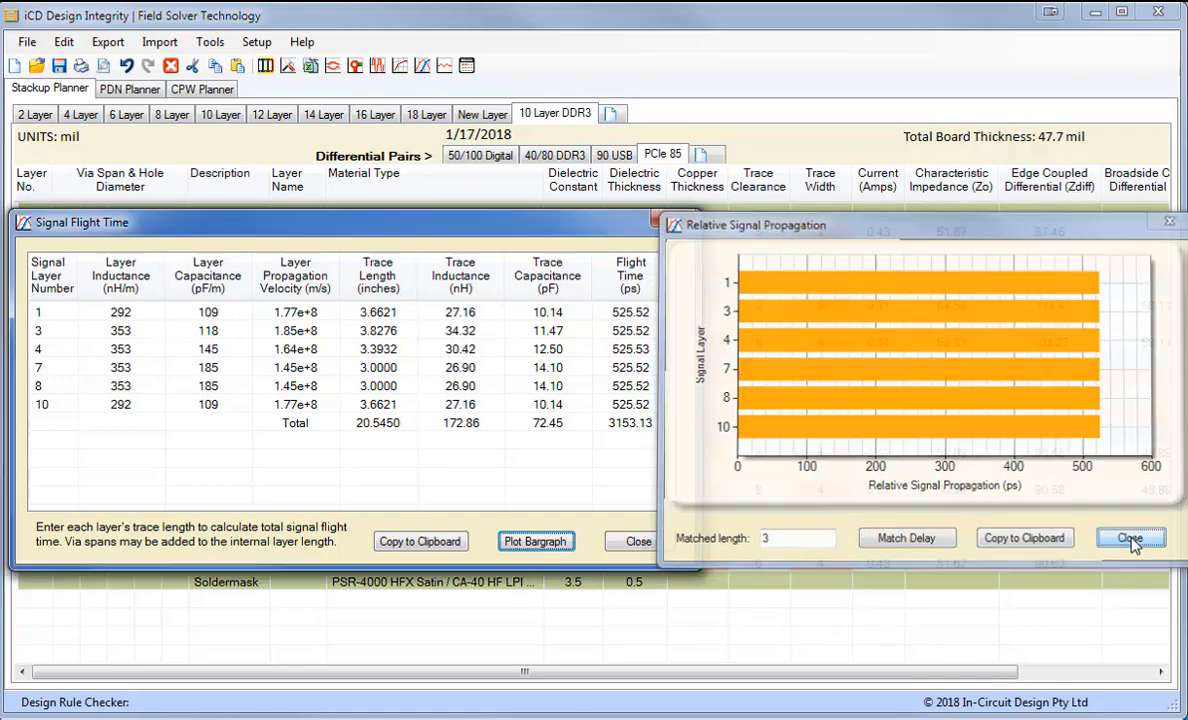
pyautogui.click(1128, 538)
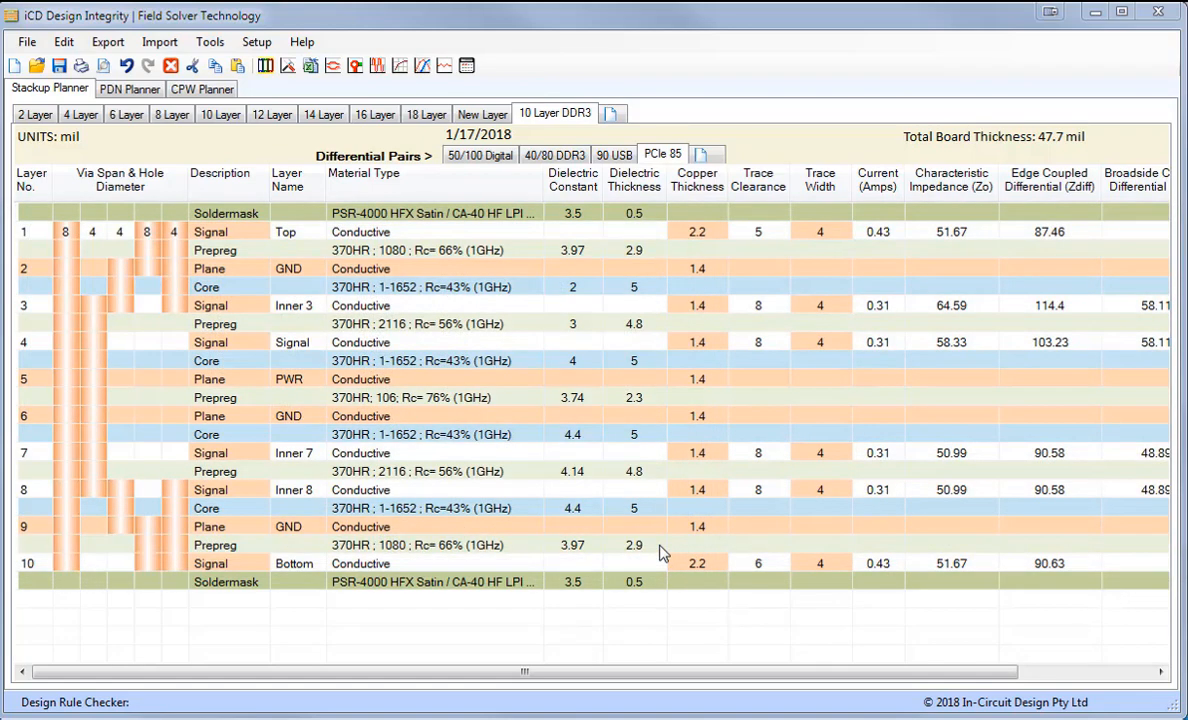
pyautogui.moveTo(324, 222)
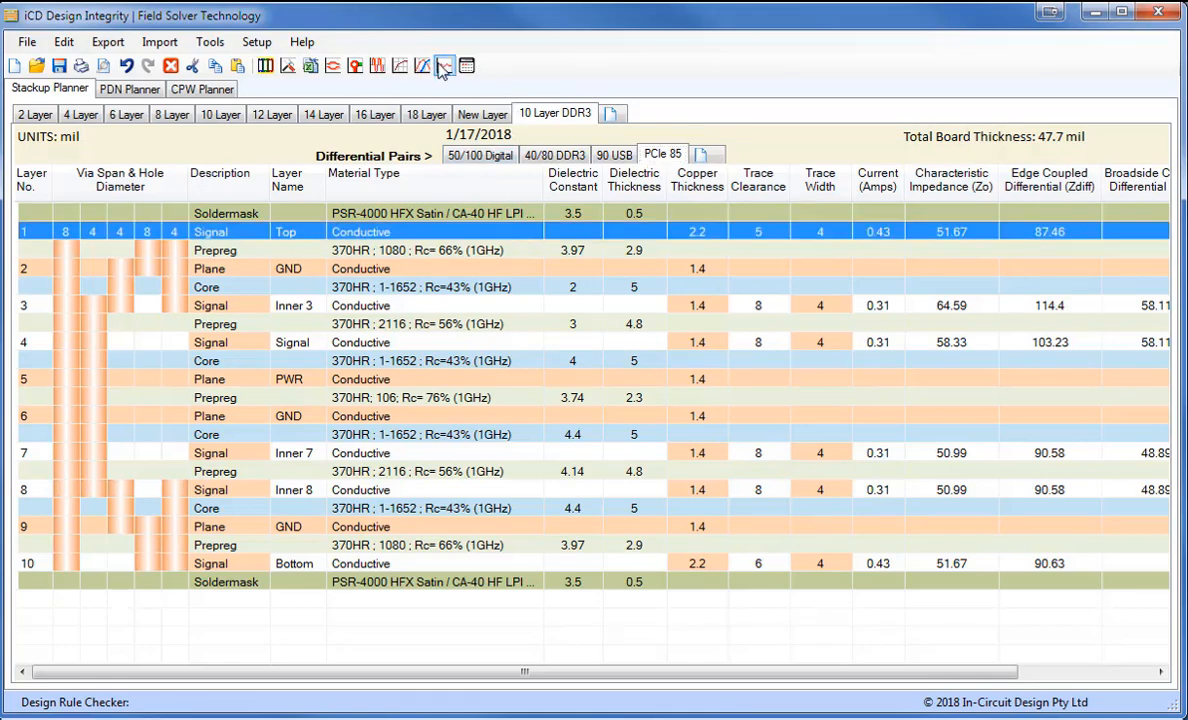
# Open the Termination Planner with IBIS Model chosen and browse for the memory .ibs file.
pyautogui.click(444, 64)
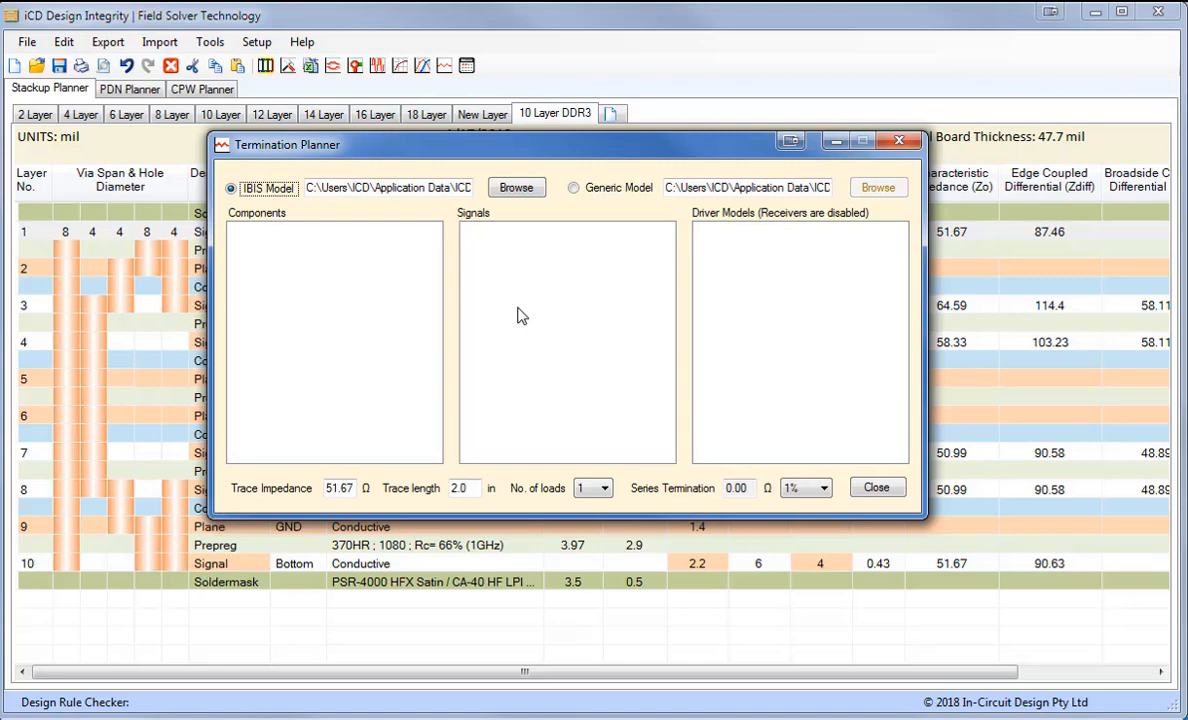
pyautogui.moveTo(506, 240)
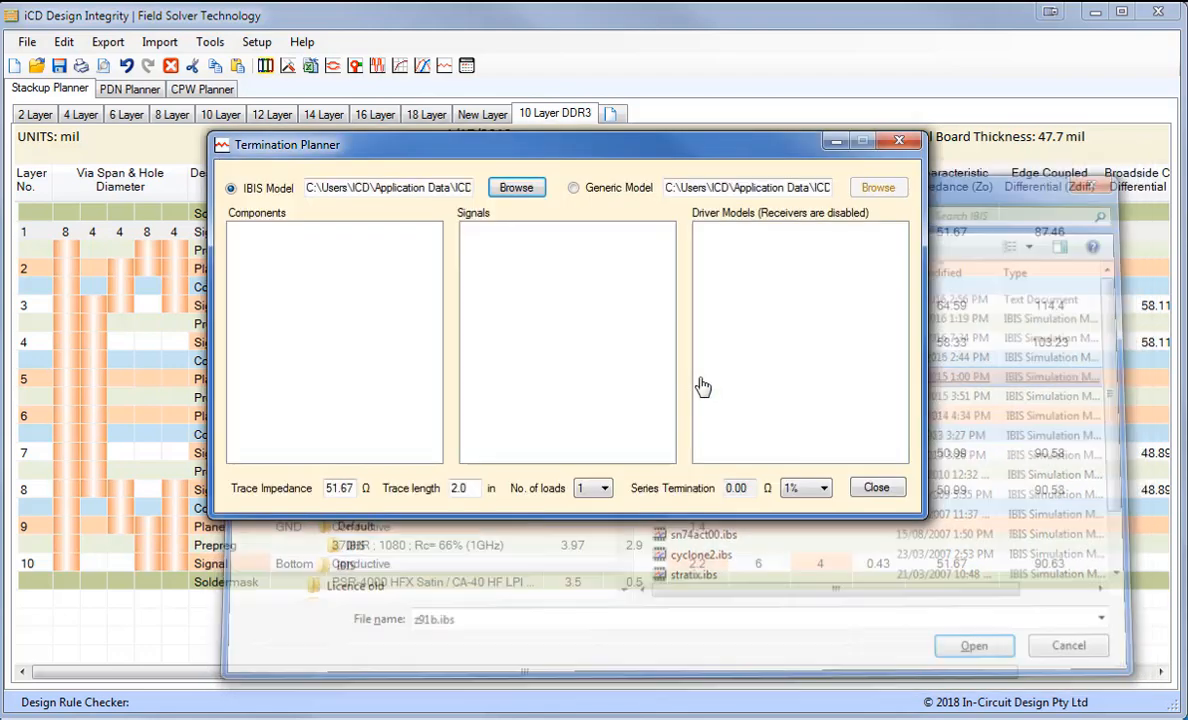
# Load the IBIS file, pick DQ0 with the DQ_40_3200 driver, giving 13.70 ohm series termination.
pyautogui.click(972, 644)
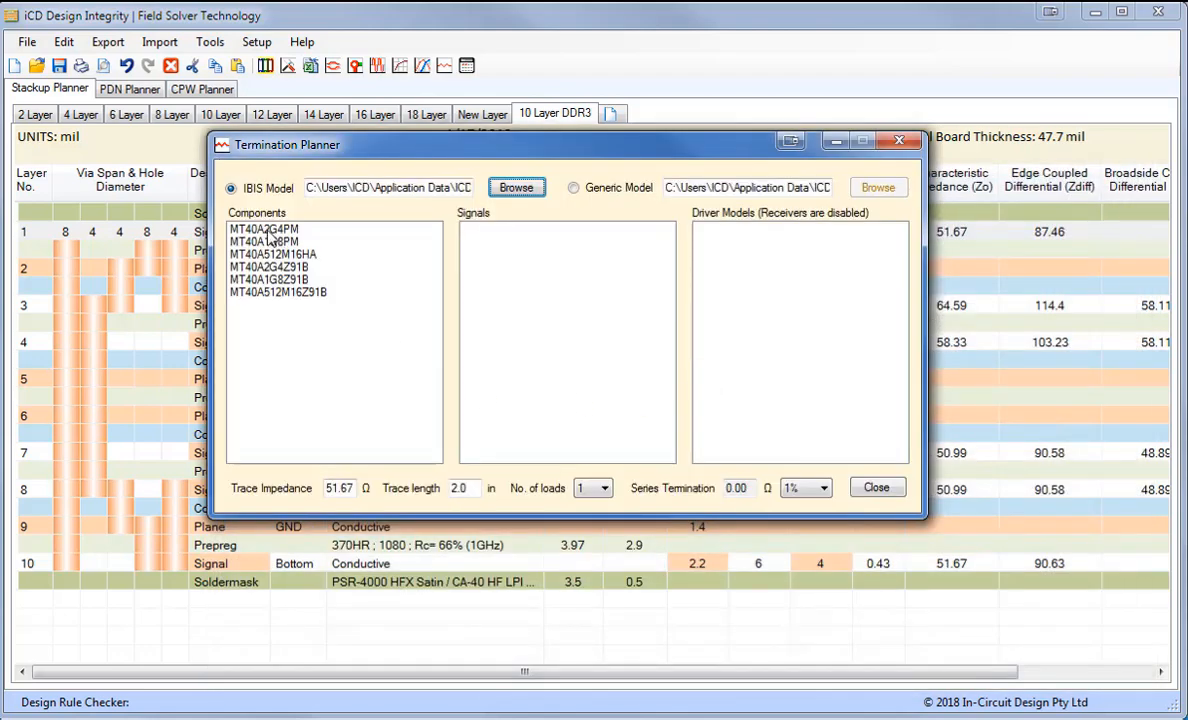
pyautogui.click(264, 228)
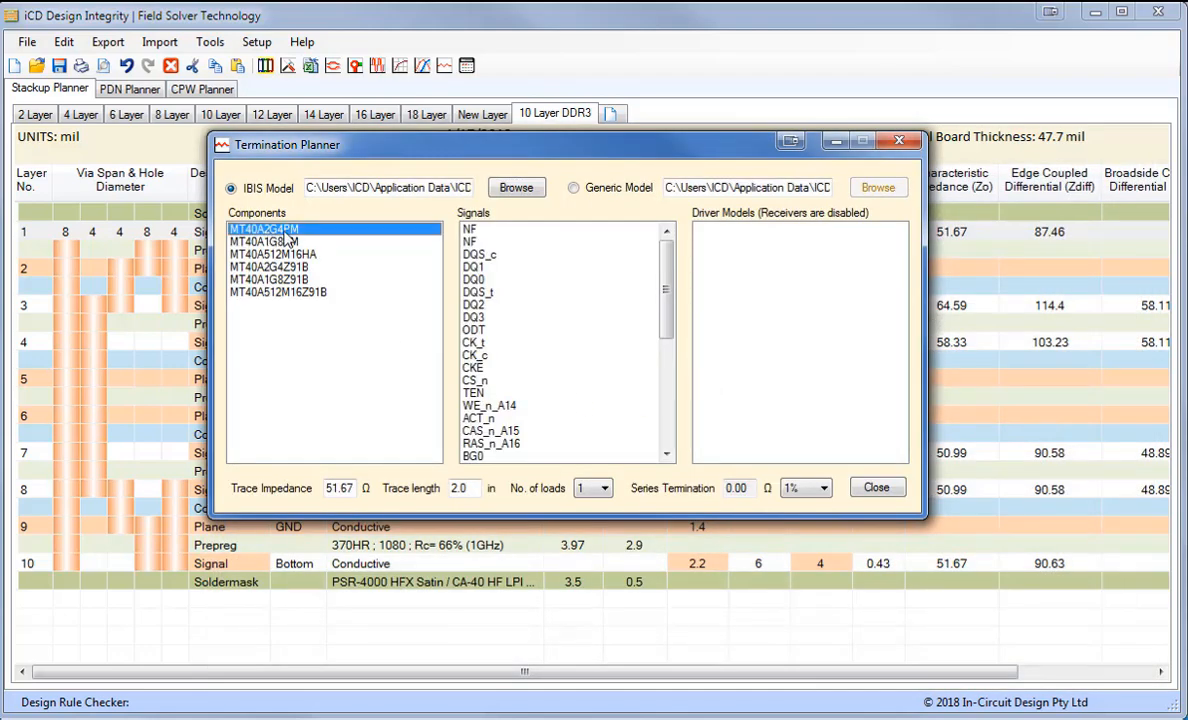
pyautogui.click(472, 280)
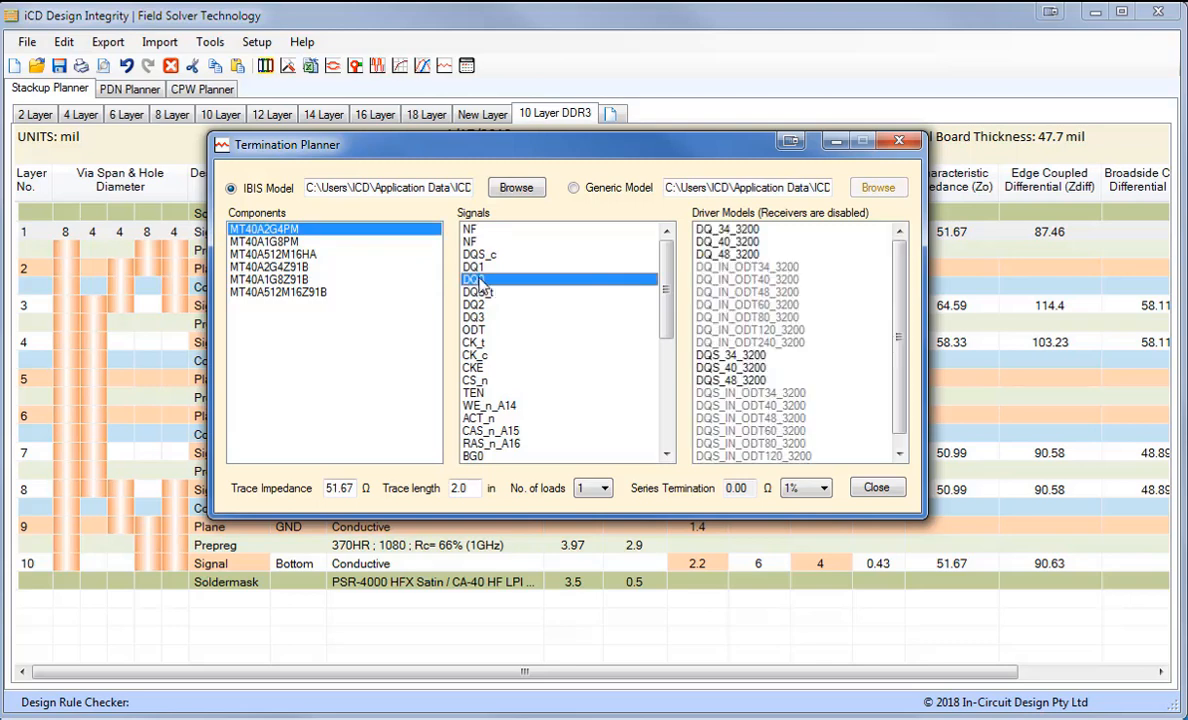
pyautogui.moveTo(760, 258)
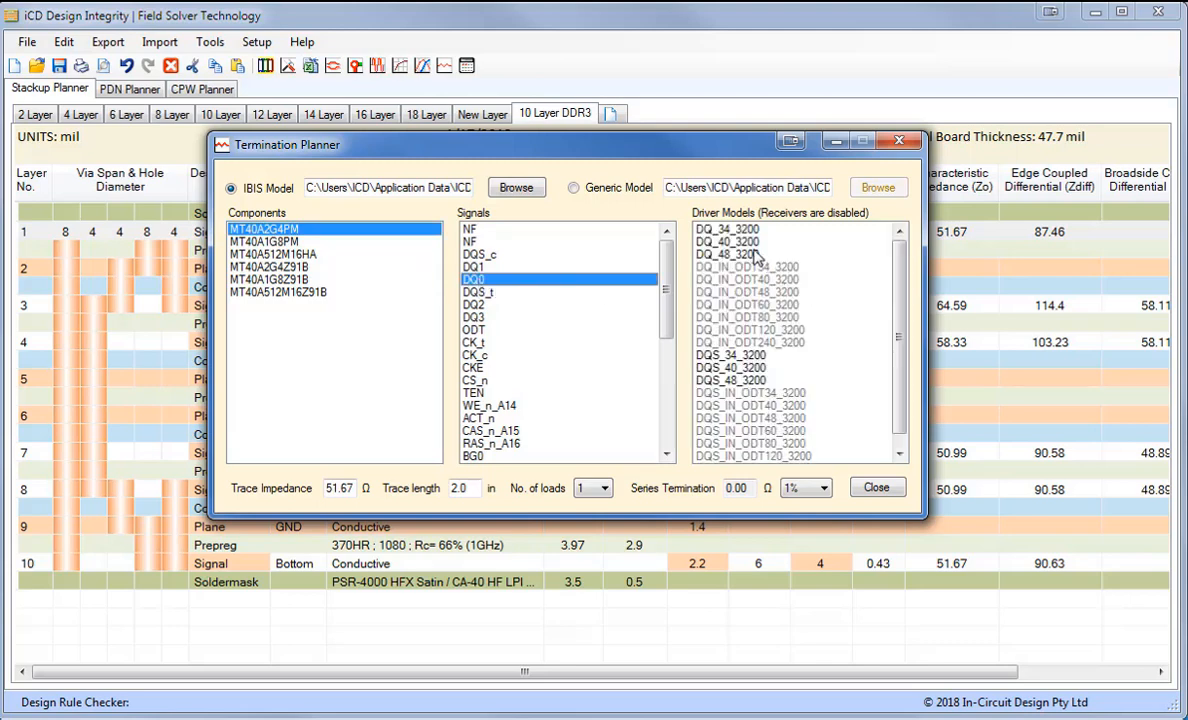
pyautogui.moveTo(752, 252)
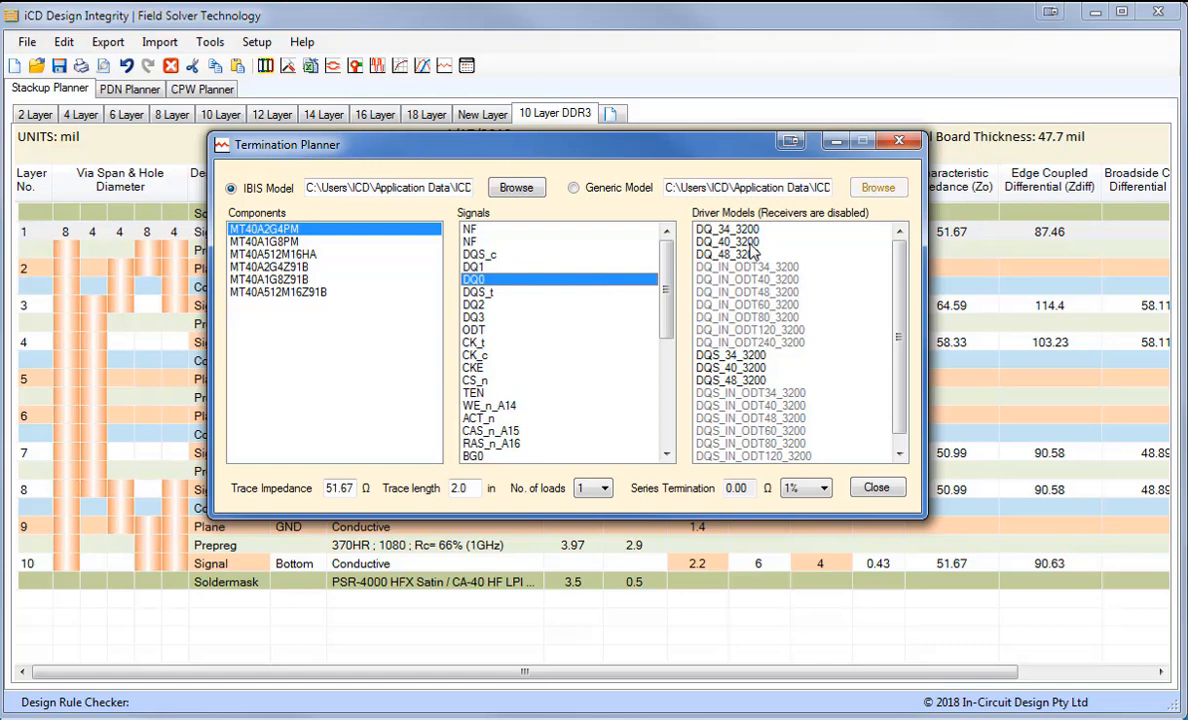
pyautogui.click(726, 240)
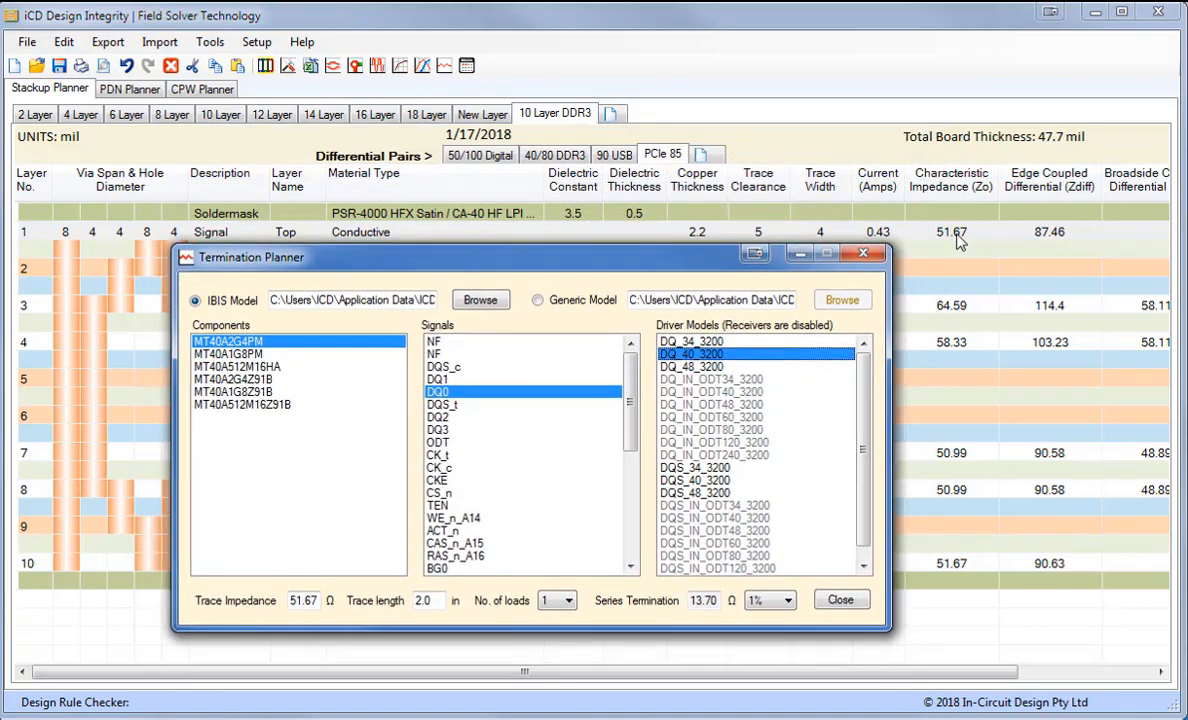
pyautogui.moveTo(276, 622)
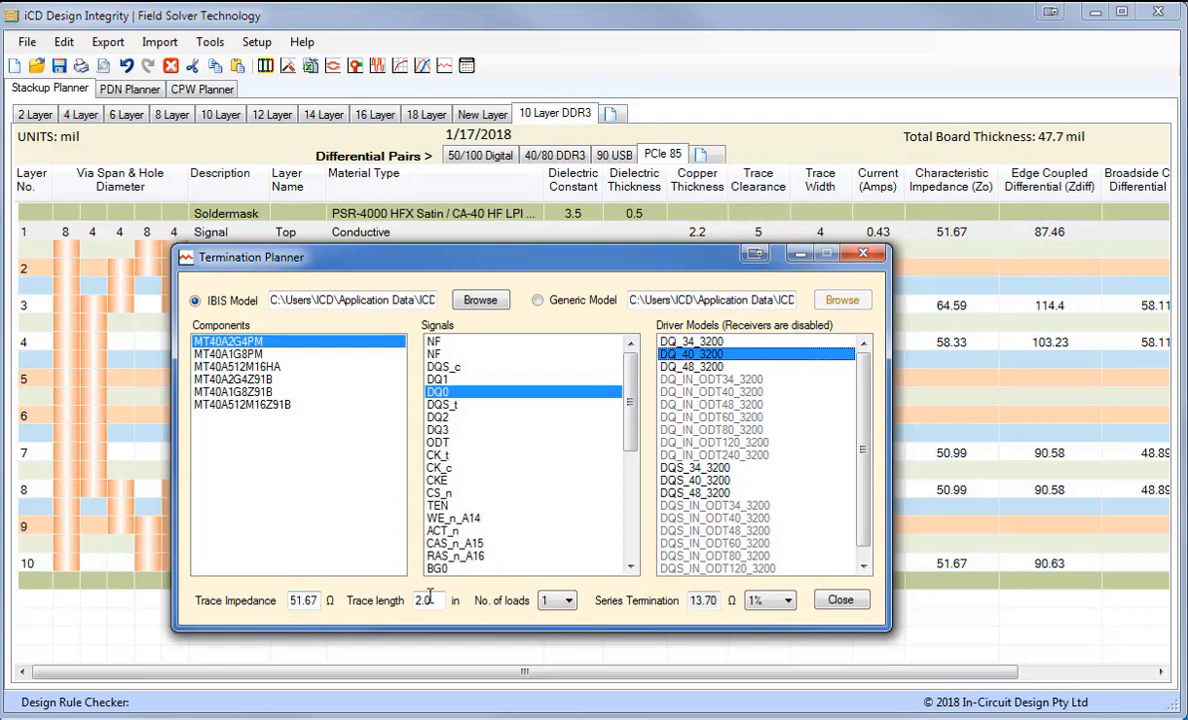
# Enter a 3 in trace length, keep one load and a 40 Ω trace impedance, yielding 2.74 Ω series termination.
pyautogui.write('3')
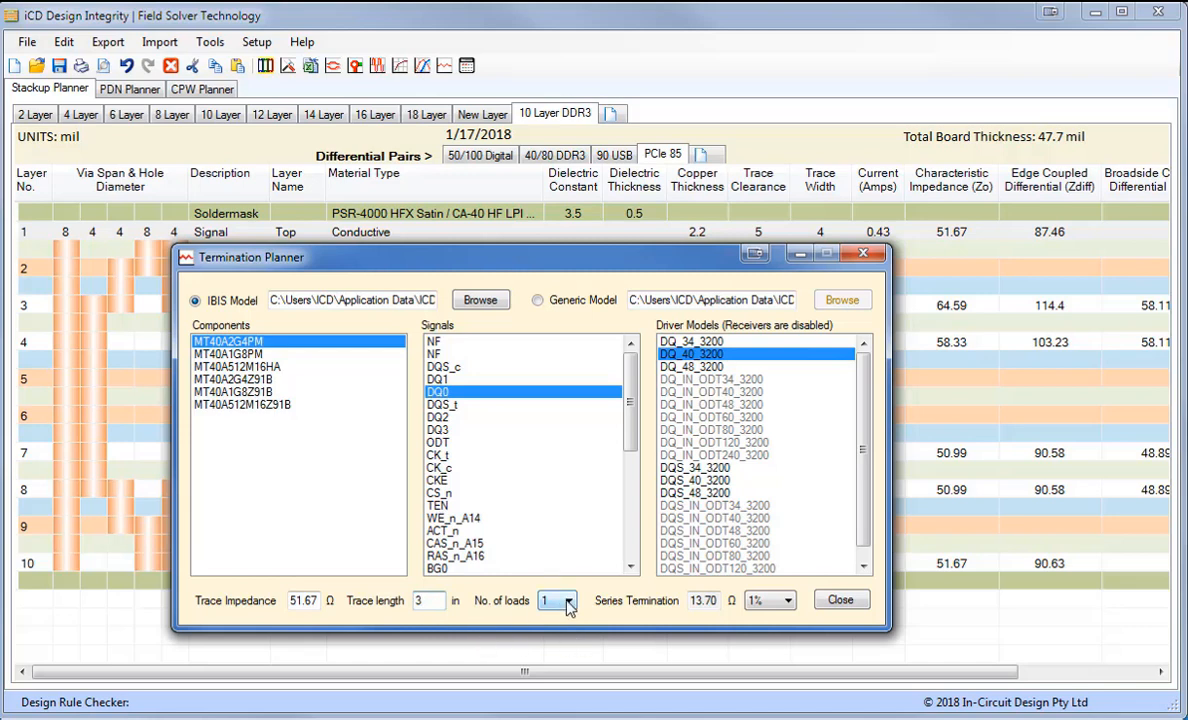
pyautogui.click(570, 600)
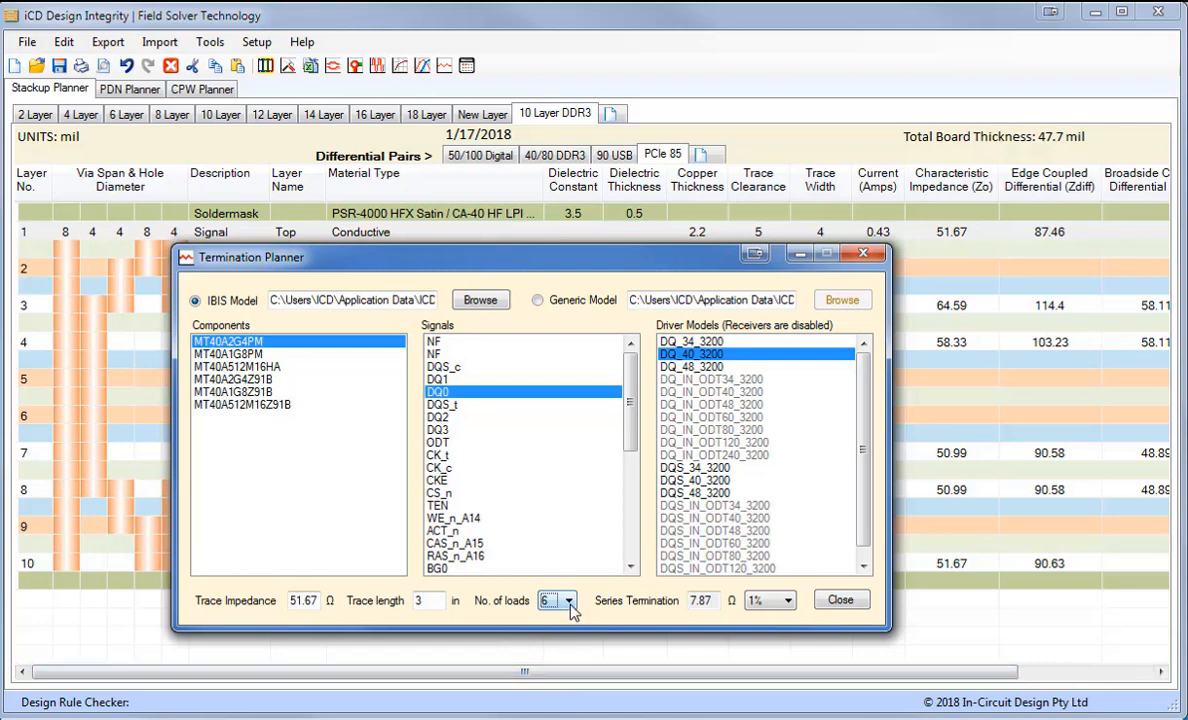
pyautogui.click(550, 600)
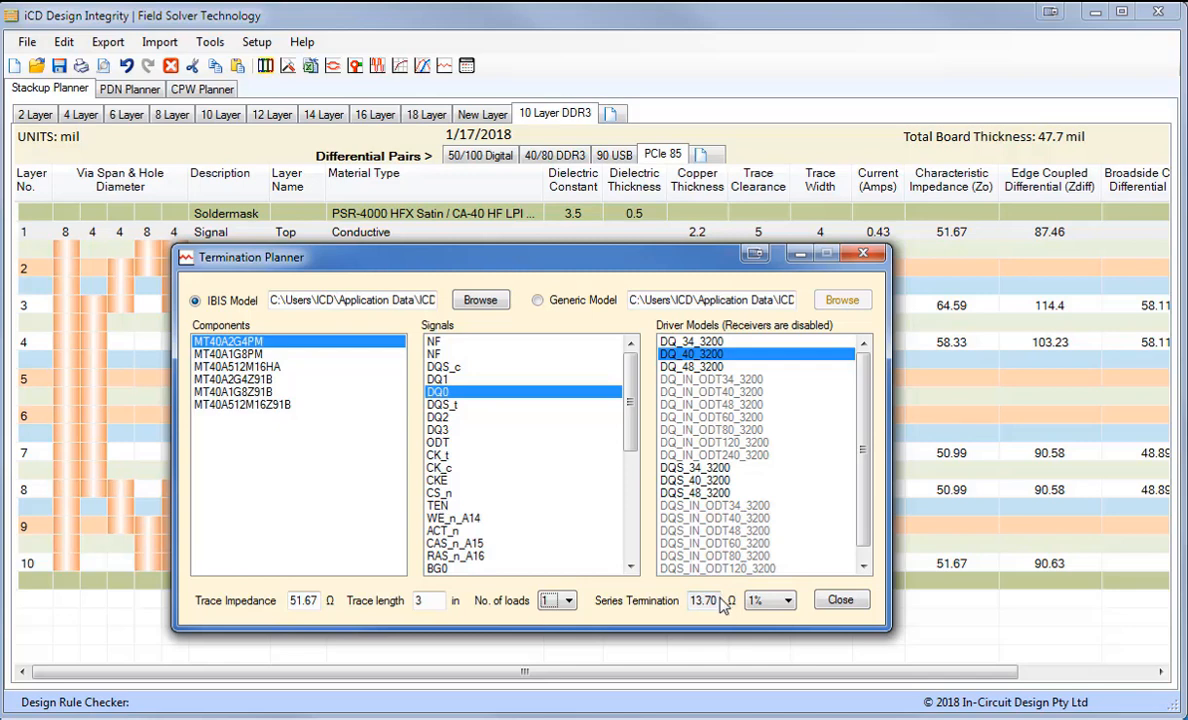
pyautogui.moveTo(324, 612)
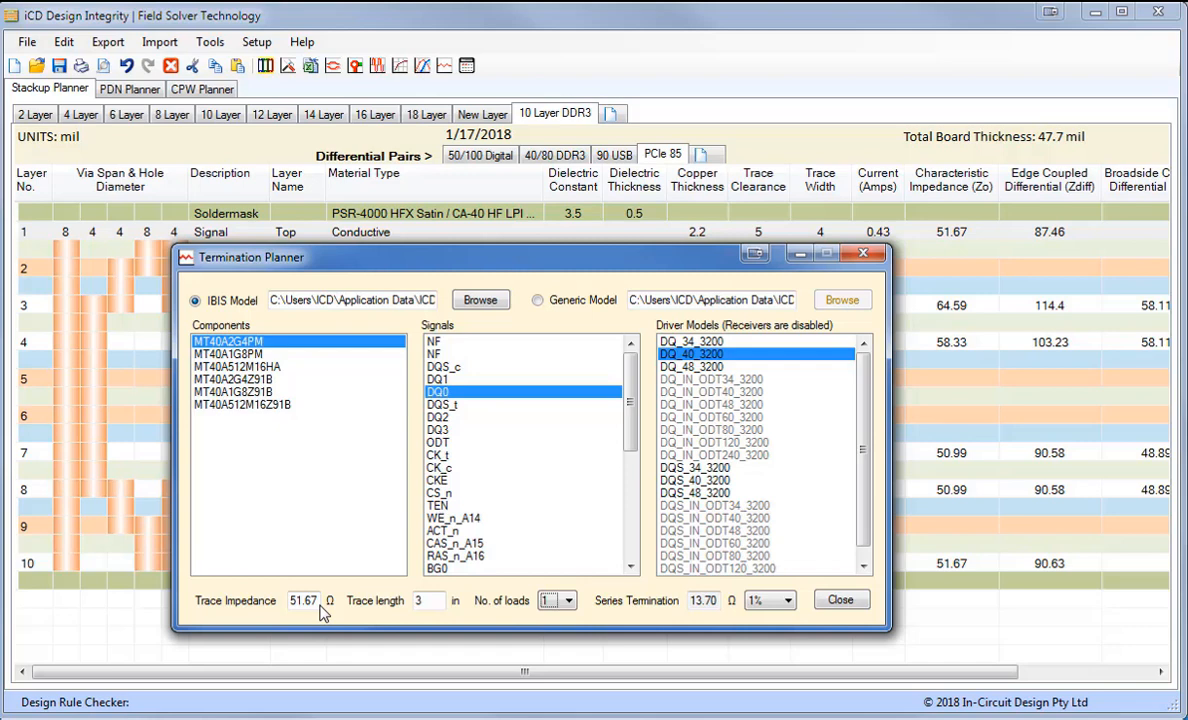
pyautogui.click(306, 600)
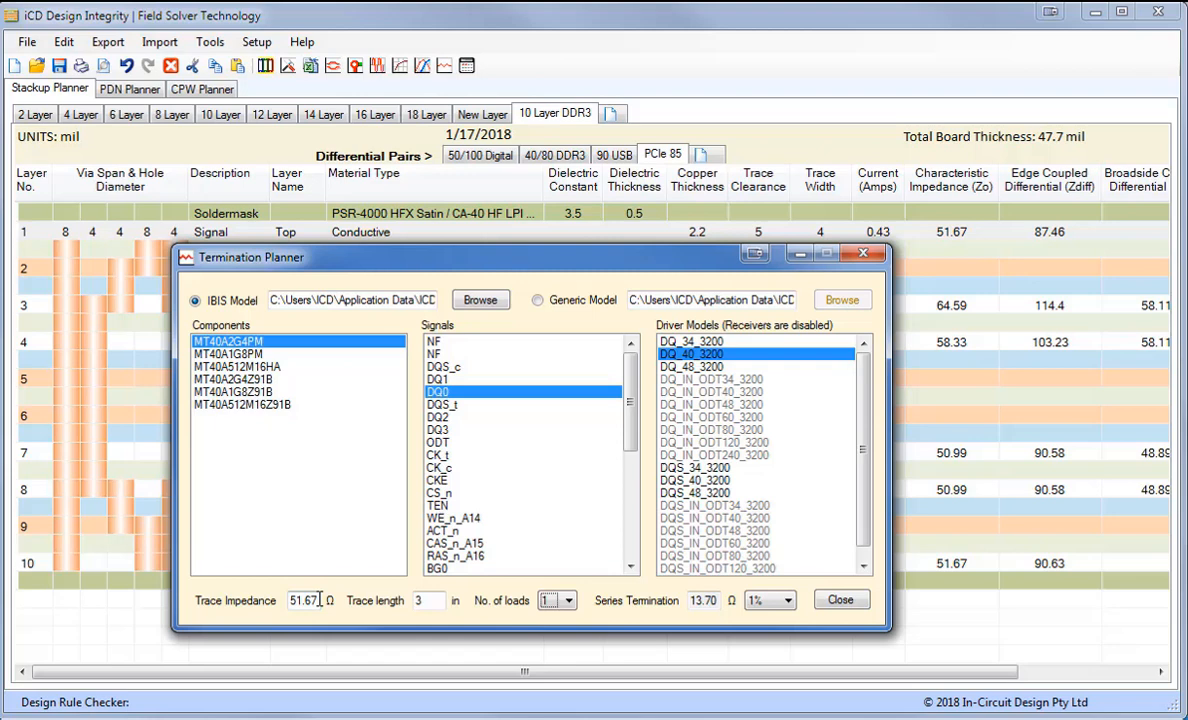
pyautogui.write('40')
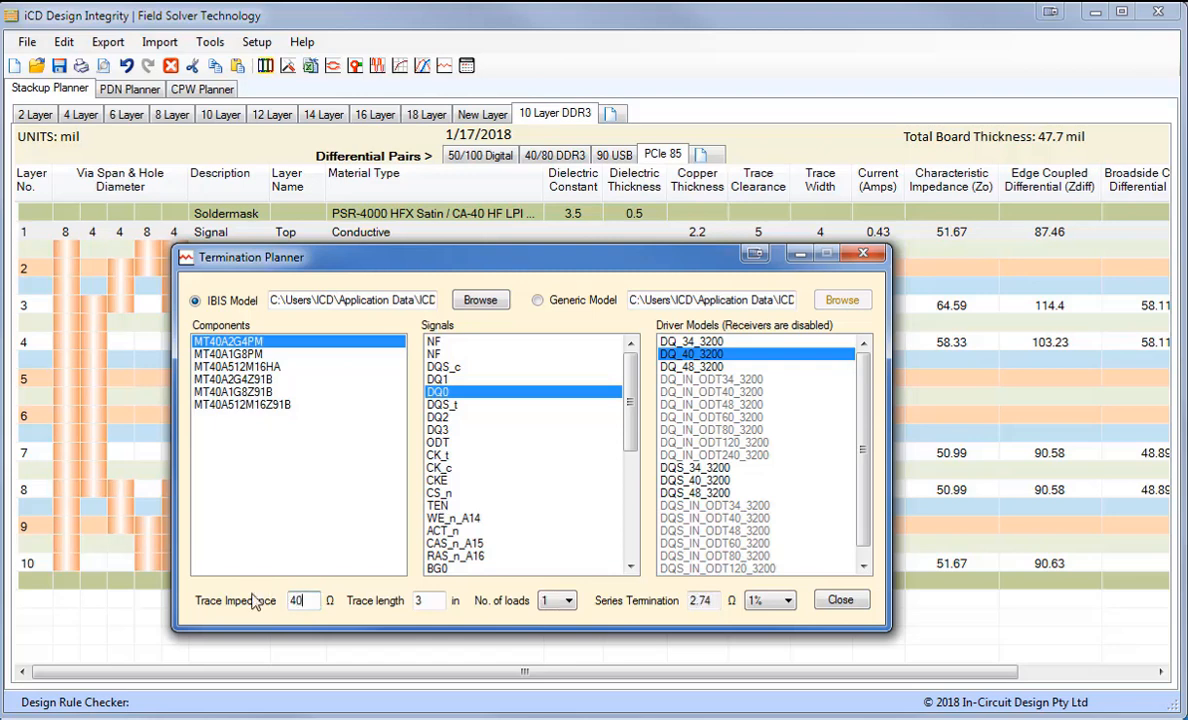
pyautogui.moveTo(676, 600)
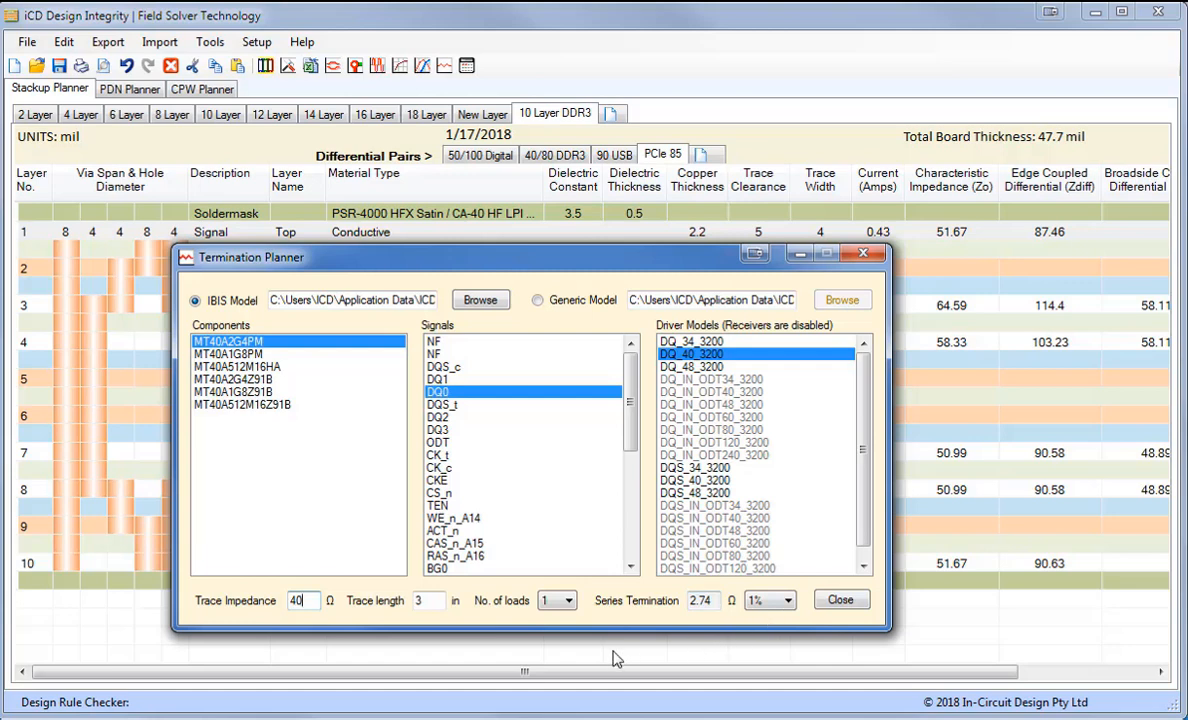
# Close the Termination Planner and export the stackup to Excel as 10 Layer DDR3.xlsx.
pyautogui.click(840, 600)
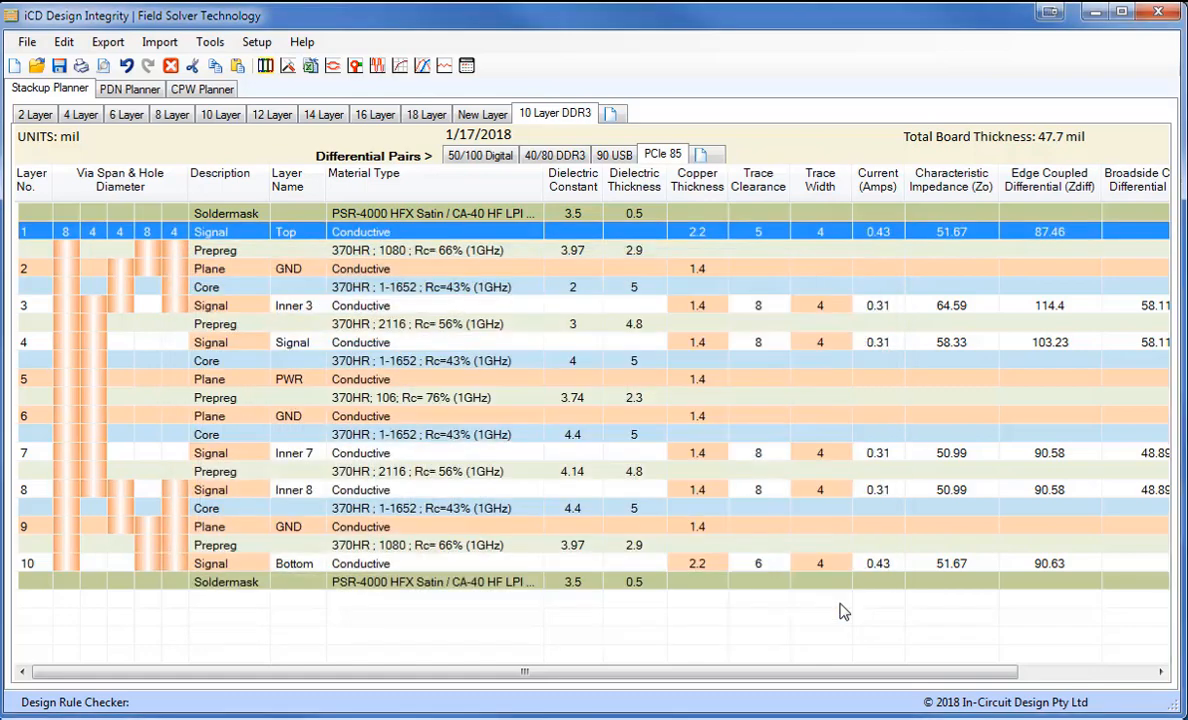
pyautogui.moveTo(312, 64)
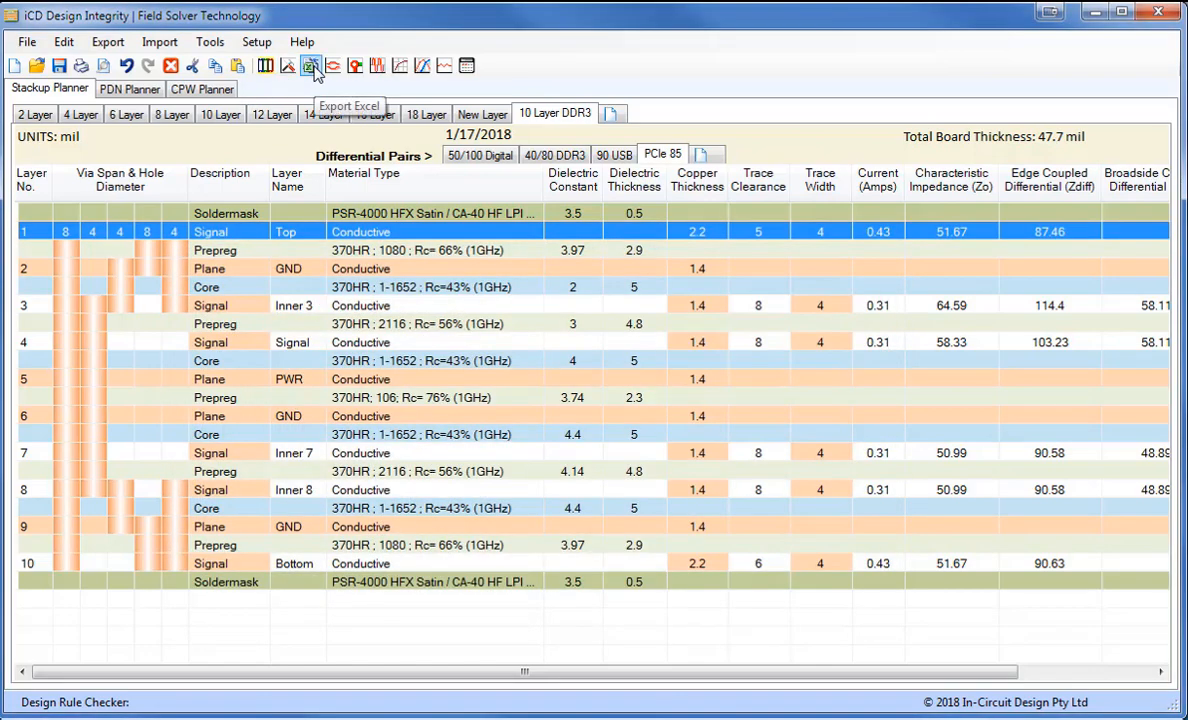
pyautogui.click(312, 64)
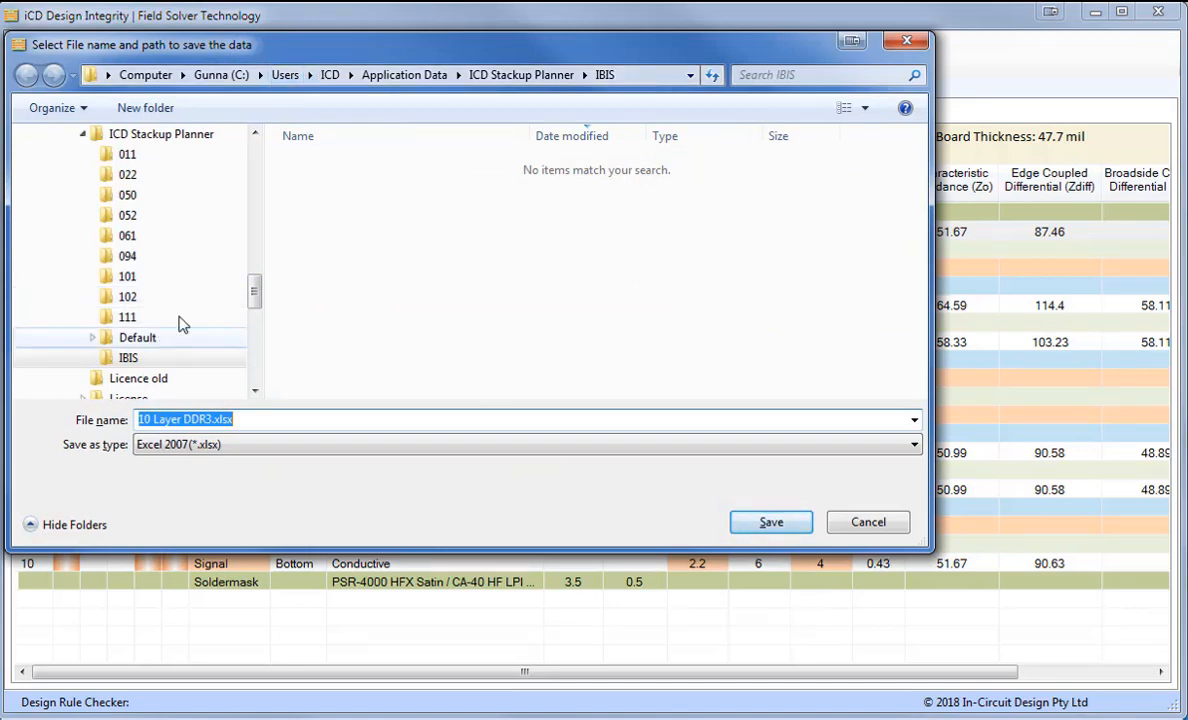
pyautogui.click(770, 520)
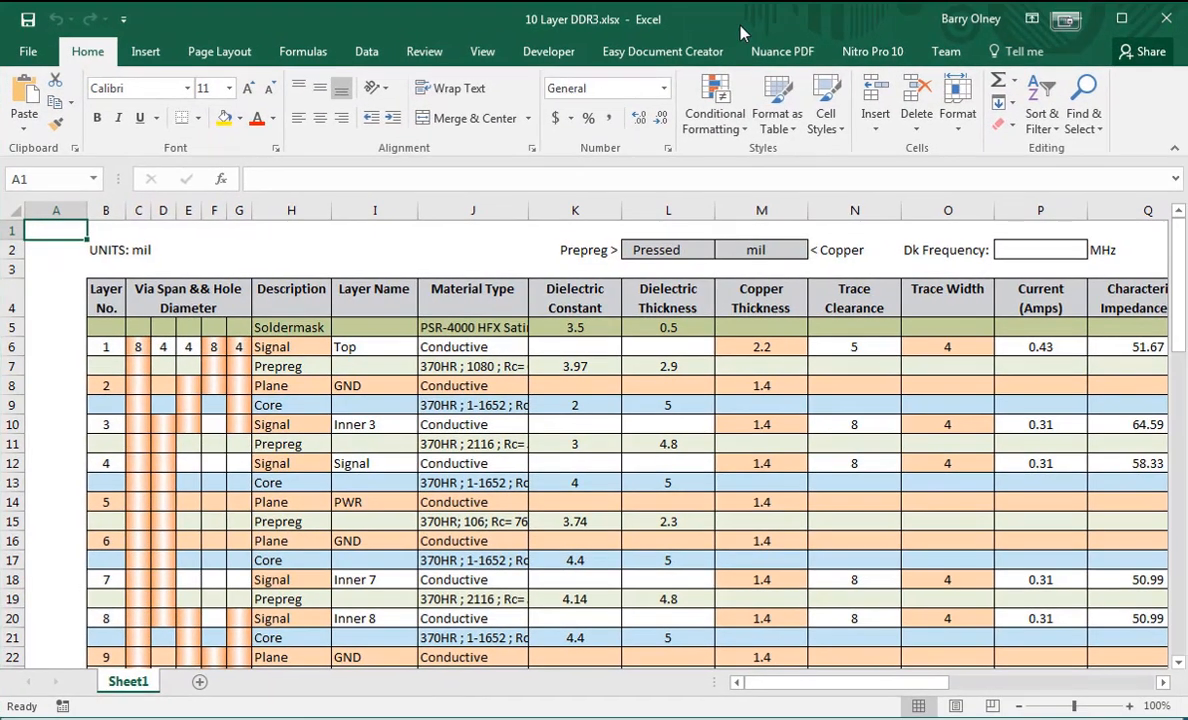
pyautogui.moveTo(788, 452)
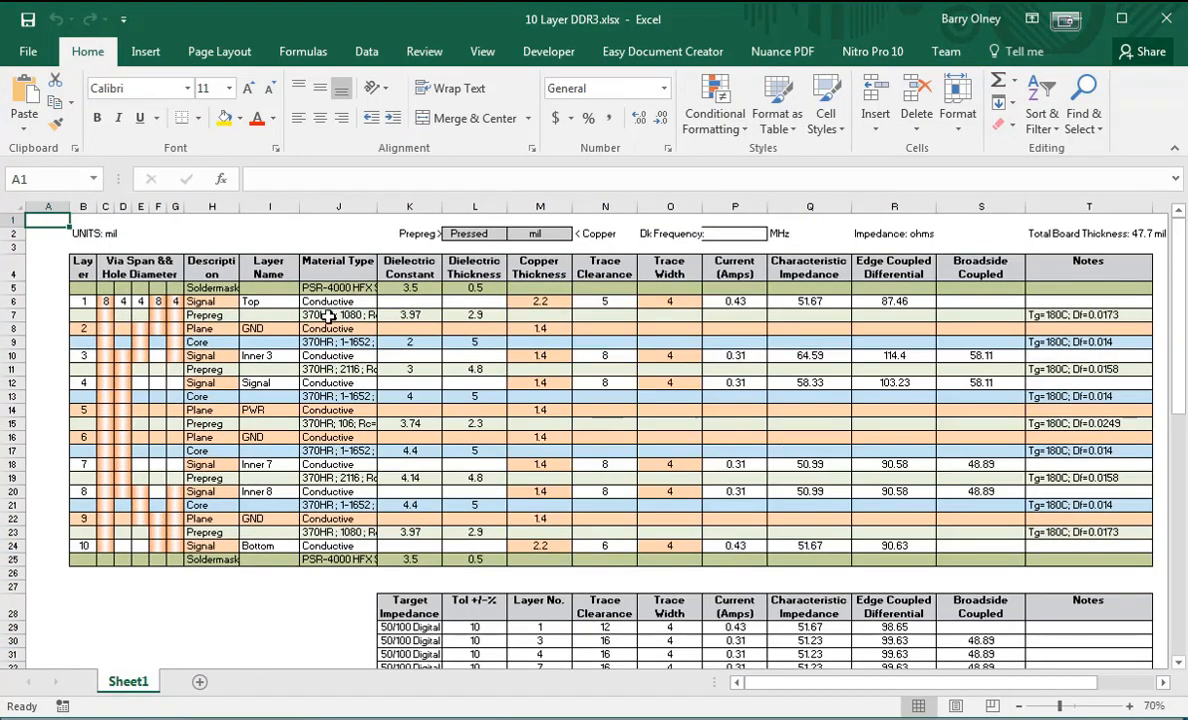
pyautogui.moveTo(694, 418)
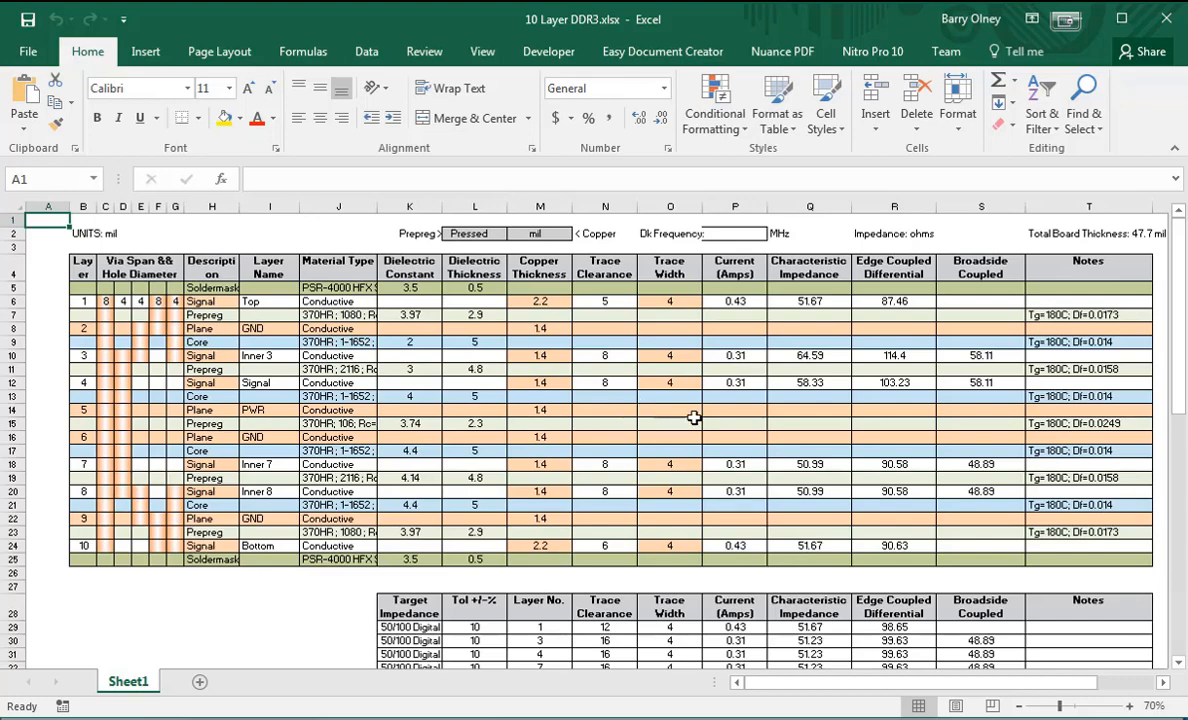
# Zoom out in Excel to view the whole stackup sheet with its impedance tables.
pyautogui.scroll(-3)
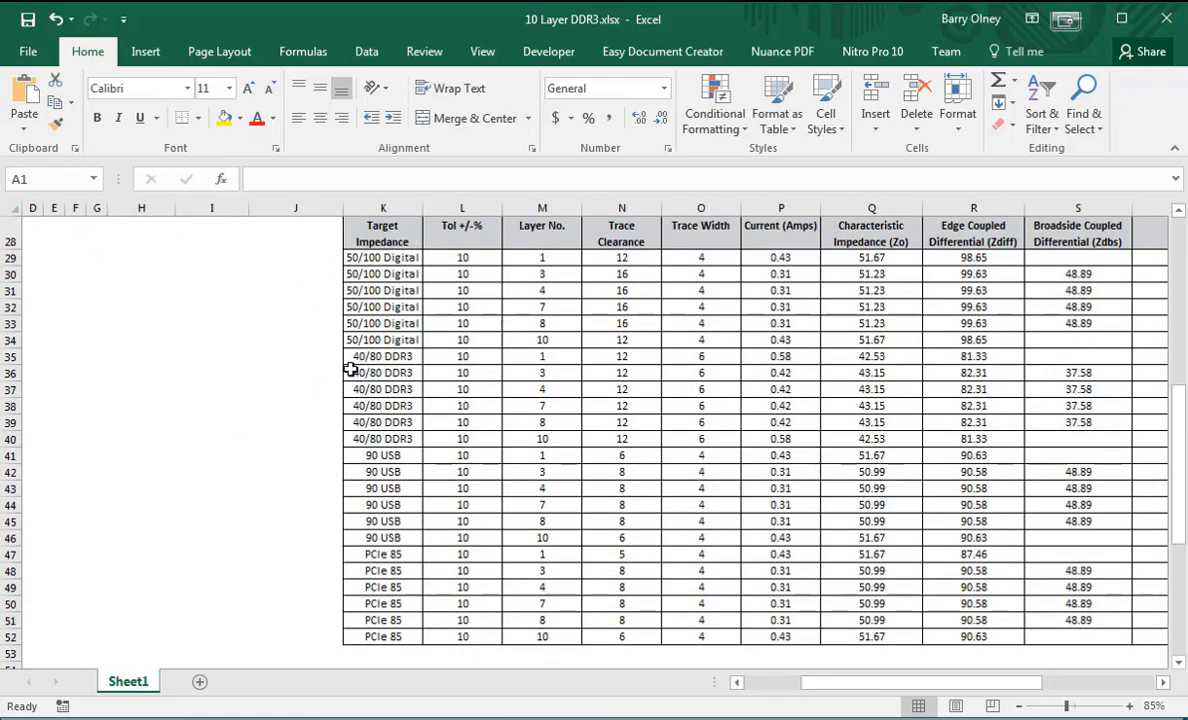
pyautogui.moveTo(416, 472)
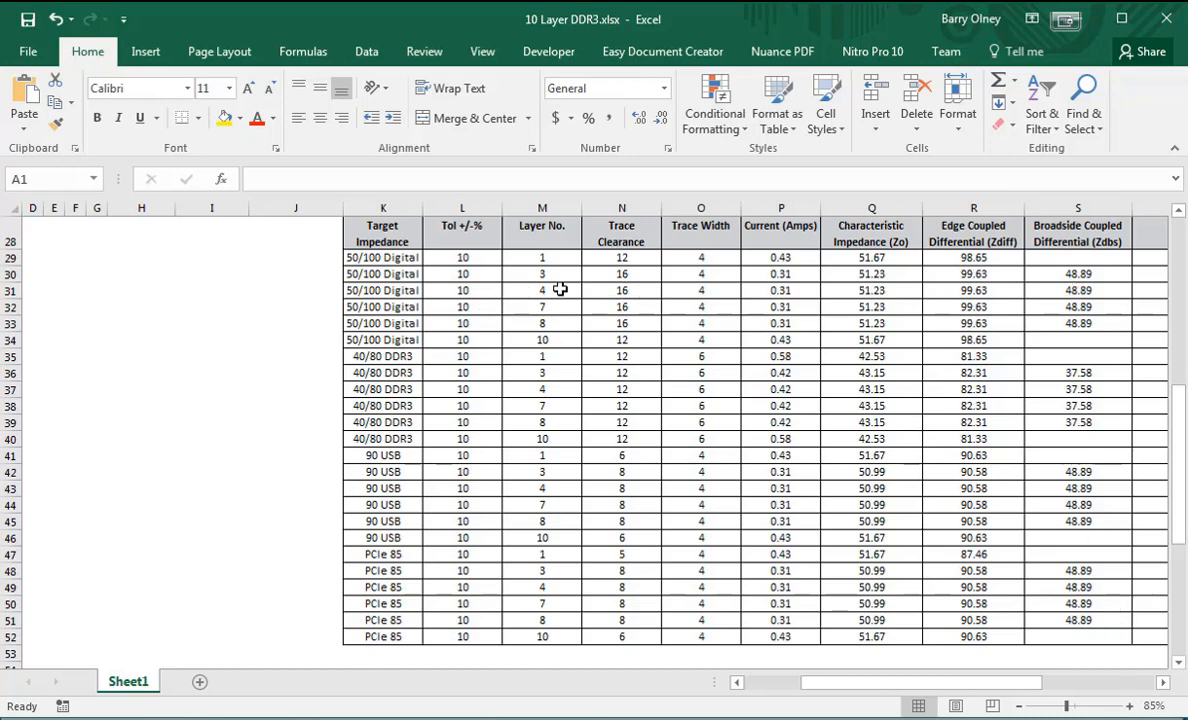
pyautogui.moveTo(686, 432)
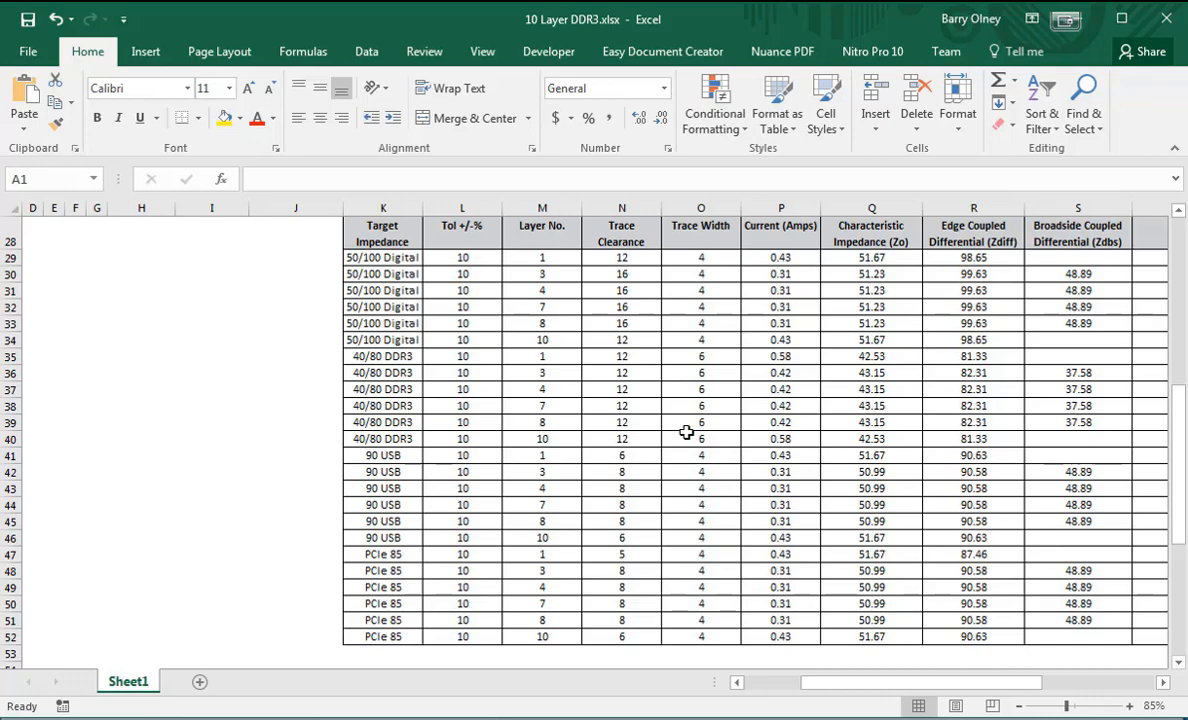
pyautogui.scroll(-3)
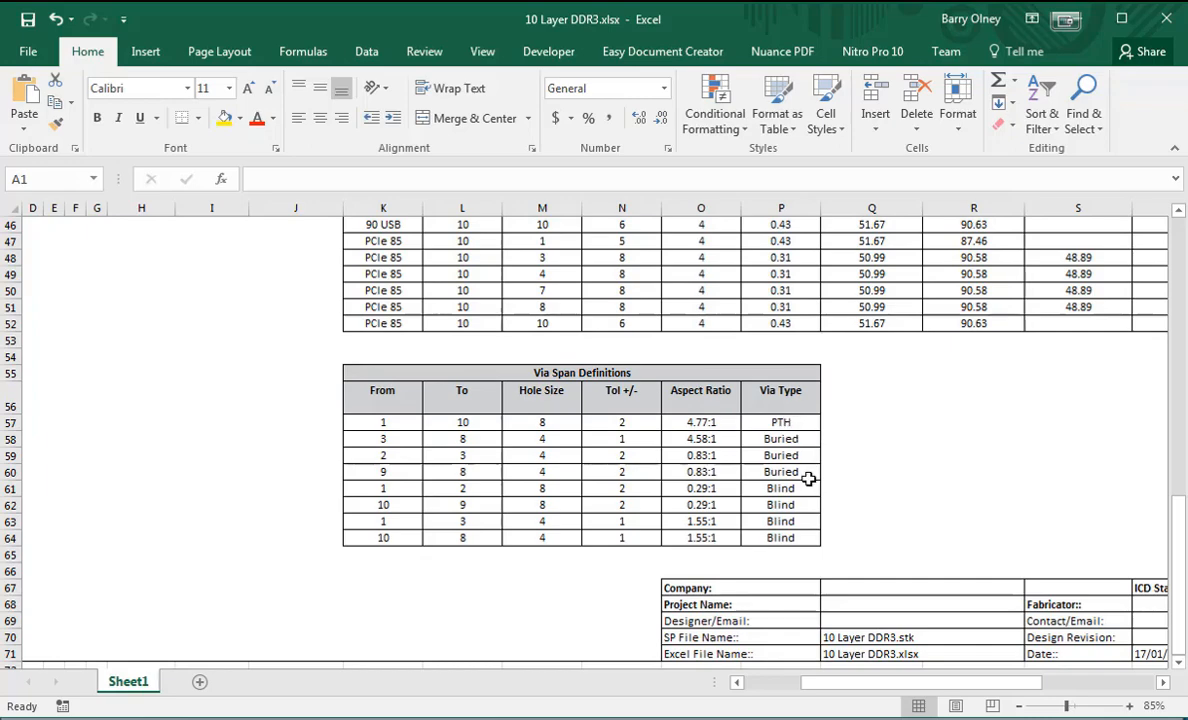
pyautogui.moveTo(740, 438)
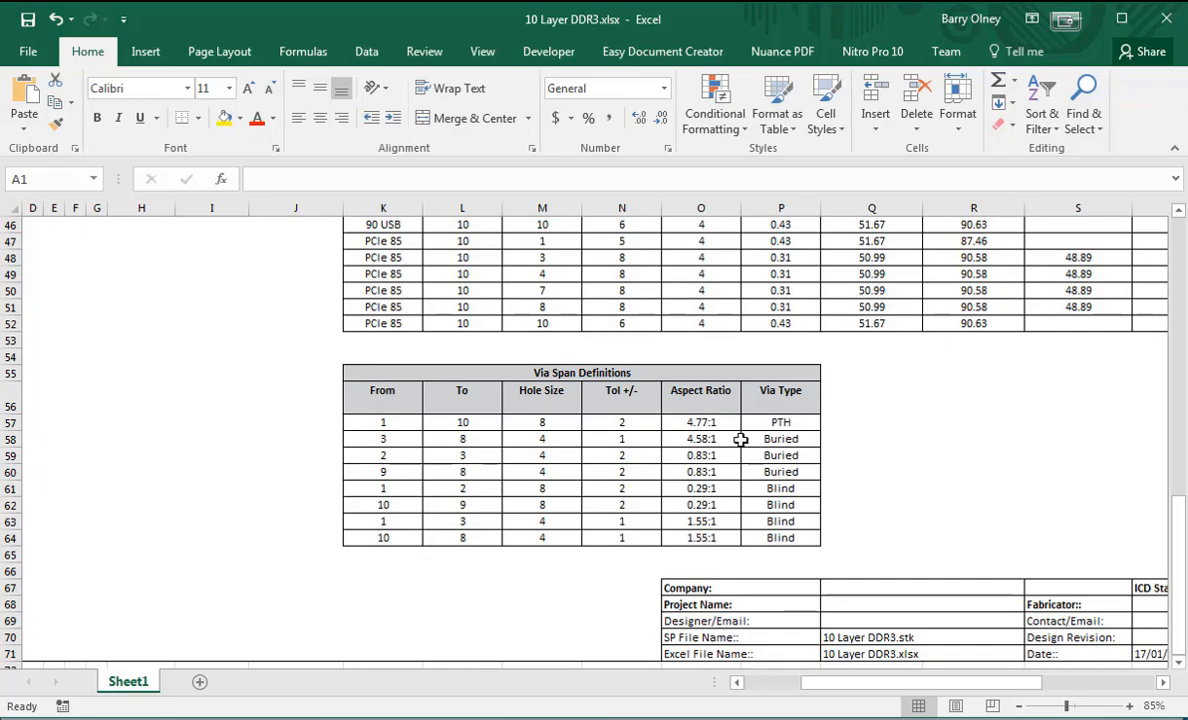